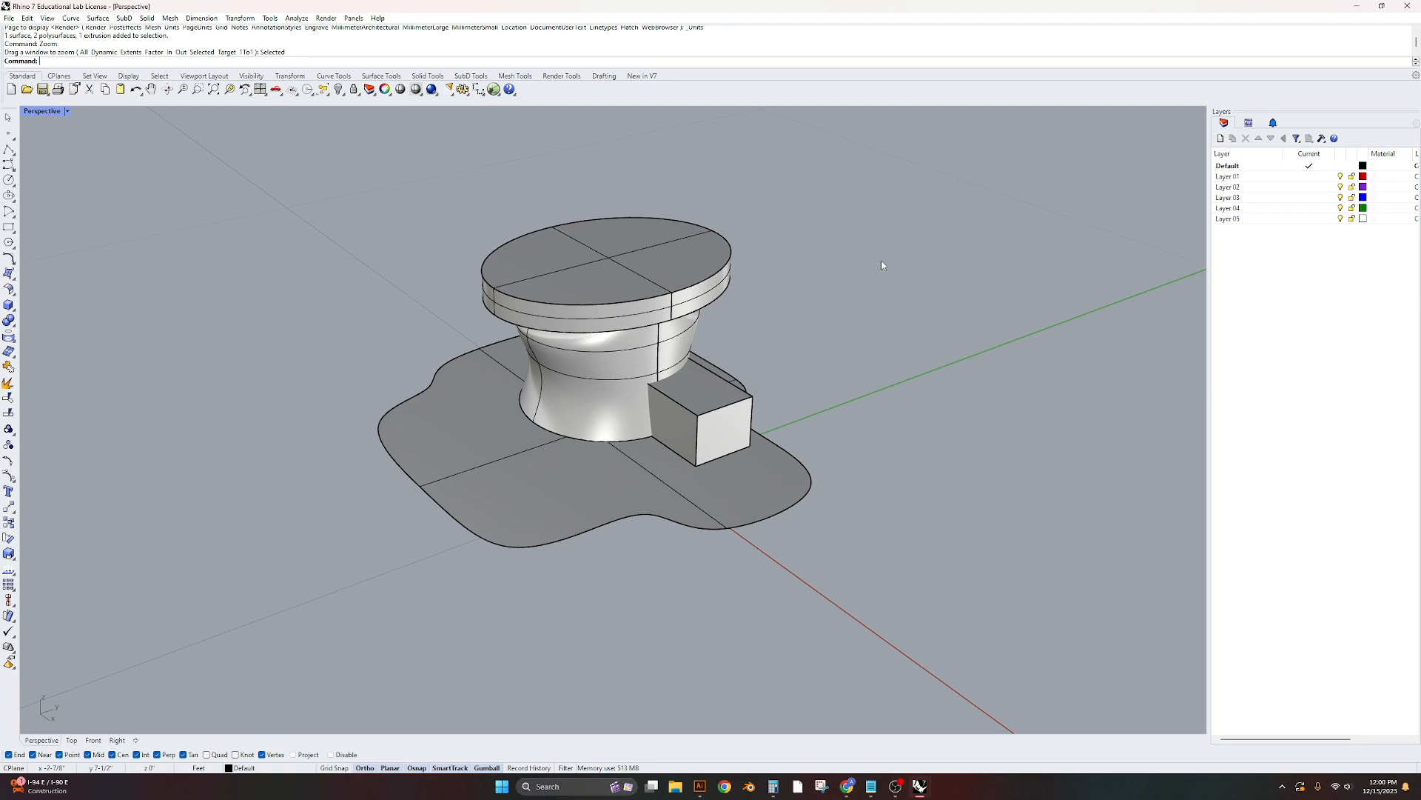
pyautogui.moveTo(477, 562)
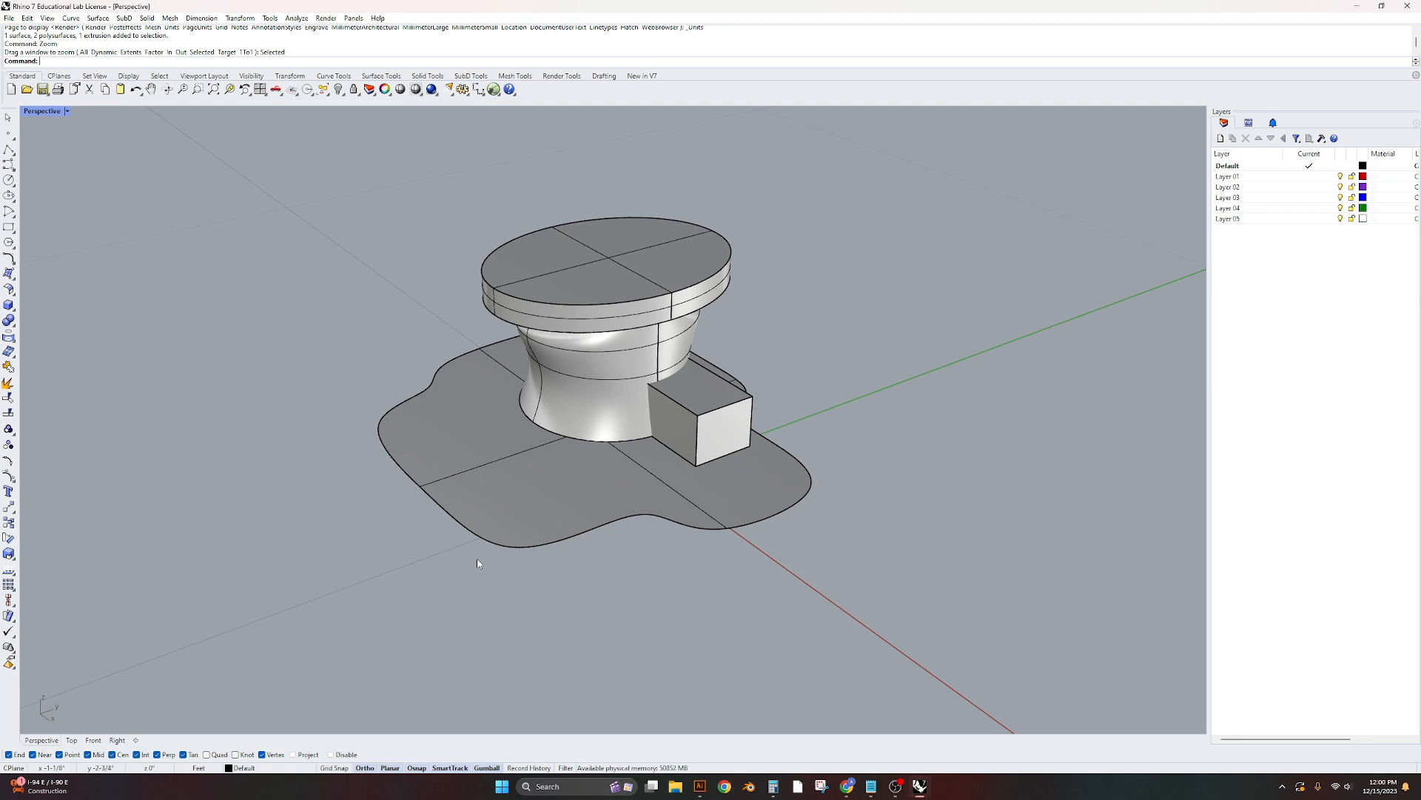
pyautogui.moveTo(672, 298)
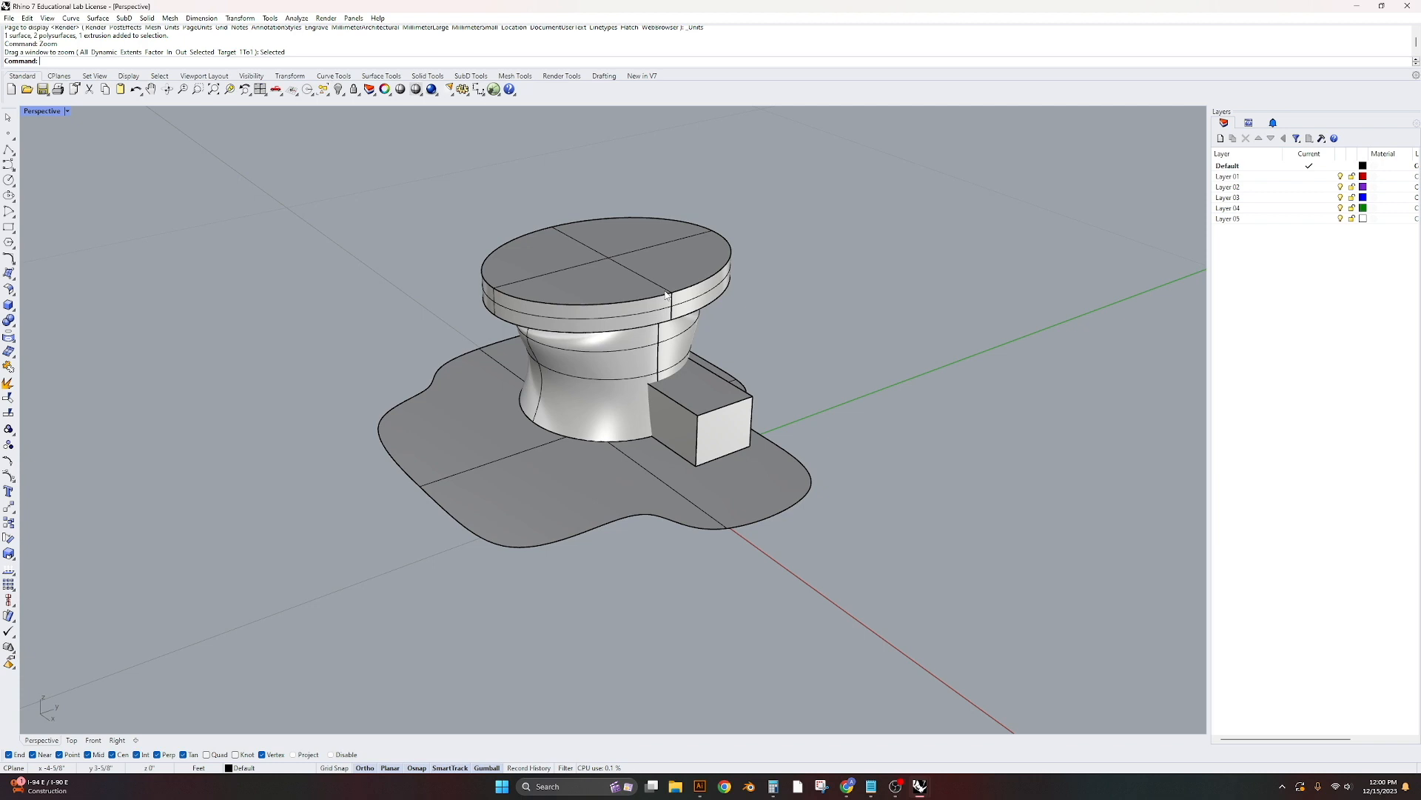
pyautogui.moveTo(681, 279)
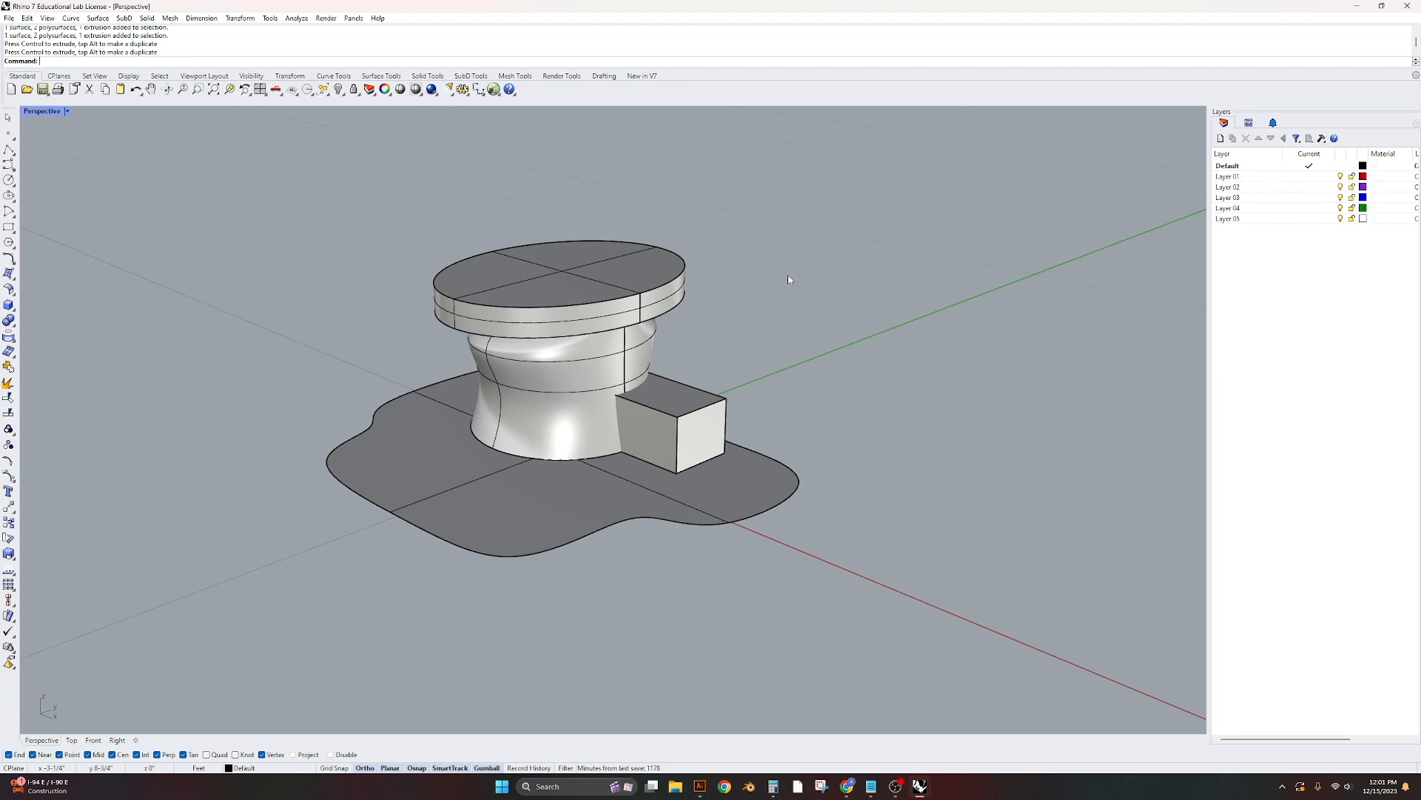
pyautogui.moveTo(342, 303)
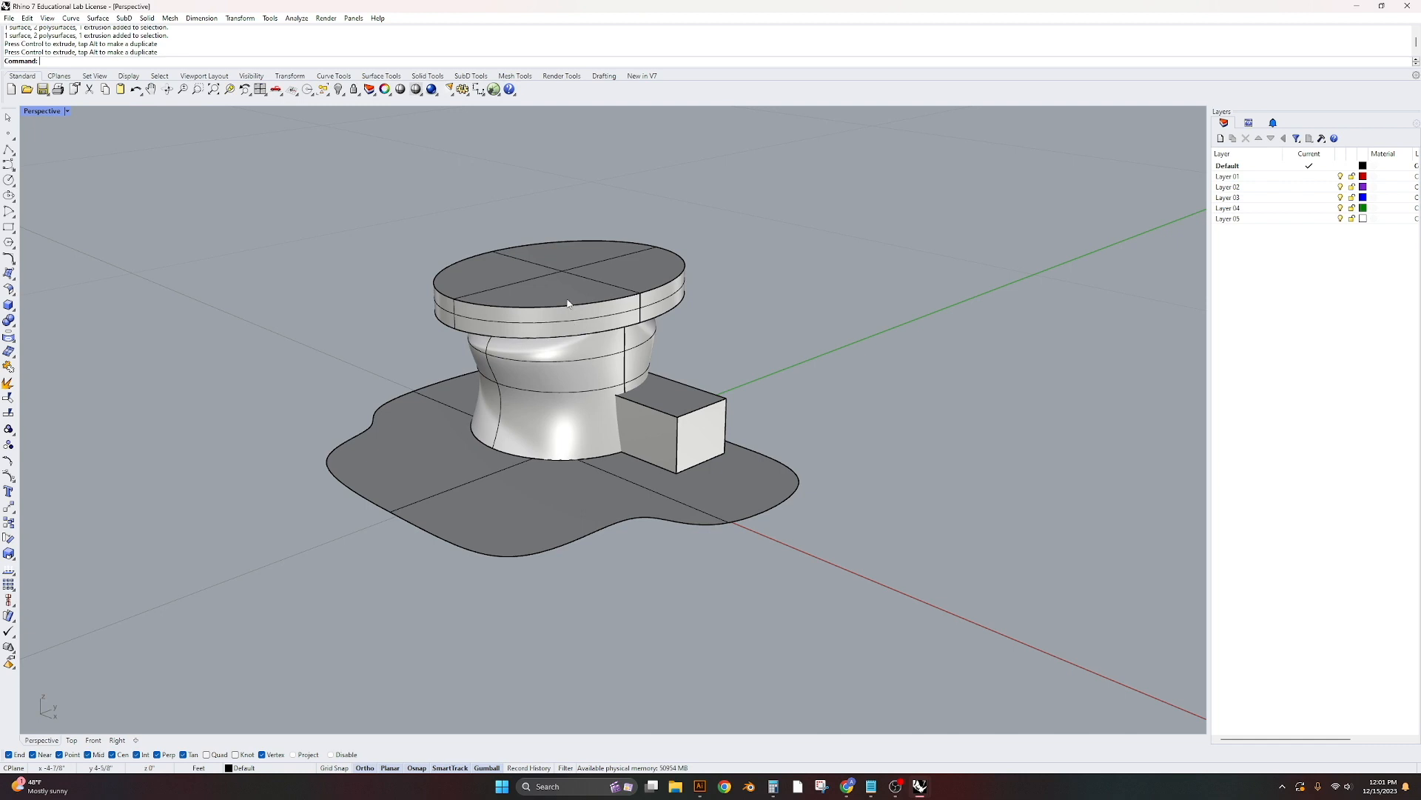
pyautogui.moveTo(185, 772)
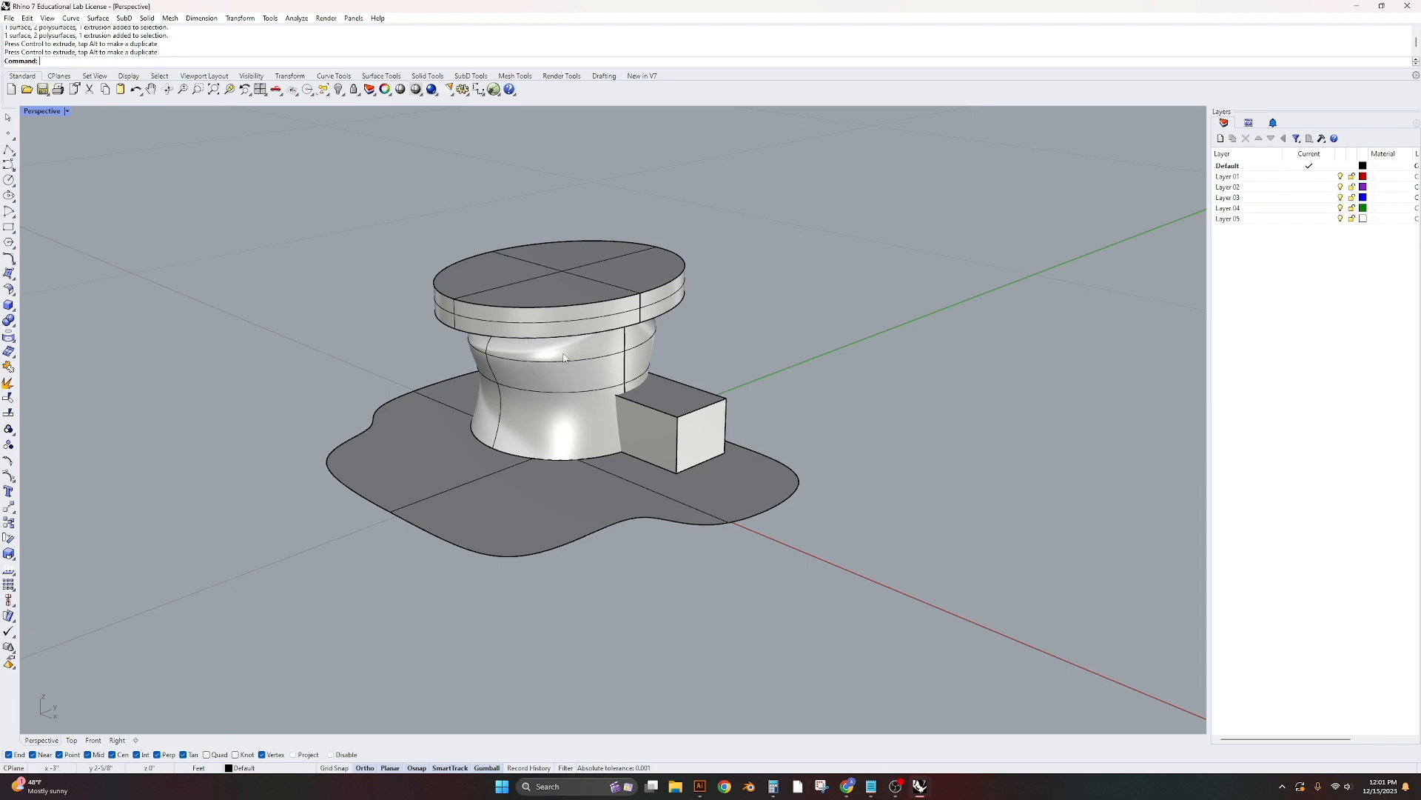
pyautogui.moveTo(371, 222)
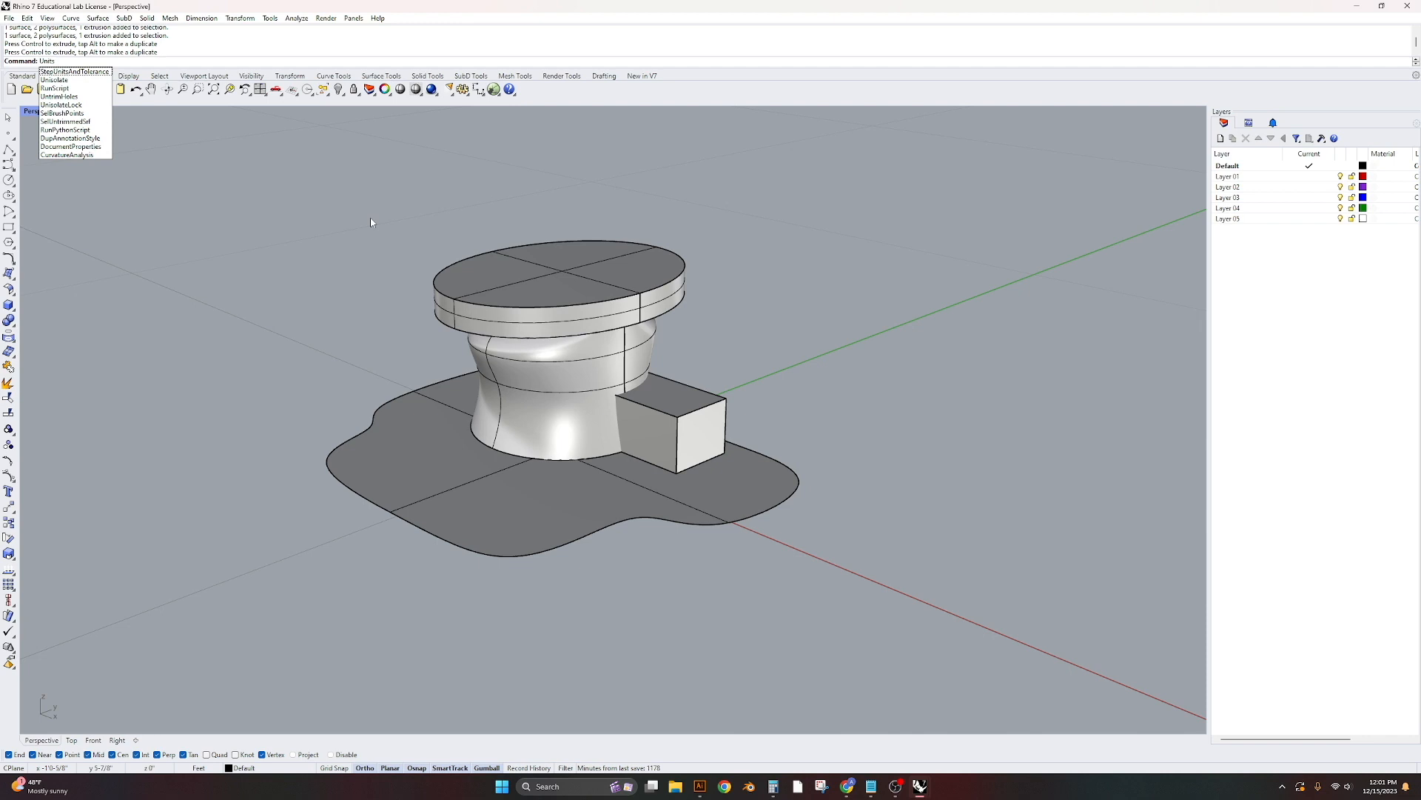
# Step: Set document units to millimeters with decimal display at 1.000 precision
pyautogui.click(71, 146)
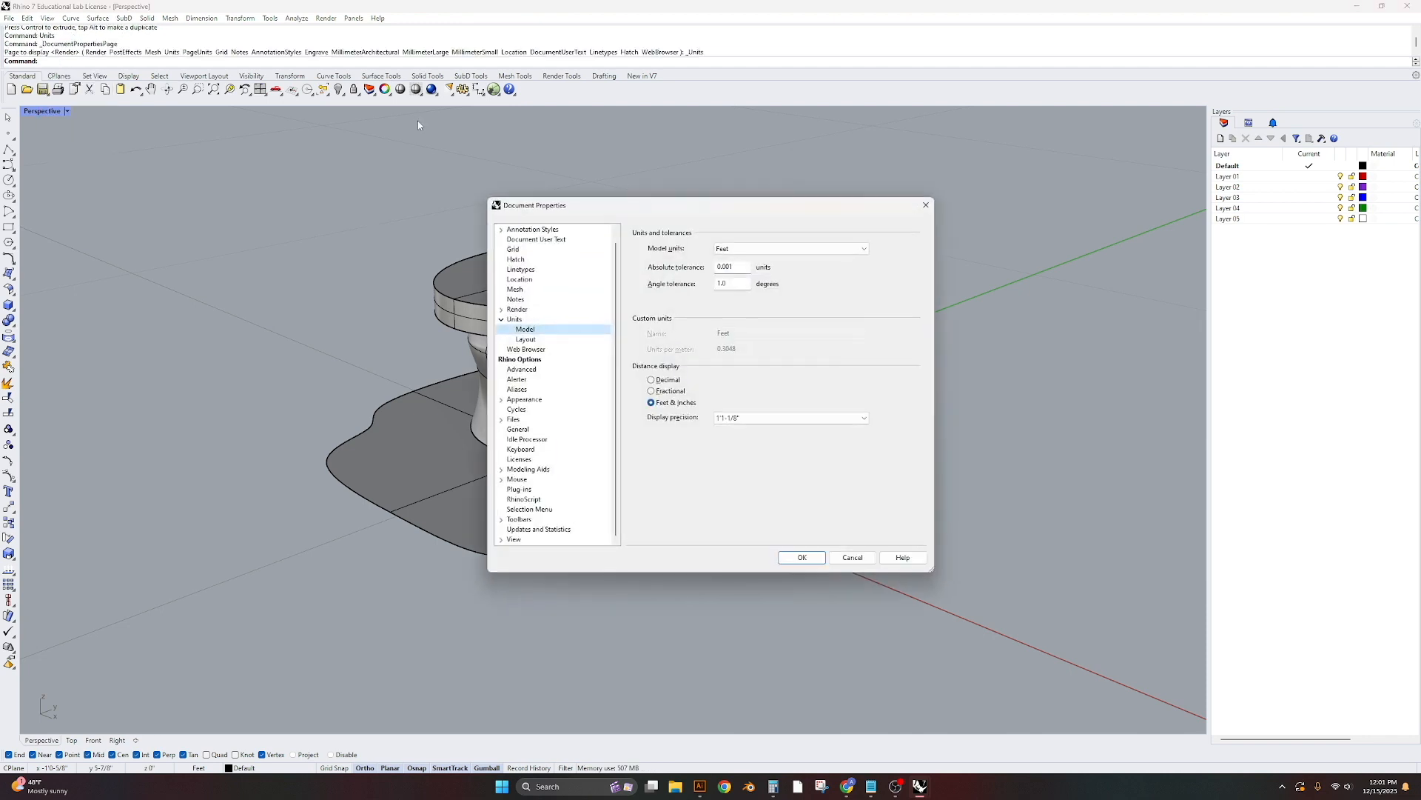
pyautogui.moveTo(565, 306)
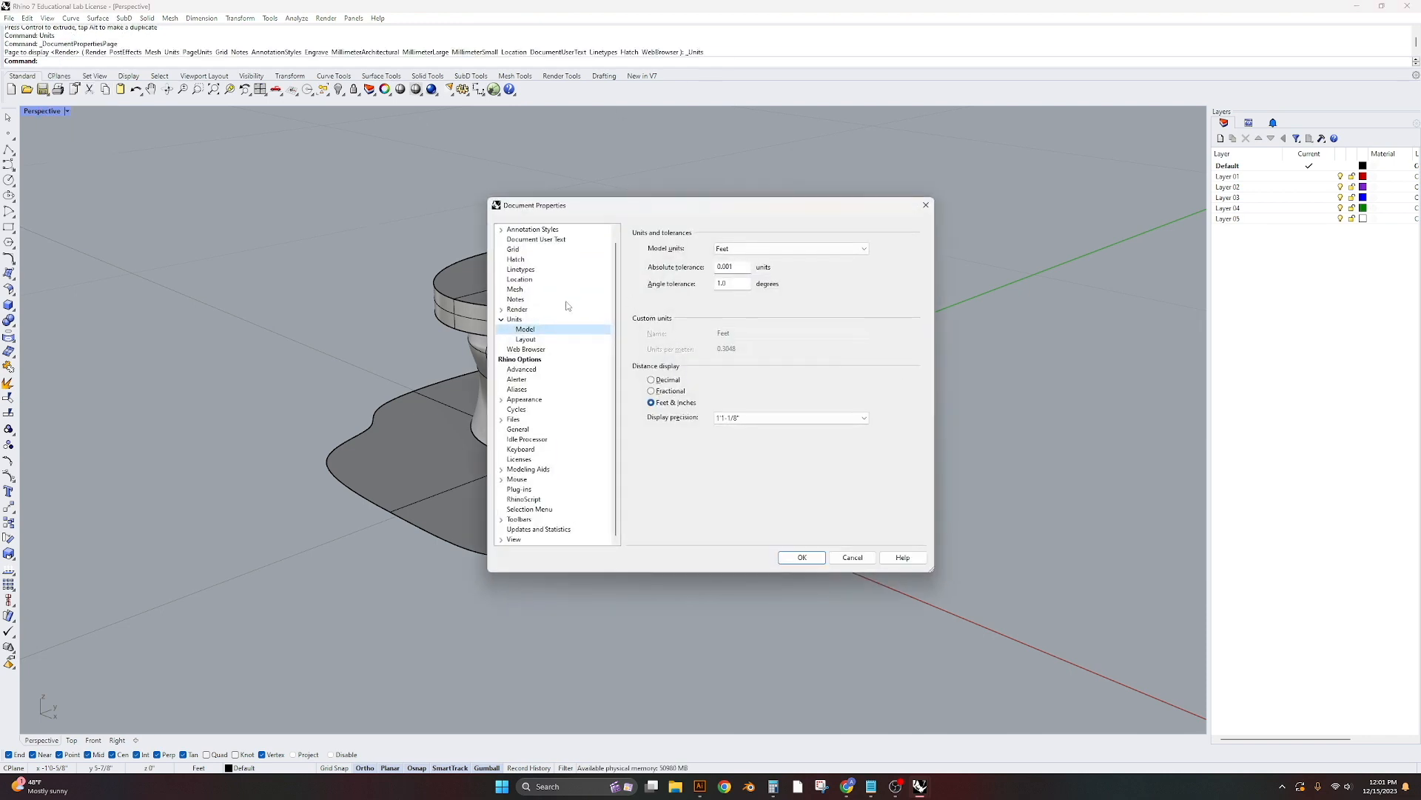
pyautogui.moveTo(732, 234)
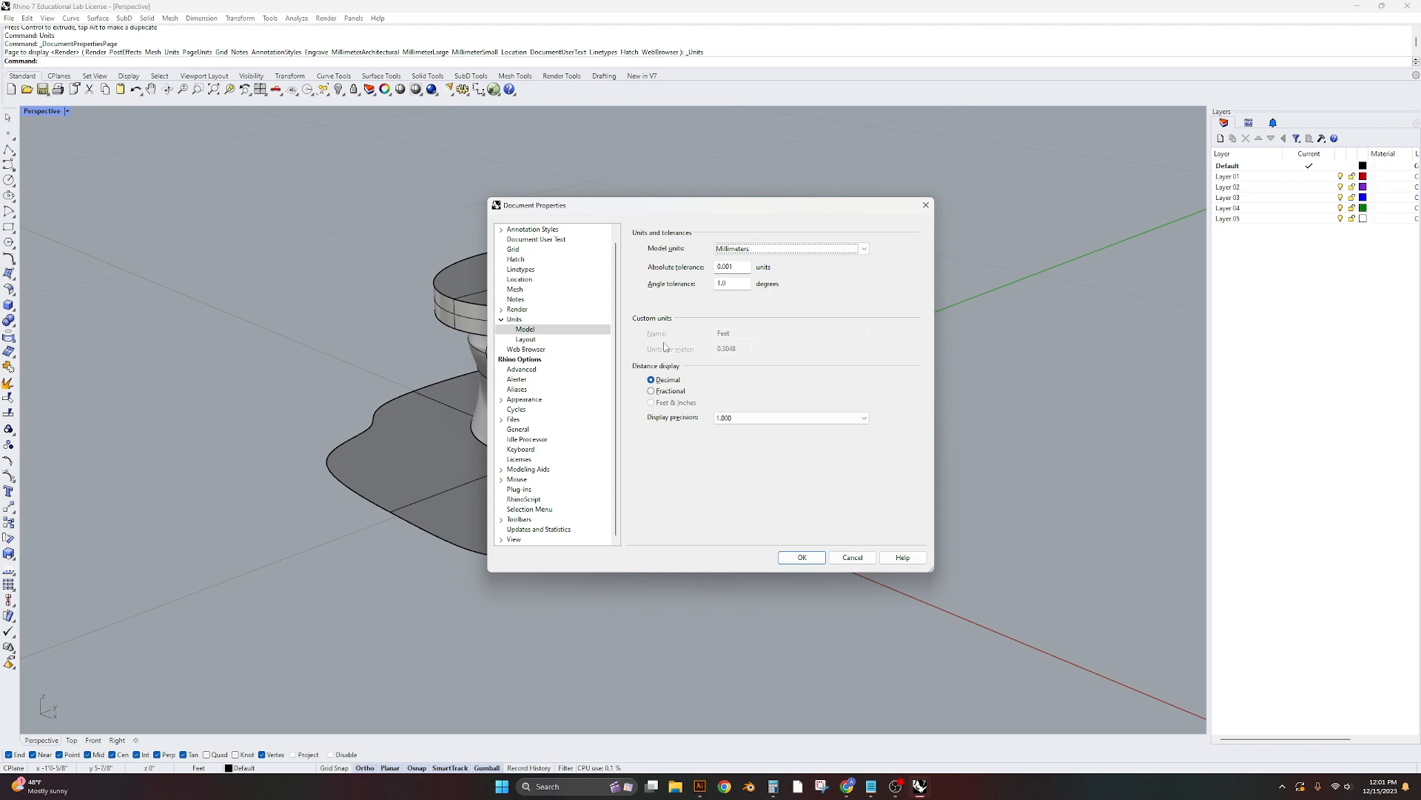
pyautogui.click(789, 416)
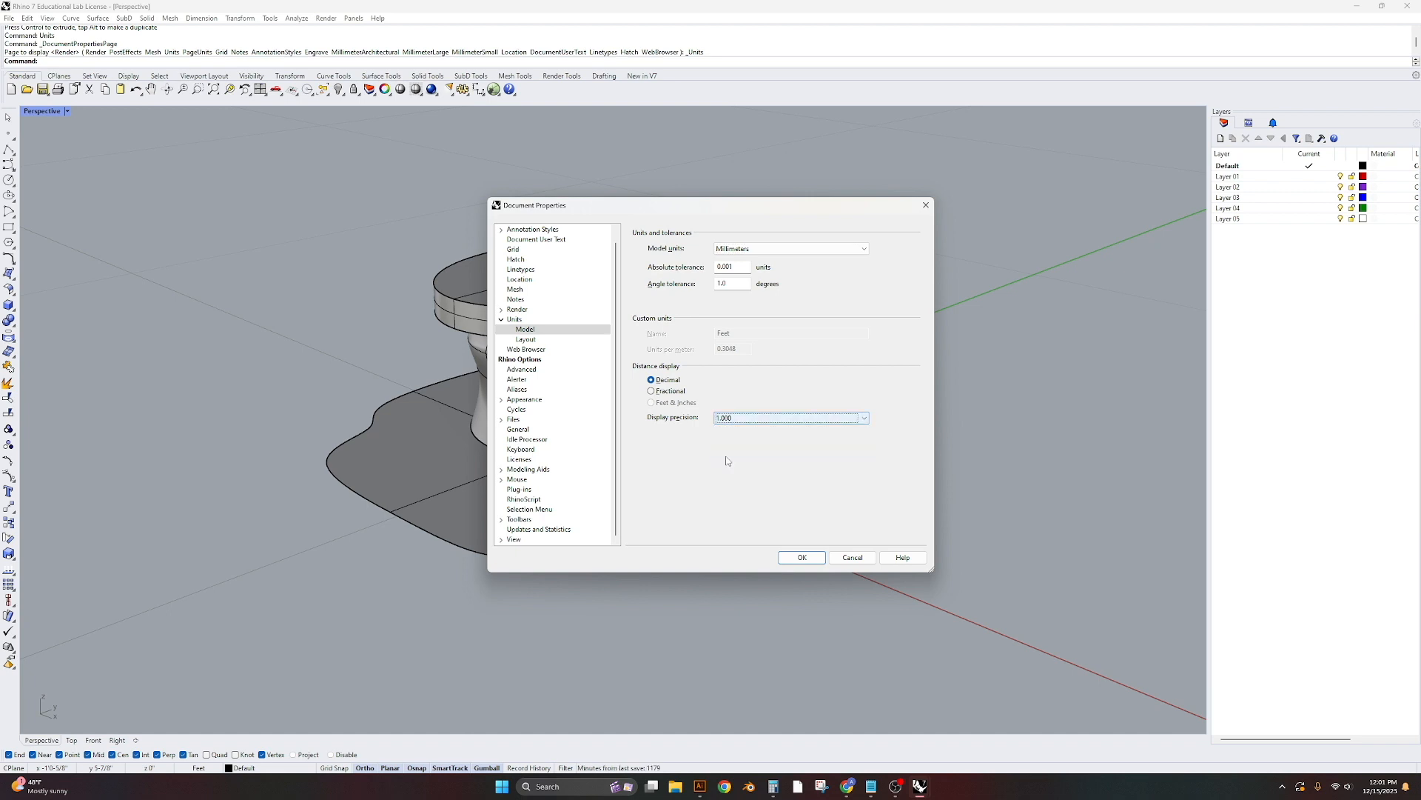
pyautogui.moveTo(785, 553)
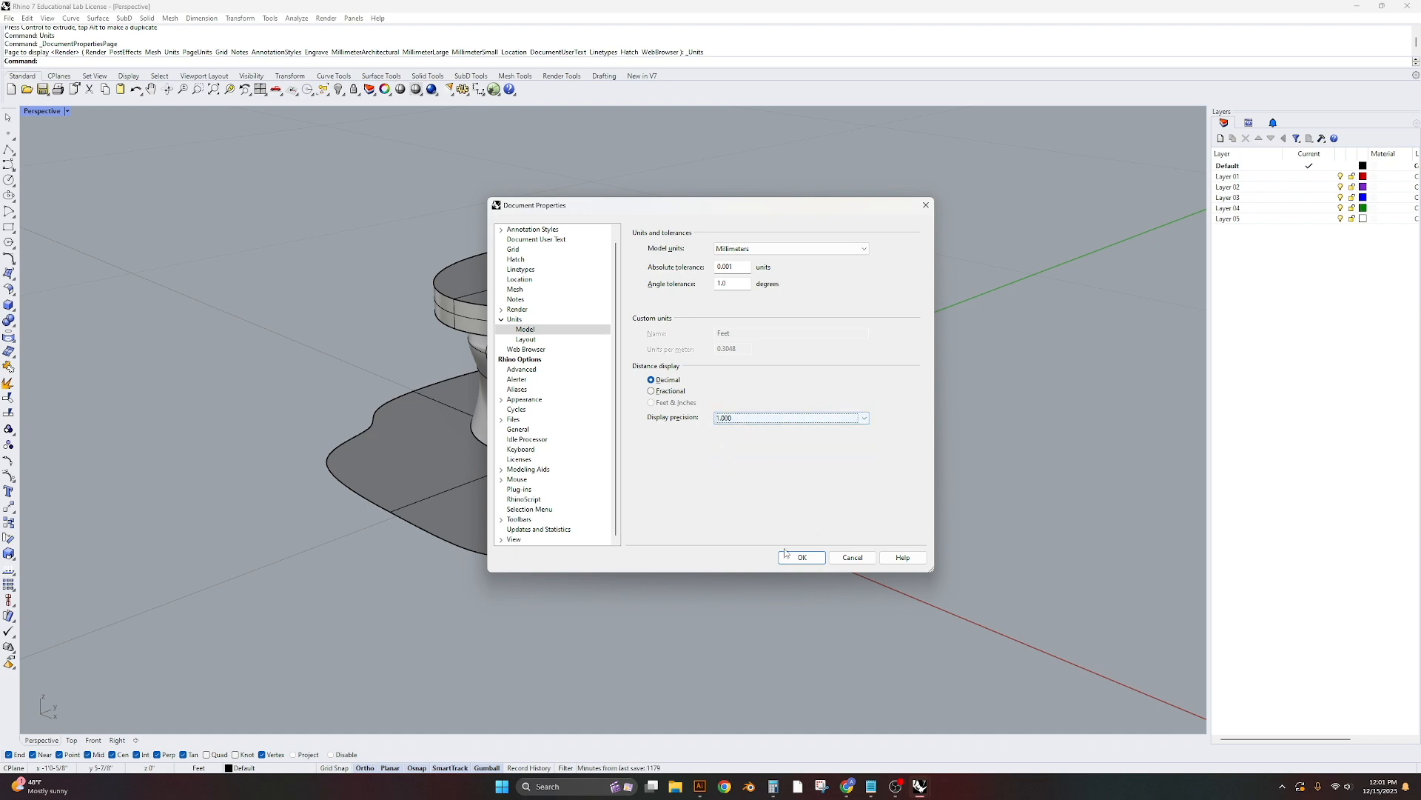
pyautogui.click(800, 556)
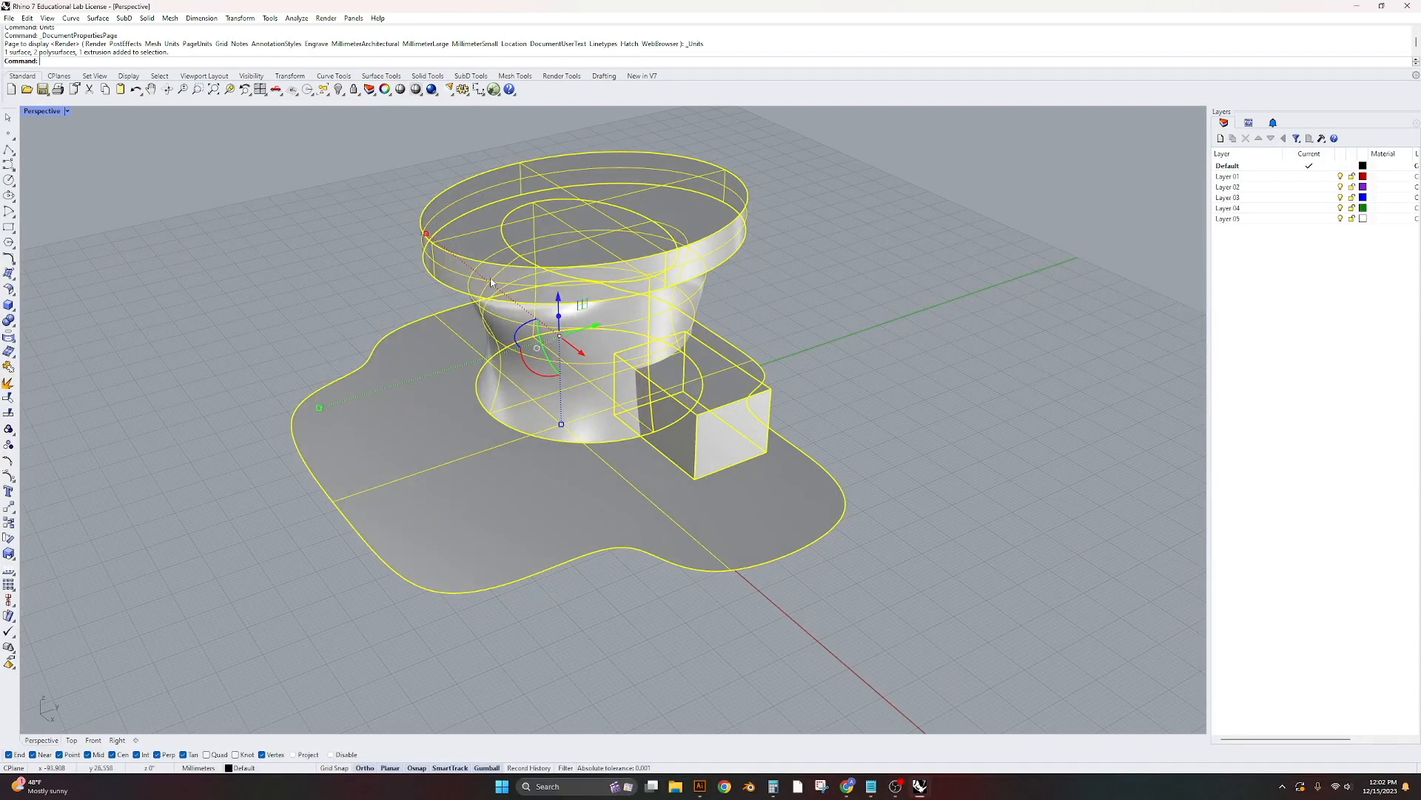
# Step: Move the top disc aside and review the What report for the vase and block
pyautogui.click(864, 342)
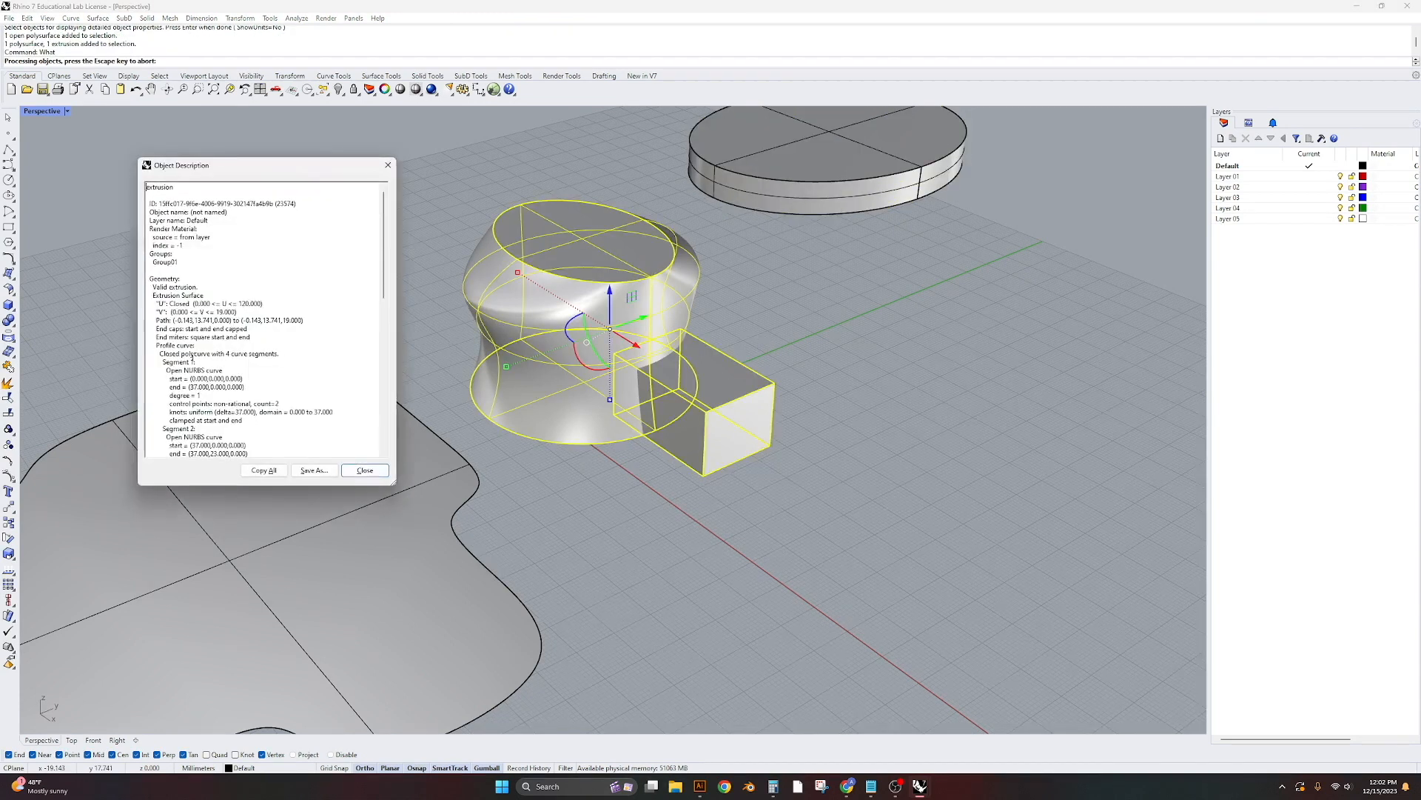
pyautogui.doubleClick(165, 295)
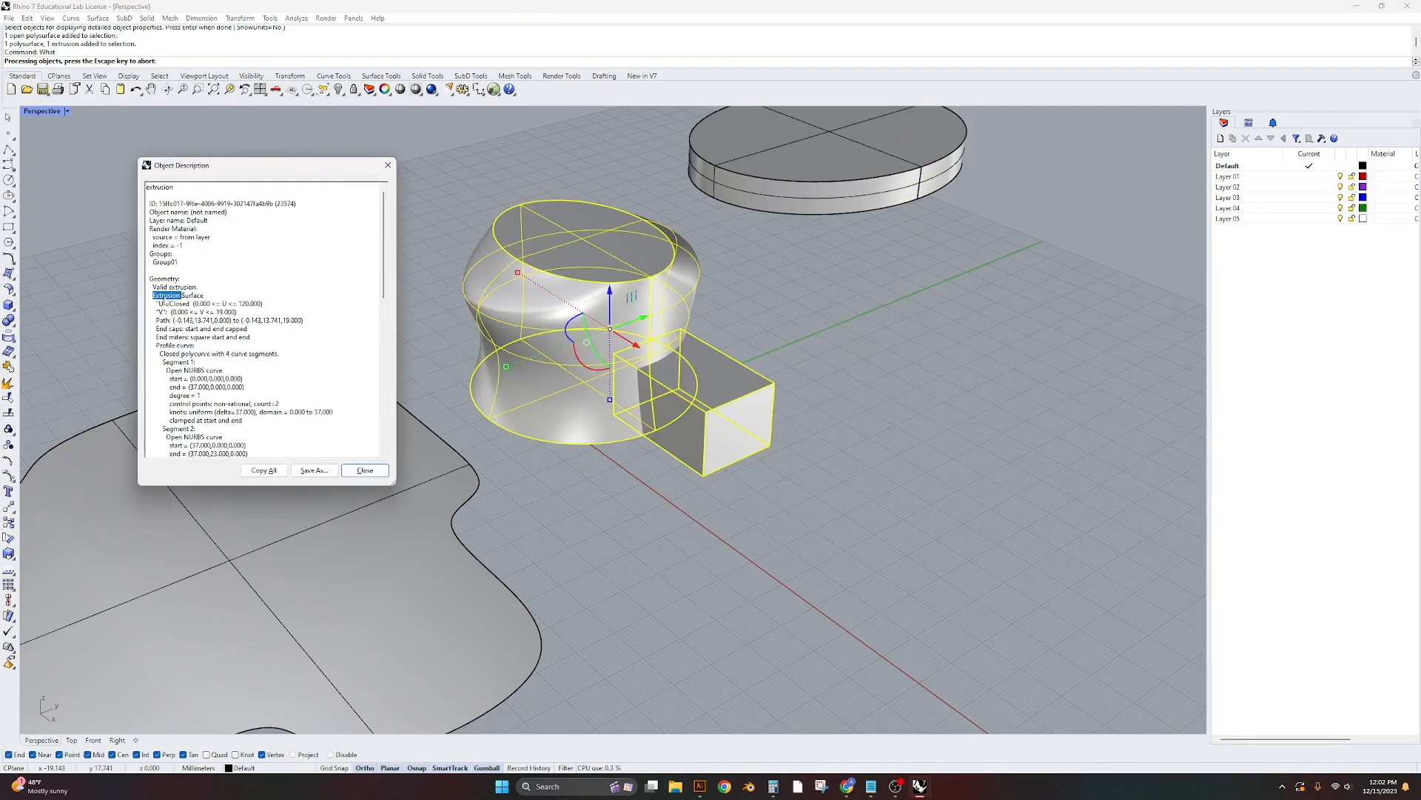
pyautogui.scroll(-3)
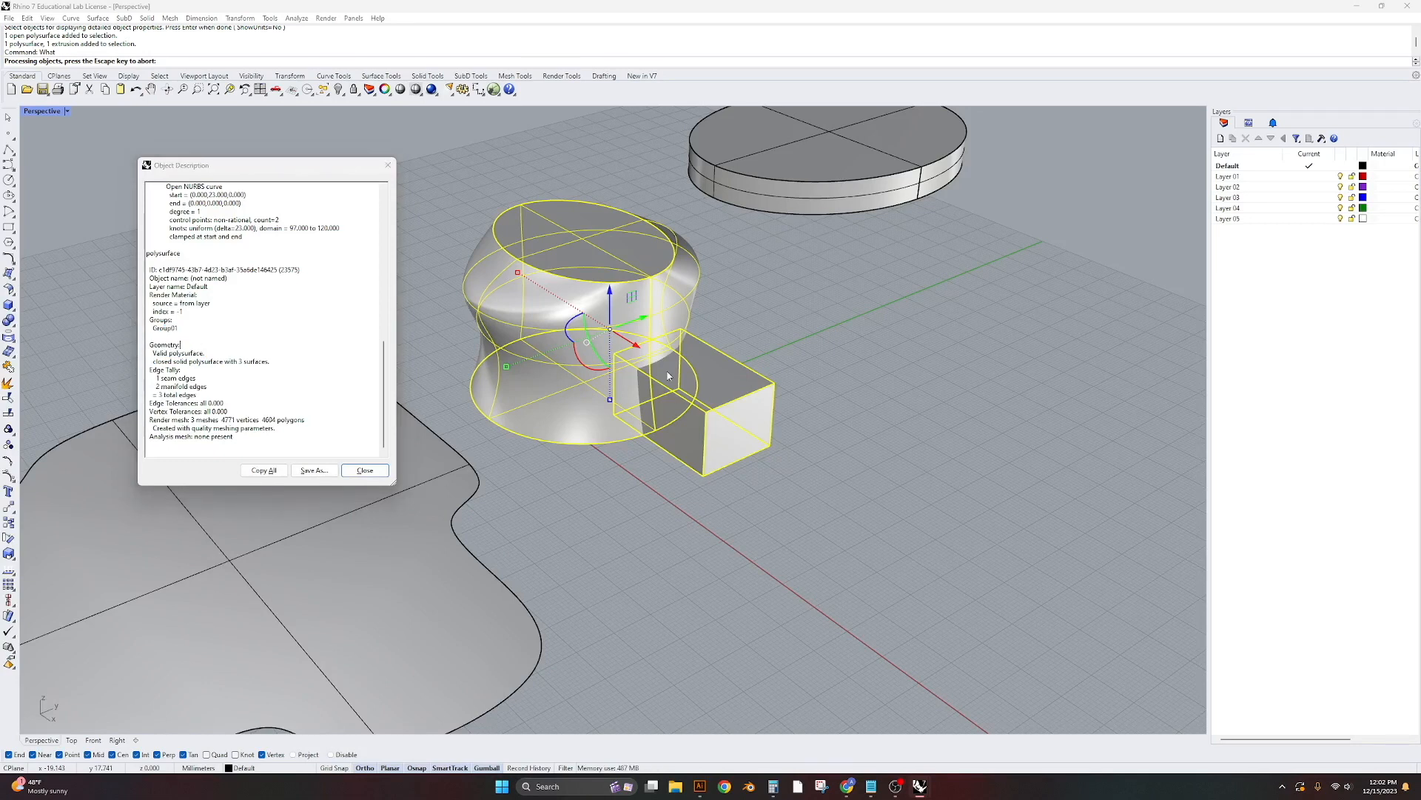
pyautogui.moveTo(590, 407)
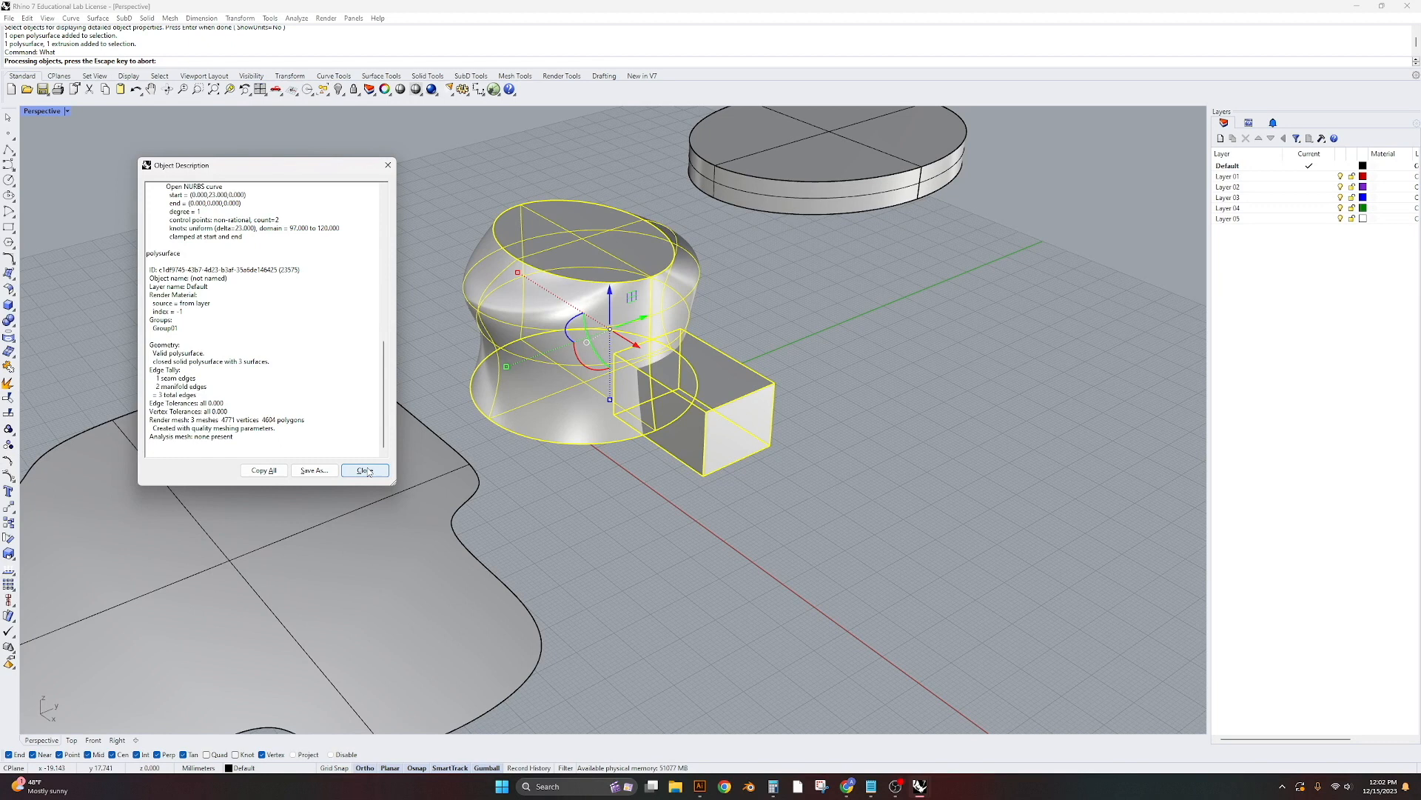
pyautogui.click(364, 470)
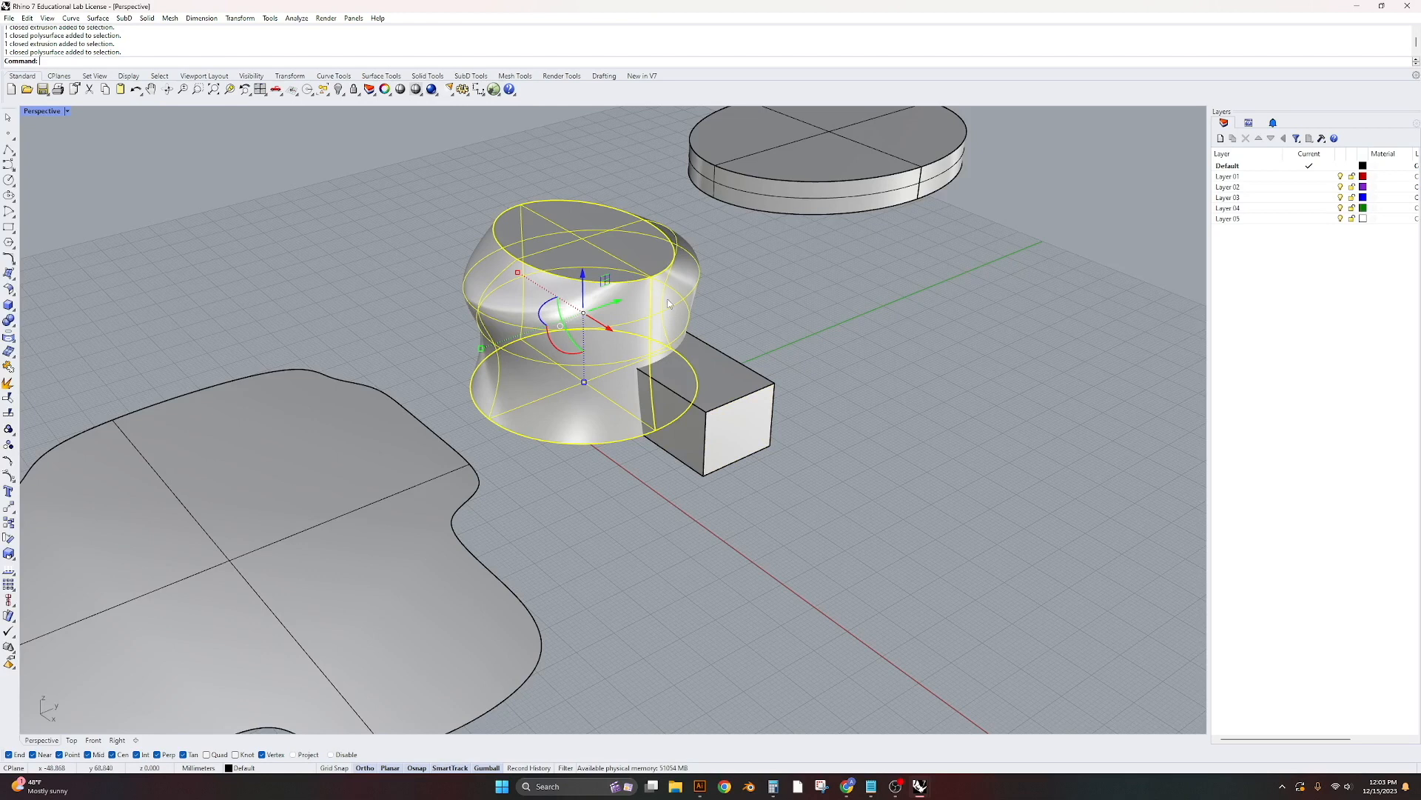
pyautogui.moveTo(812, 344)
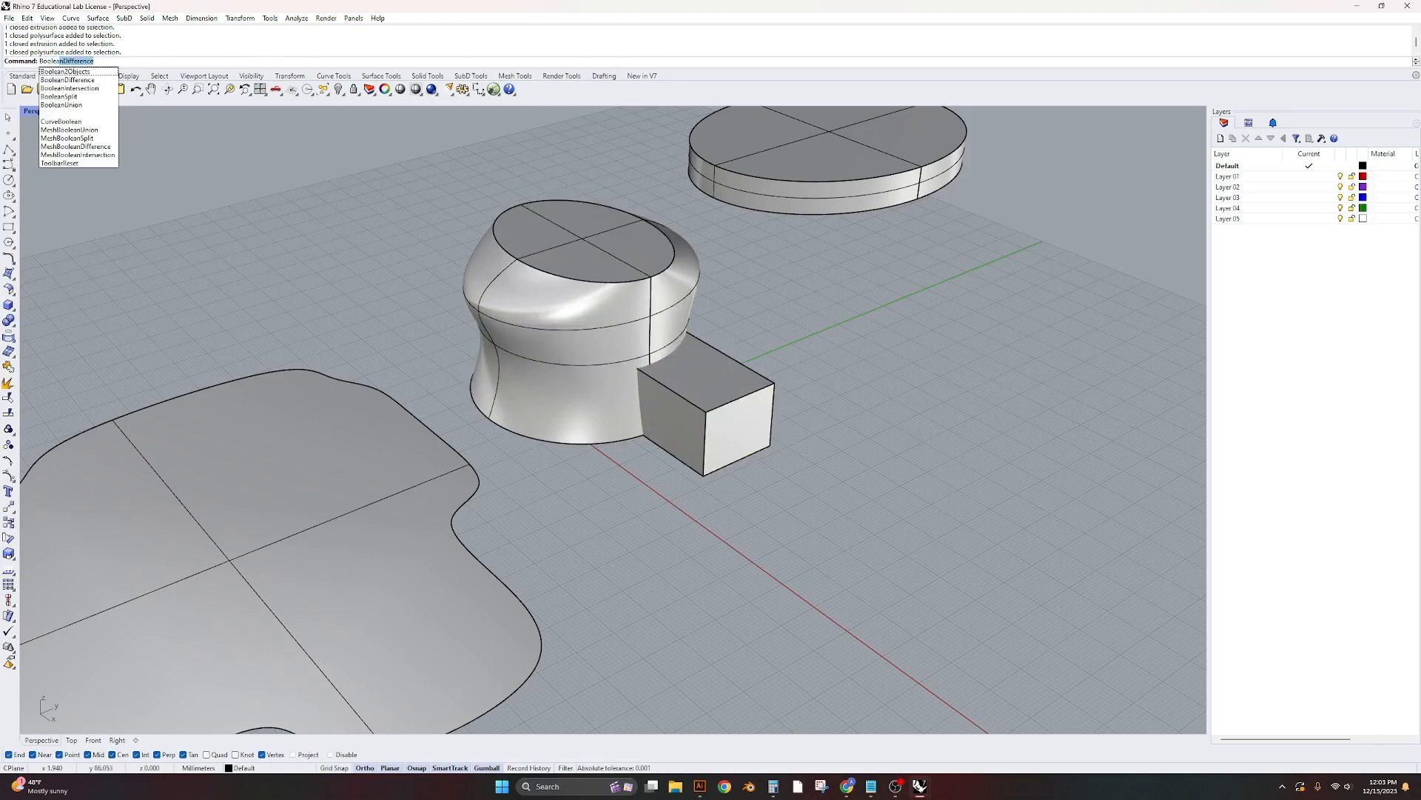
# Step: Boolean-union the vase and block, then dismiss the merged solid's What report
pyautogui.click(61, 104)
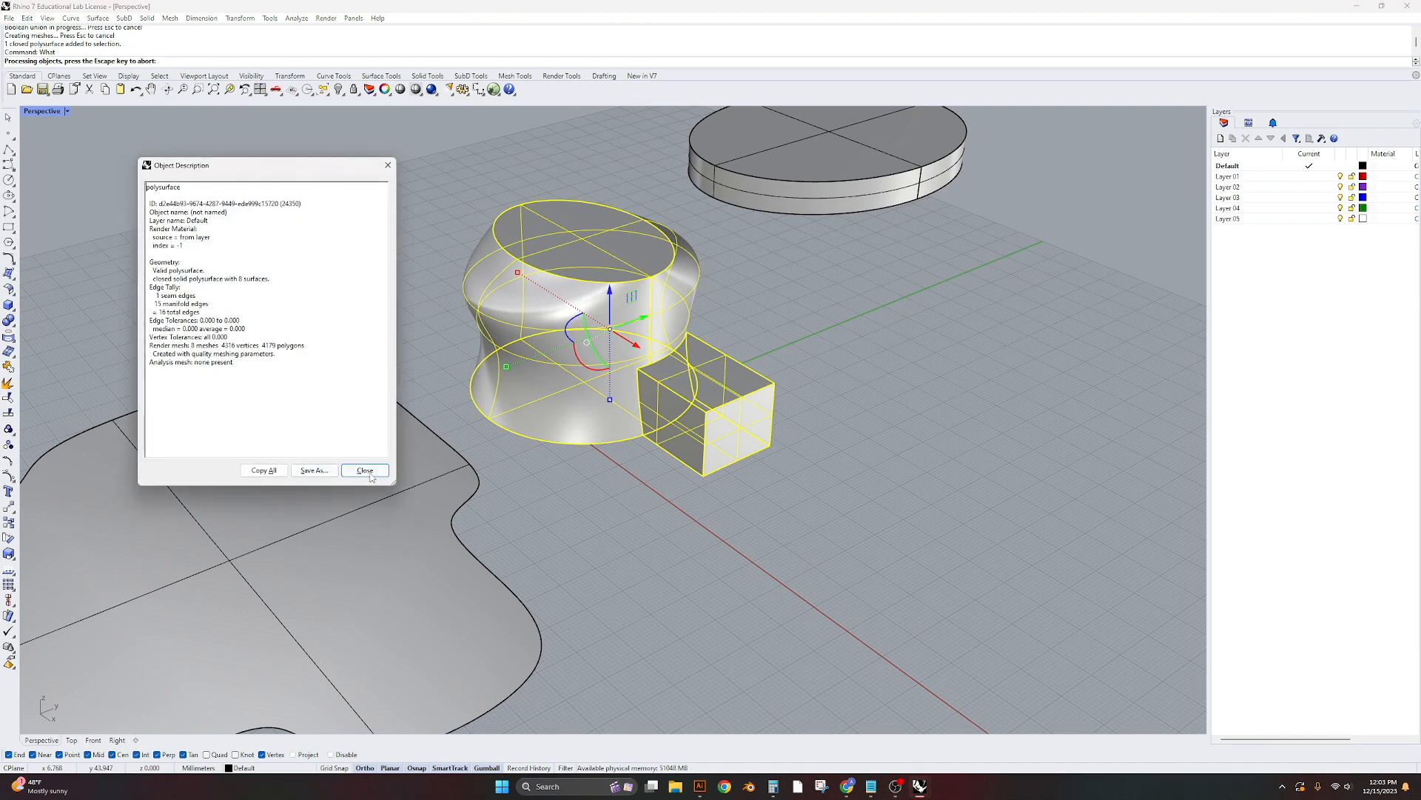
pyautogui.click(364, 469)
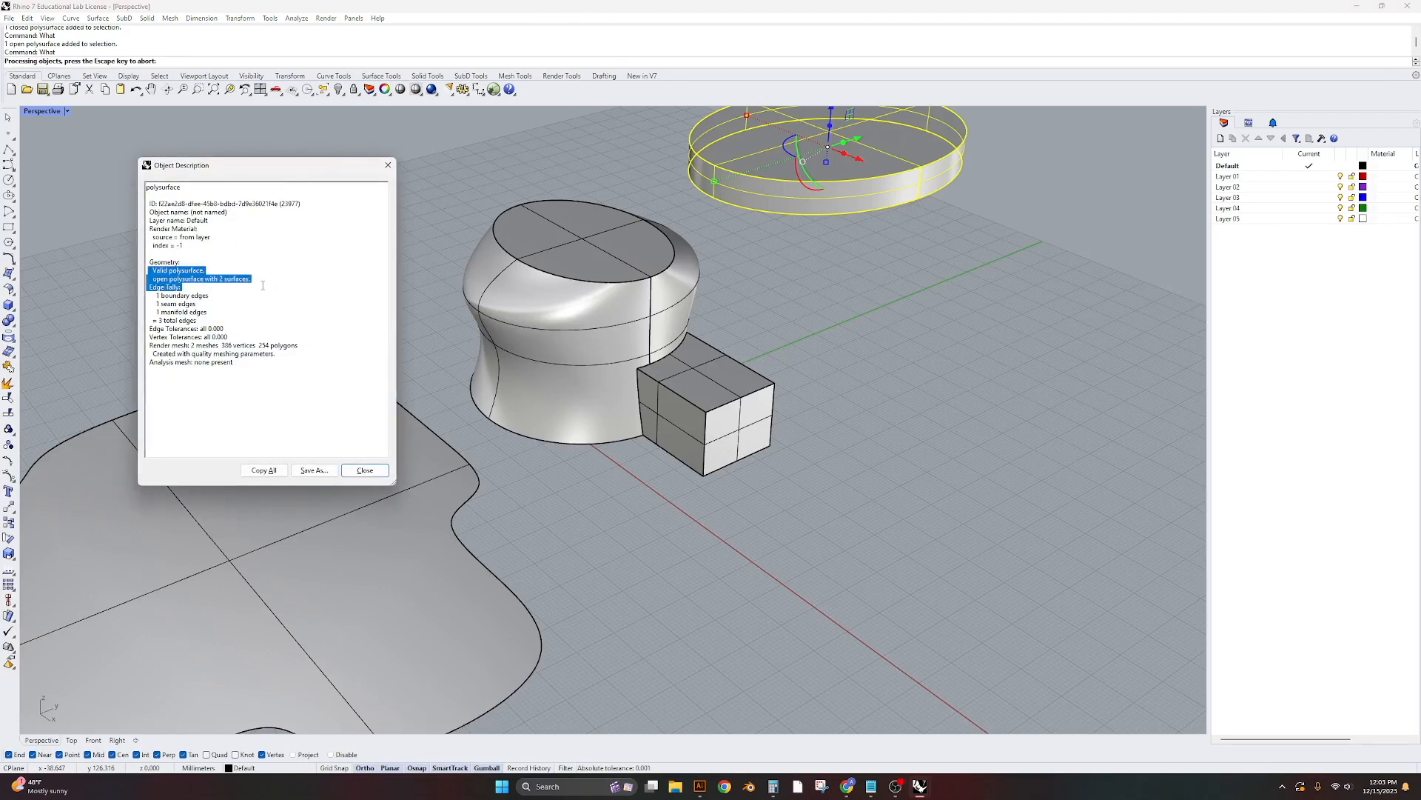
# Step: Close the top disc's details report
pyautogui.click(364, 469)
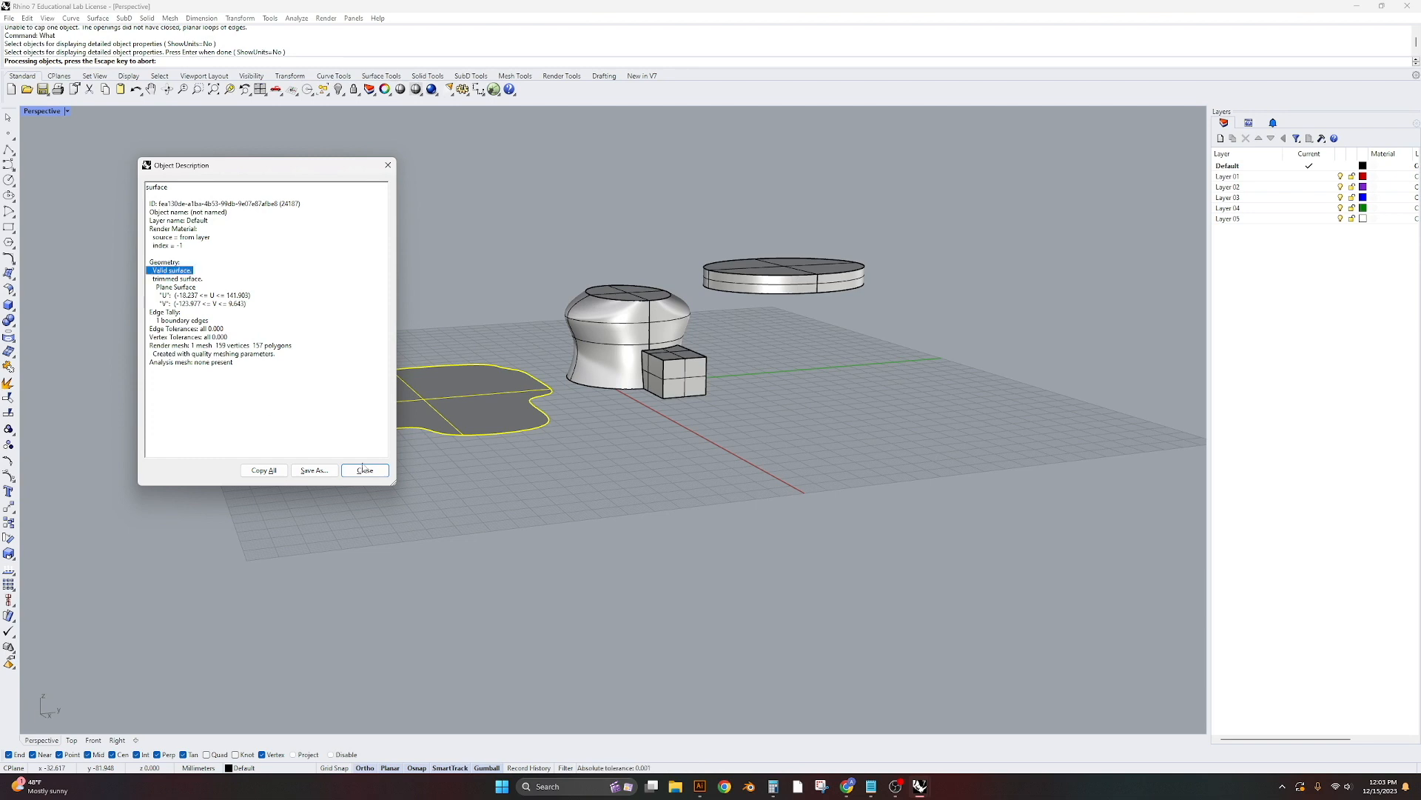
# Step: Close the base report and thicken the ground slab by 5mm into a solid
pyautogui.click(363, 470)
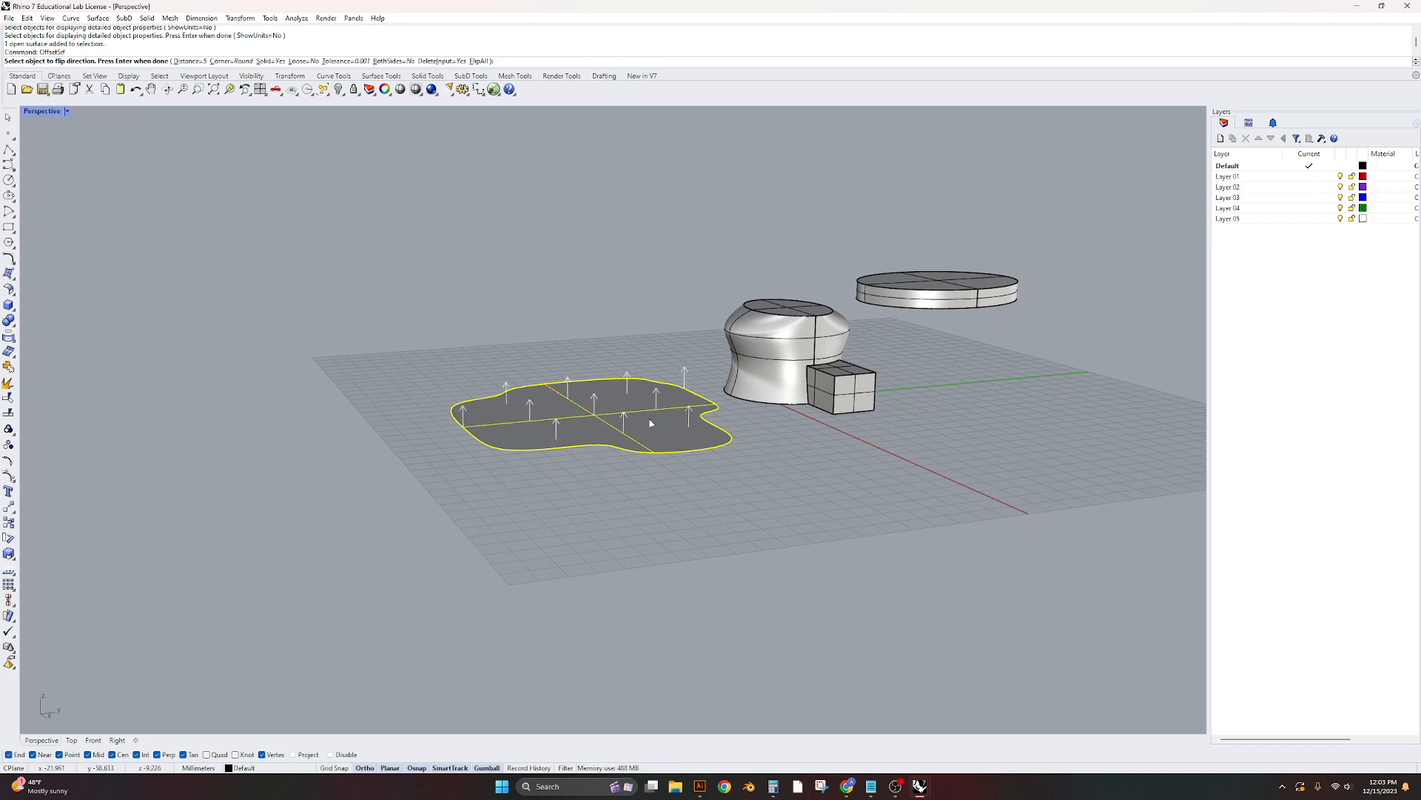
pyautogui.write('5mm')
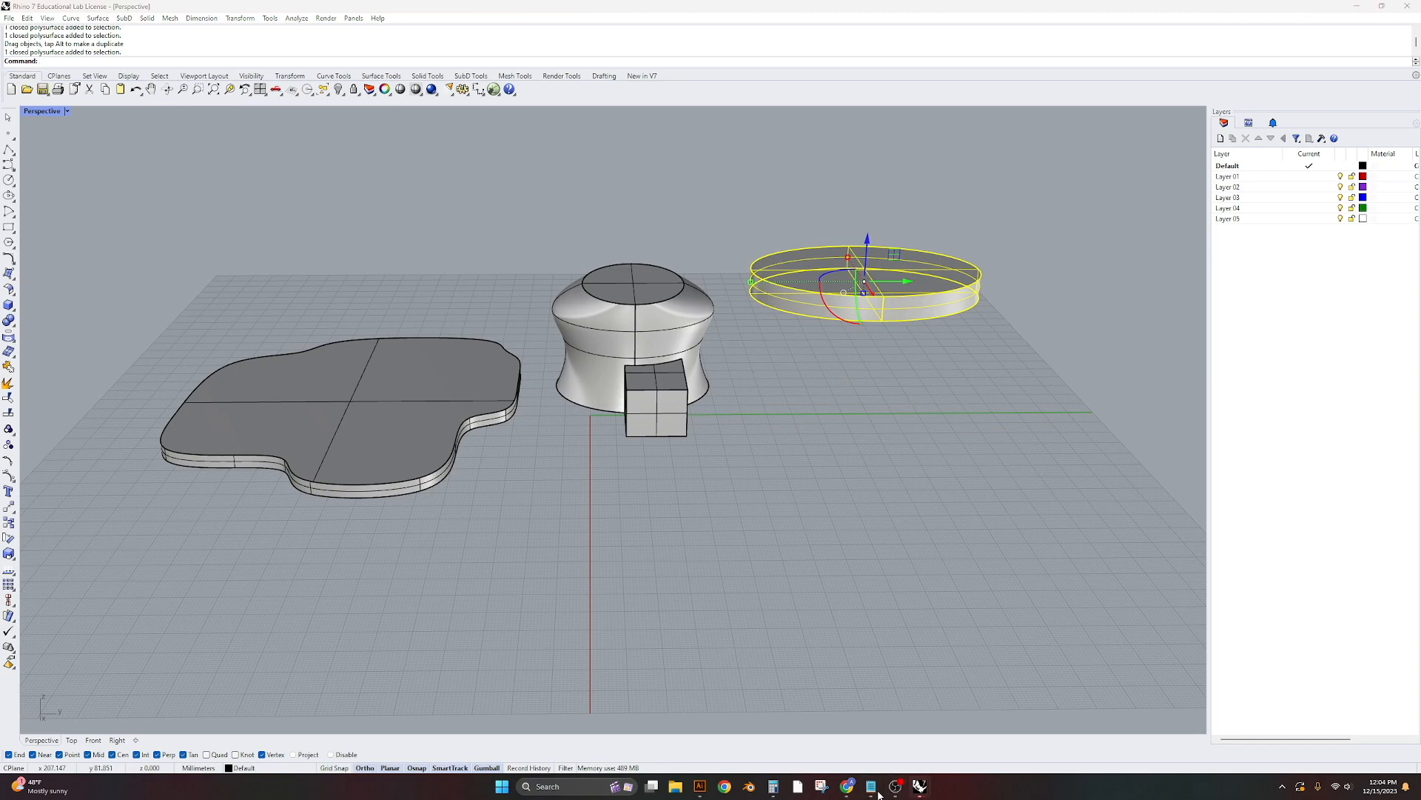
# Step: Open the Notepad file-naming notes beside Rhino and select the first part's file name
pyautogui.click(870, 786)
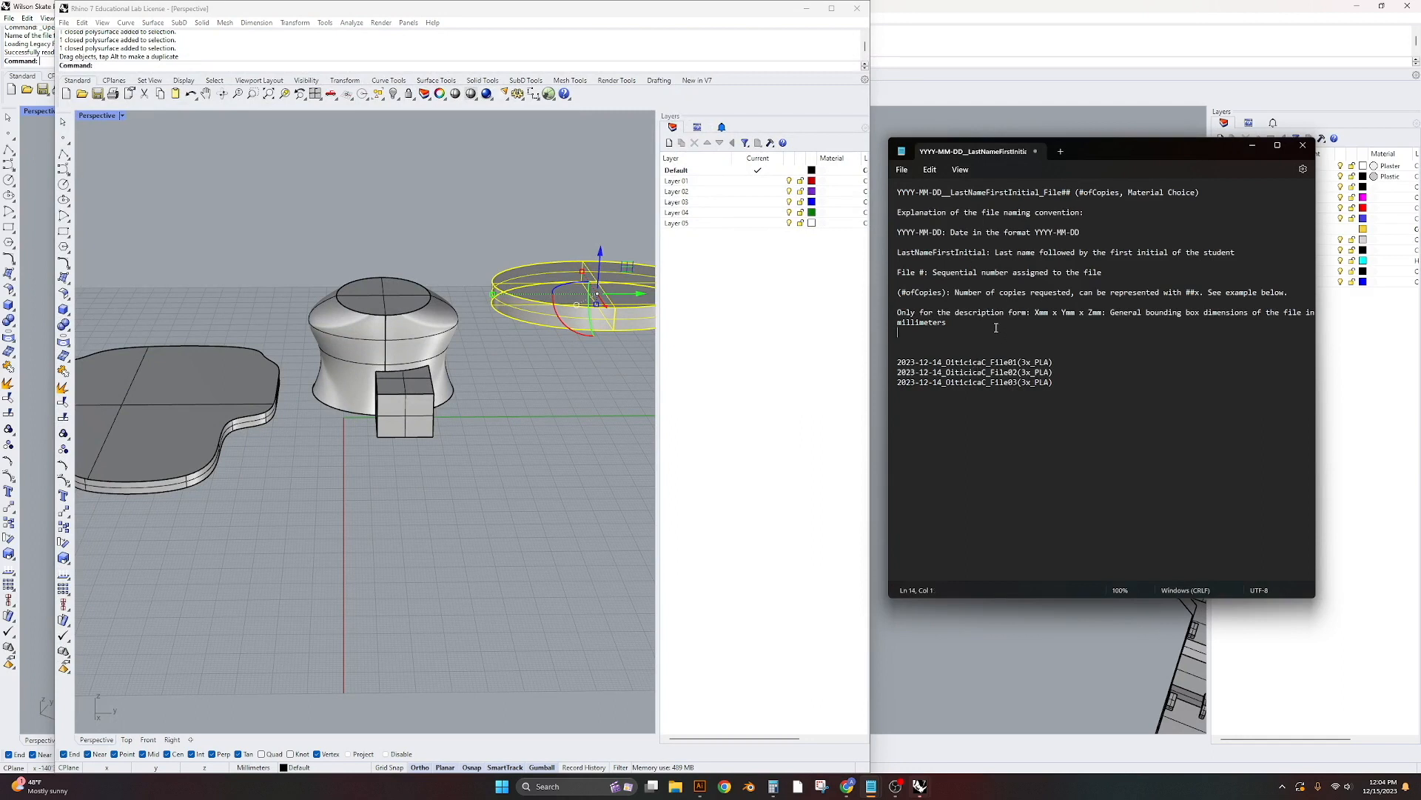
pyautogui.moveTo(898, 191); pyautogui.dragTo(948, 323)
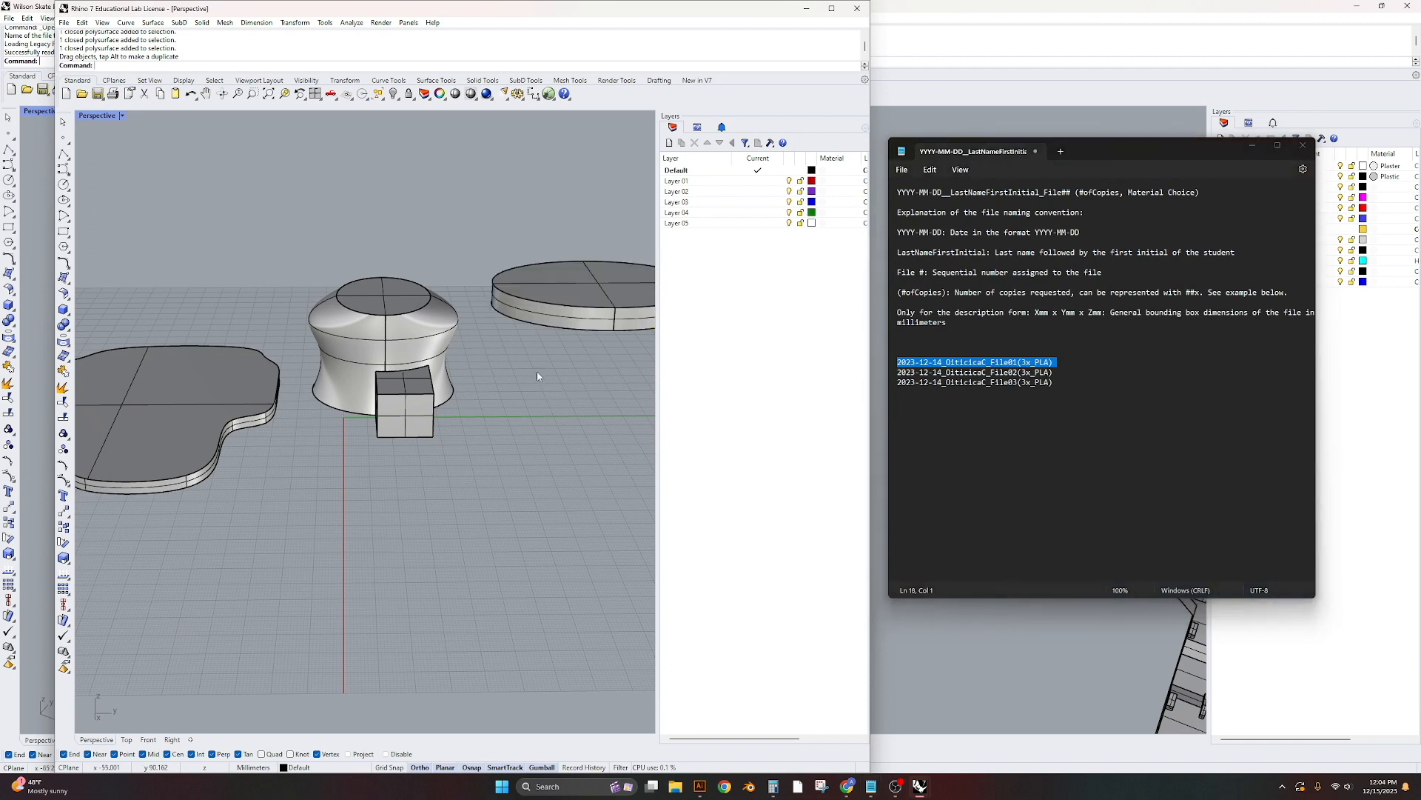
pyautogui.click(1043, 360)
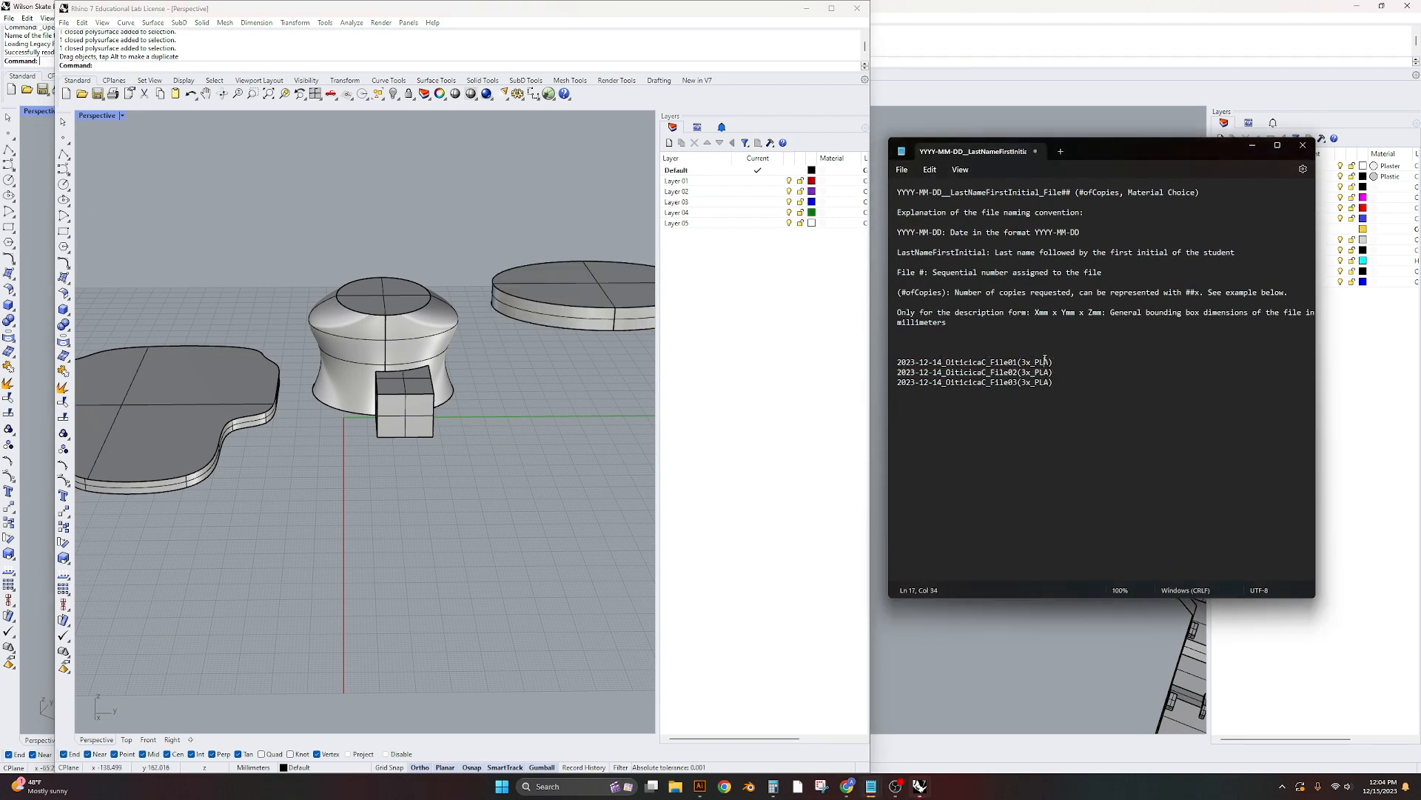
pyautogui.click(1044, 372)
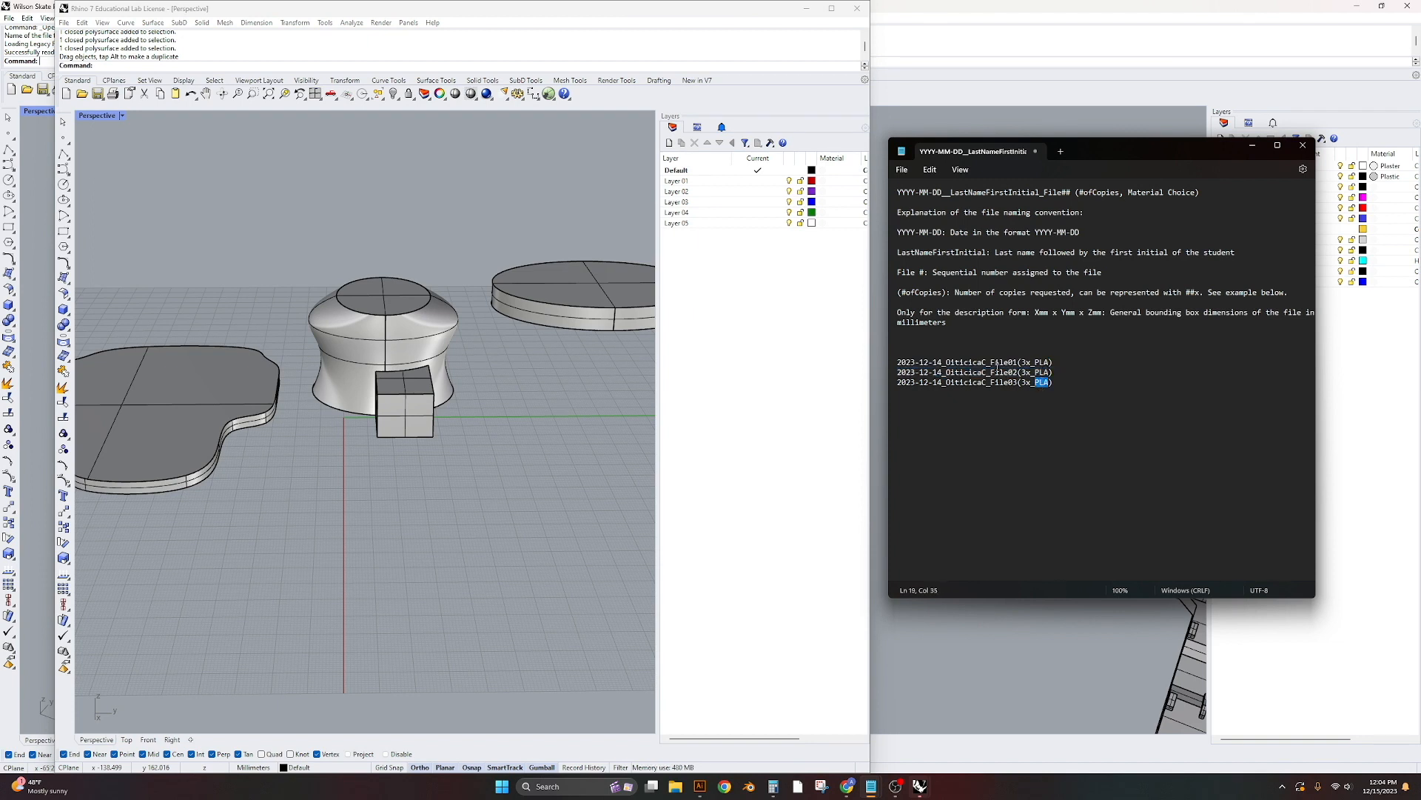
pyautogui.moveTo(975, 151); pyautogui.dragTo(1042, 57)
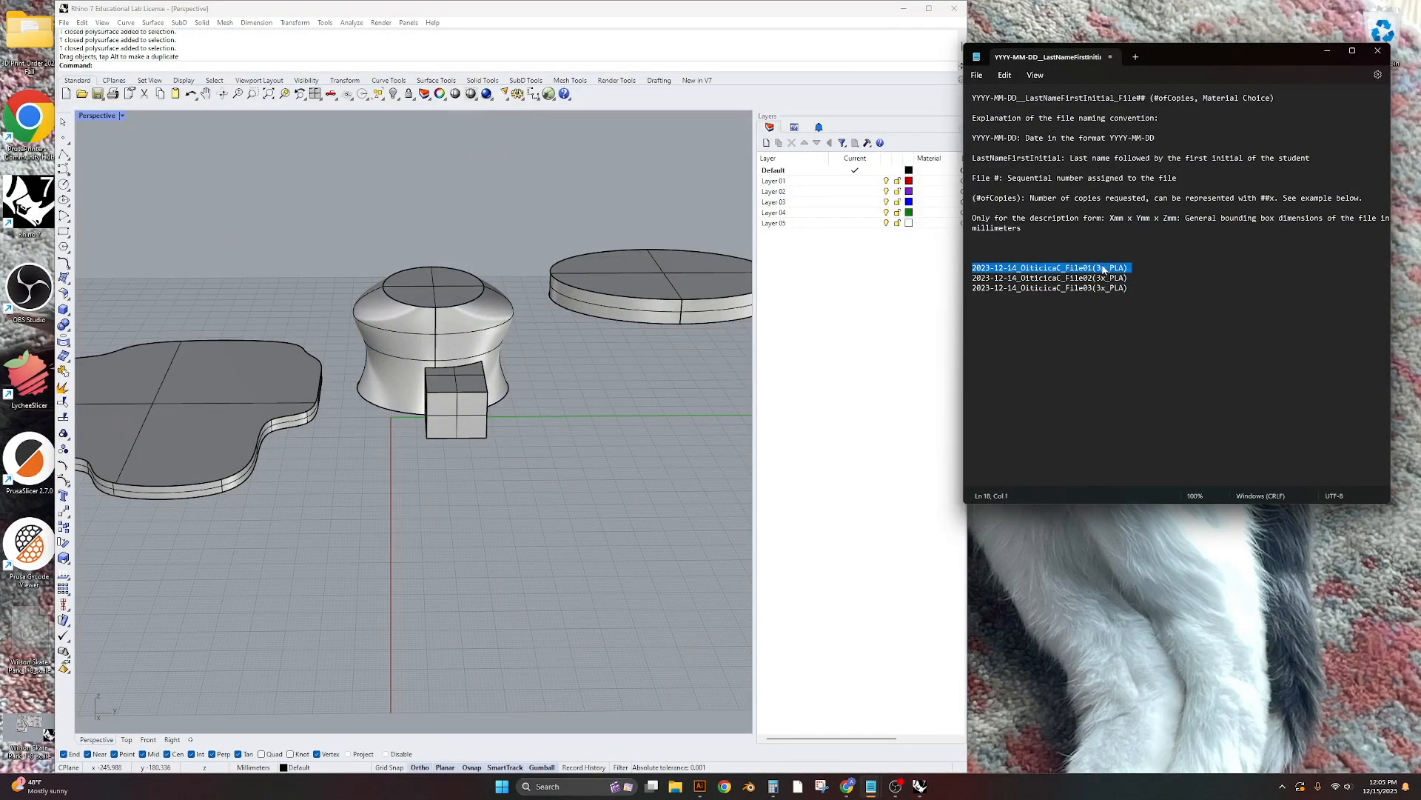
# Step: Note the disc's dimensions 71.561, 90.082, 9.577 millimeters after the first file name
pyautogui.click(1101, 288)
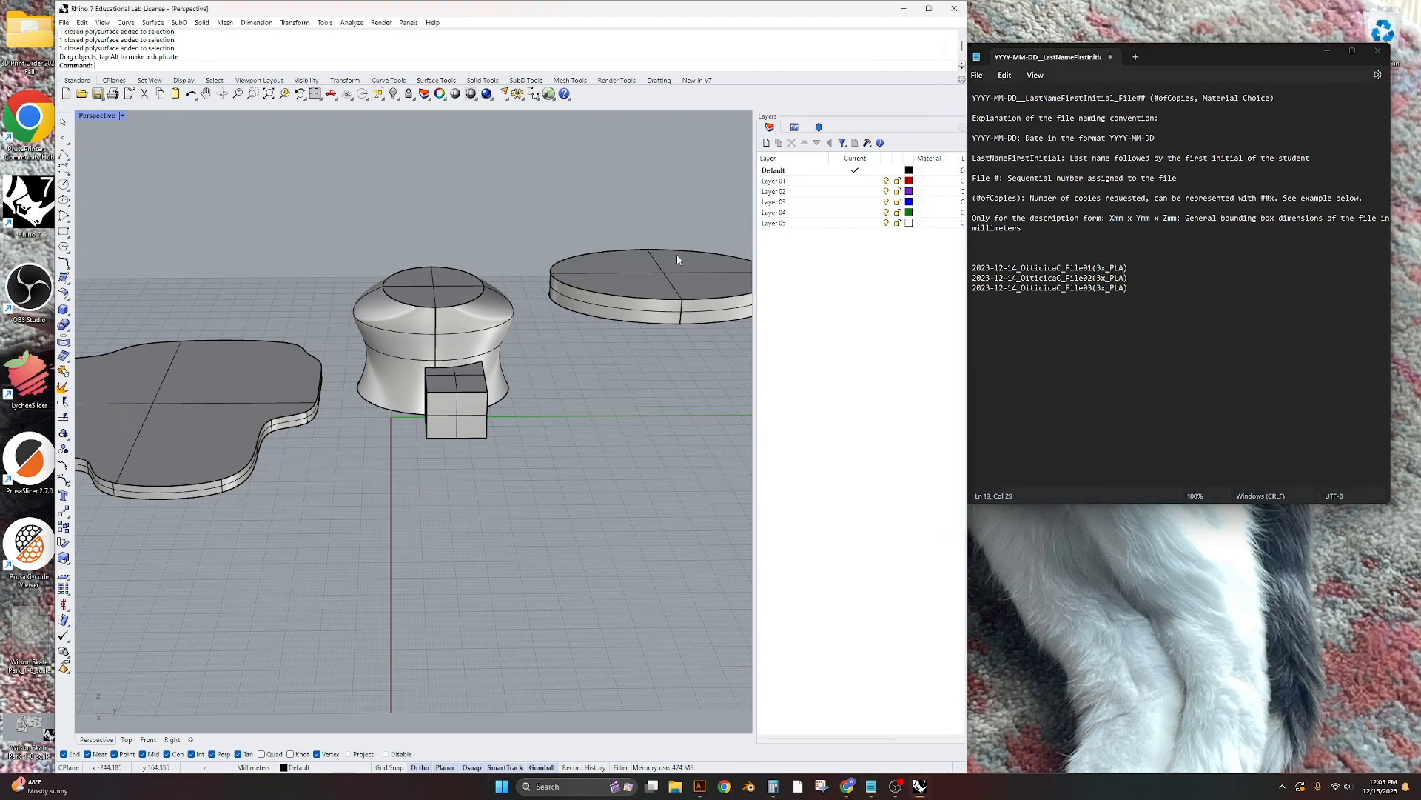
pyautogui.click(653, 286)
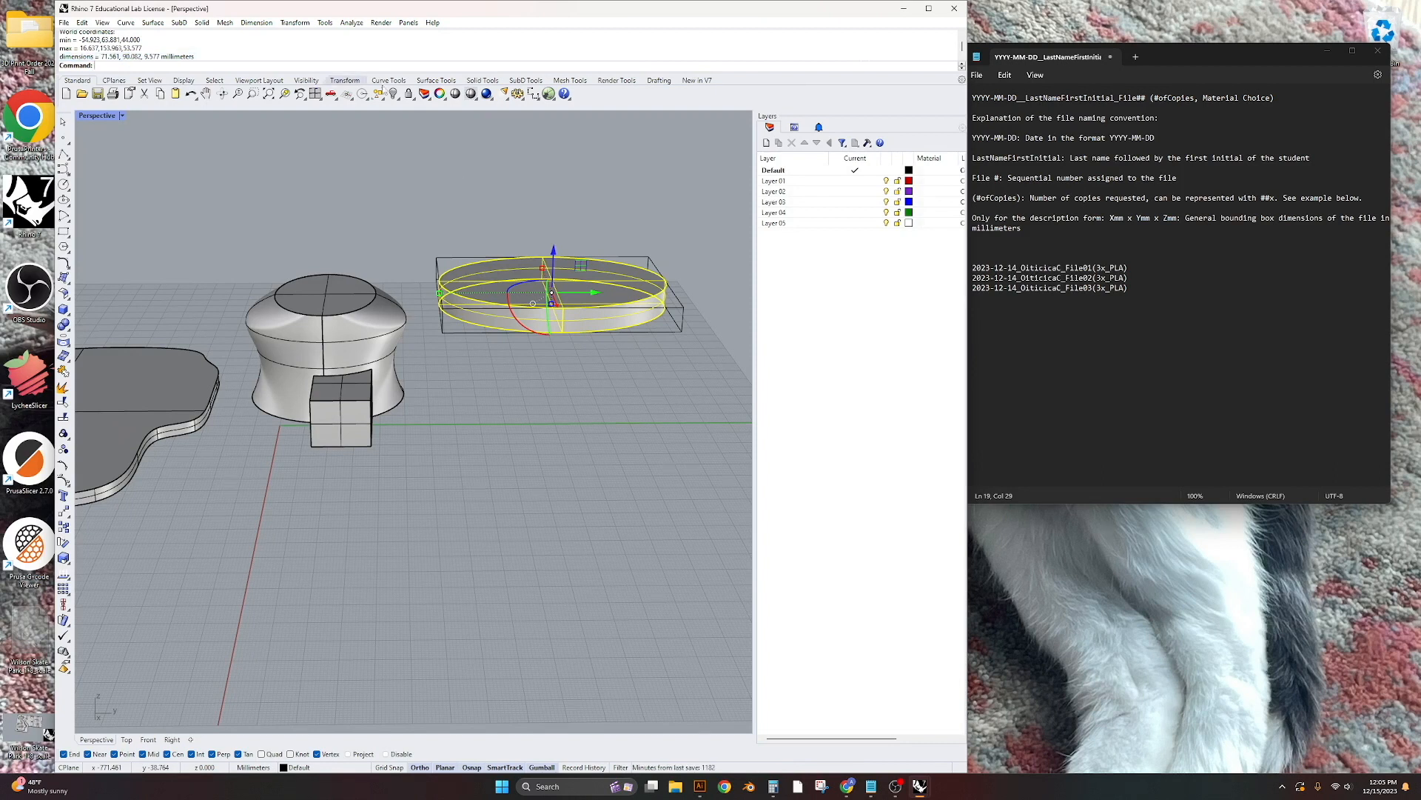
pyautogui.write('dimensions = 71.561, 90.082, 9.577 millimeters')
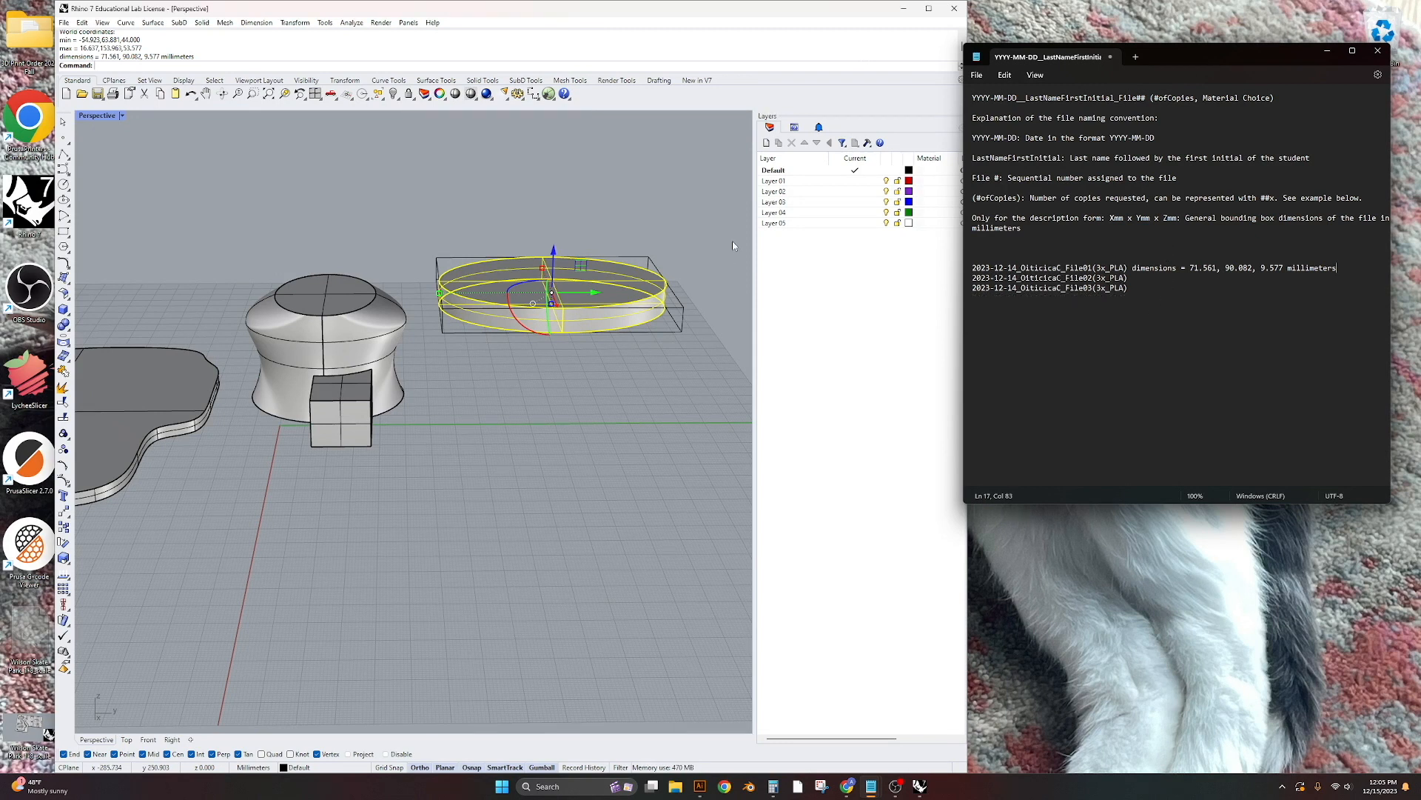
pyautogui.click(583, 294)
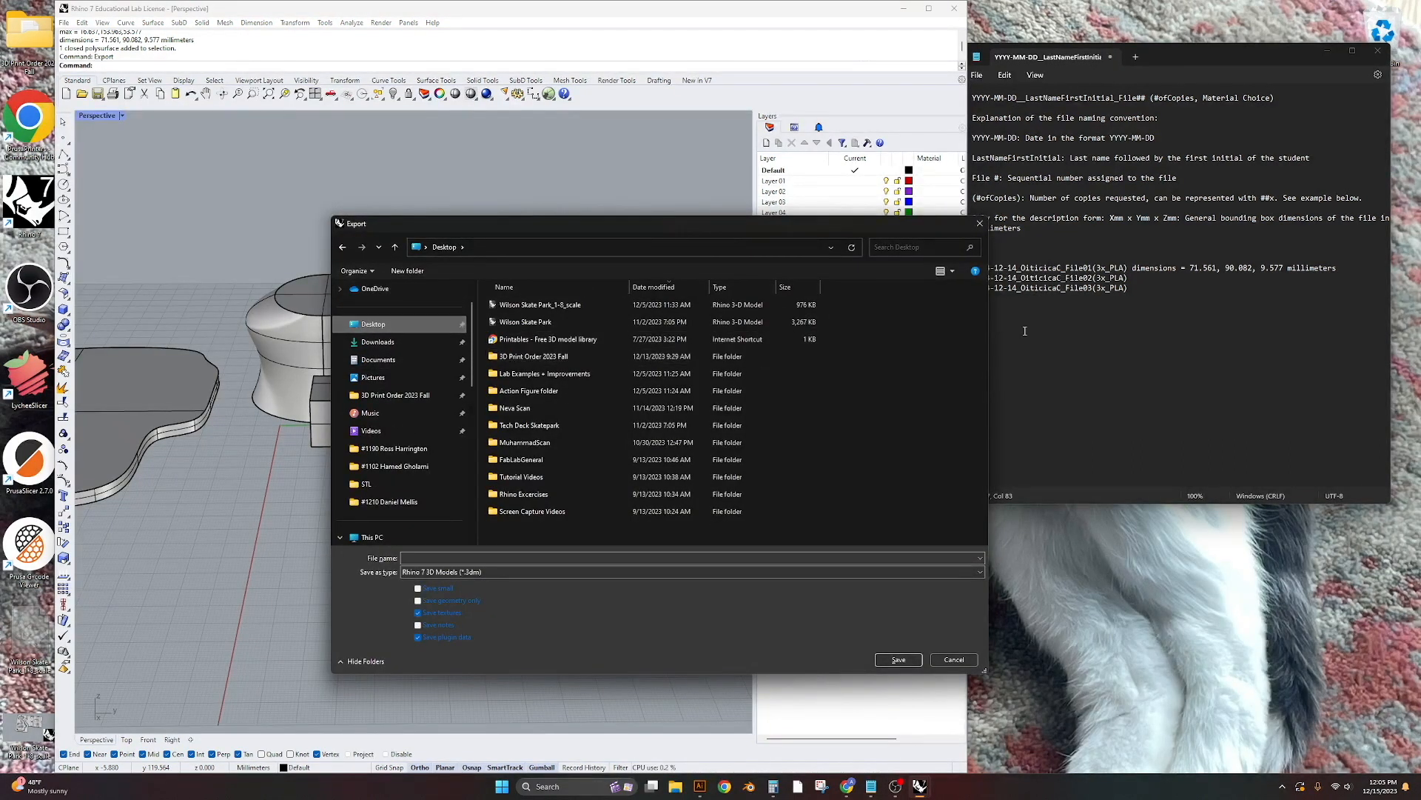
# Step: Export the disc as the File01 STL into a new desktop 3dFiles folder
pyautogui.doubleClick(1117, 267)
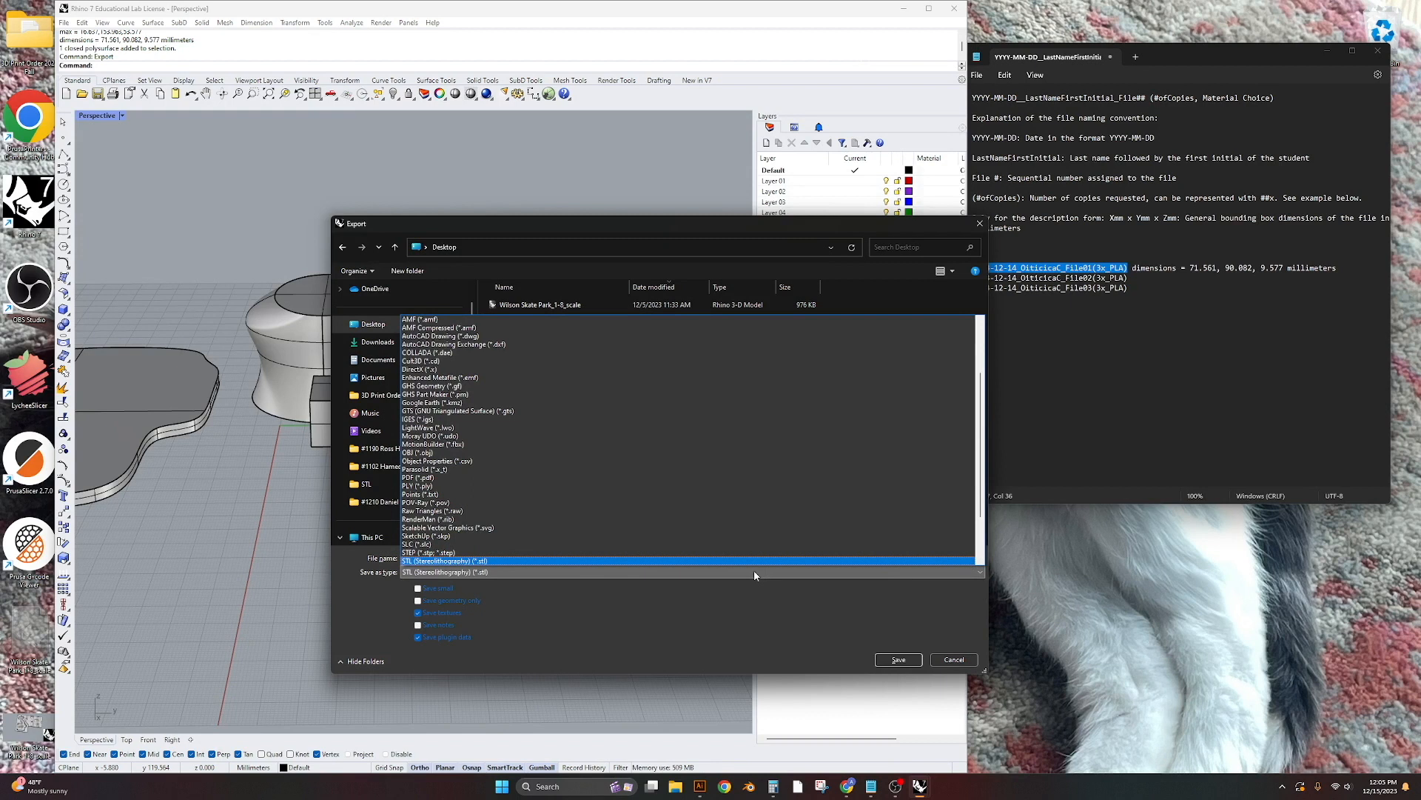
pyautogui.click(444, 561)
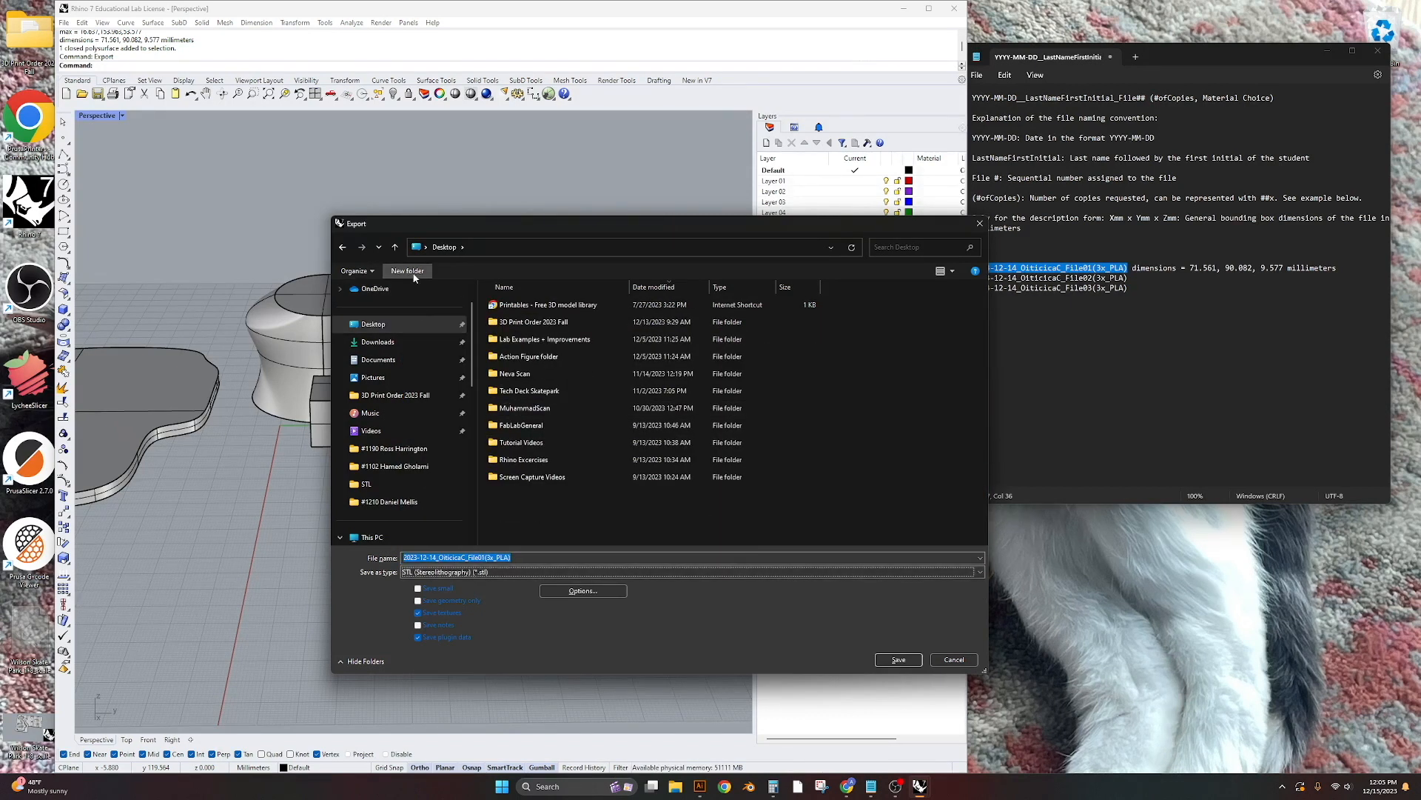
pyautogui.click(407, 270)
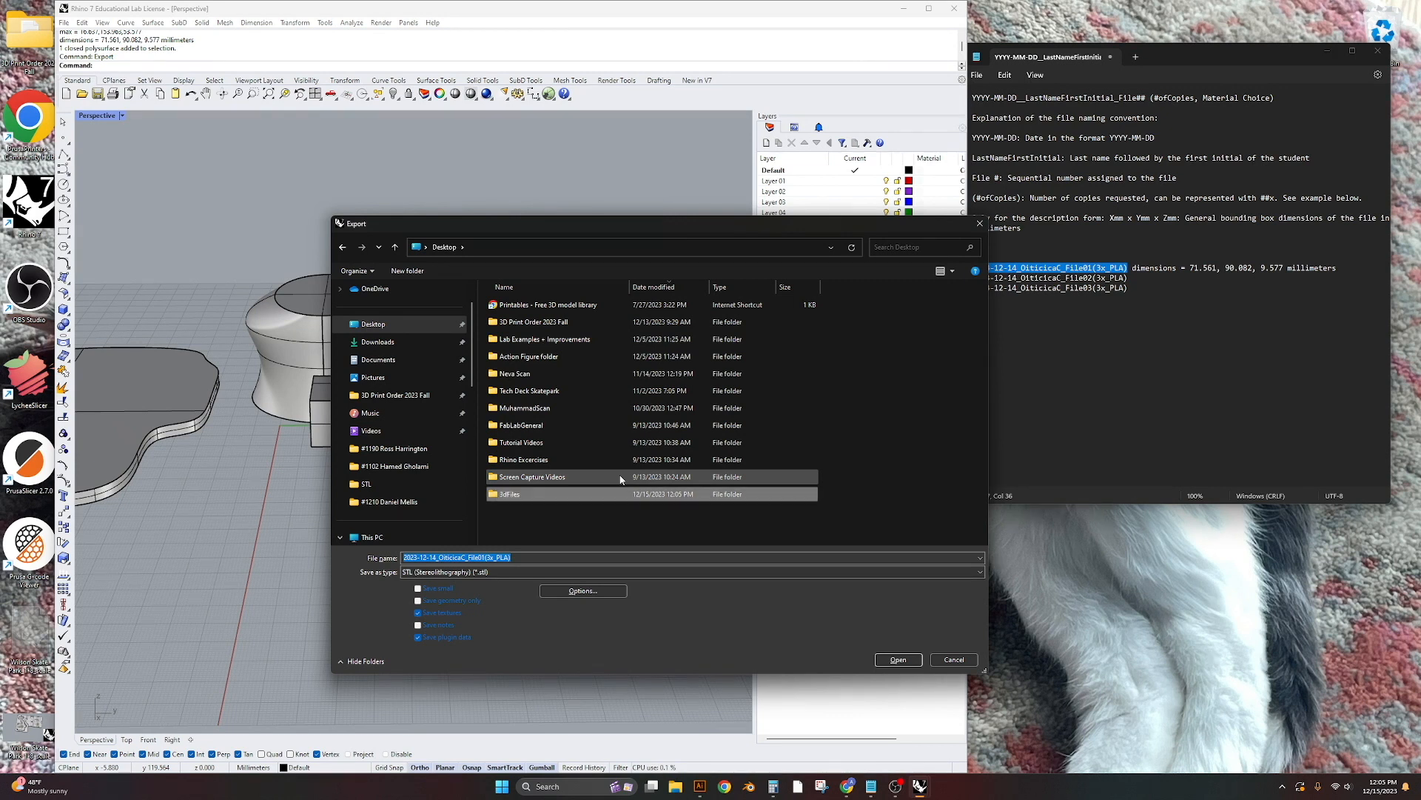
pyautogui.doubleClick(507, 493)
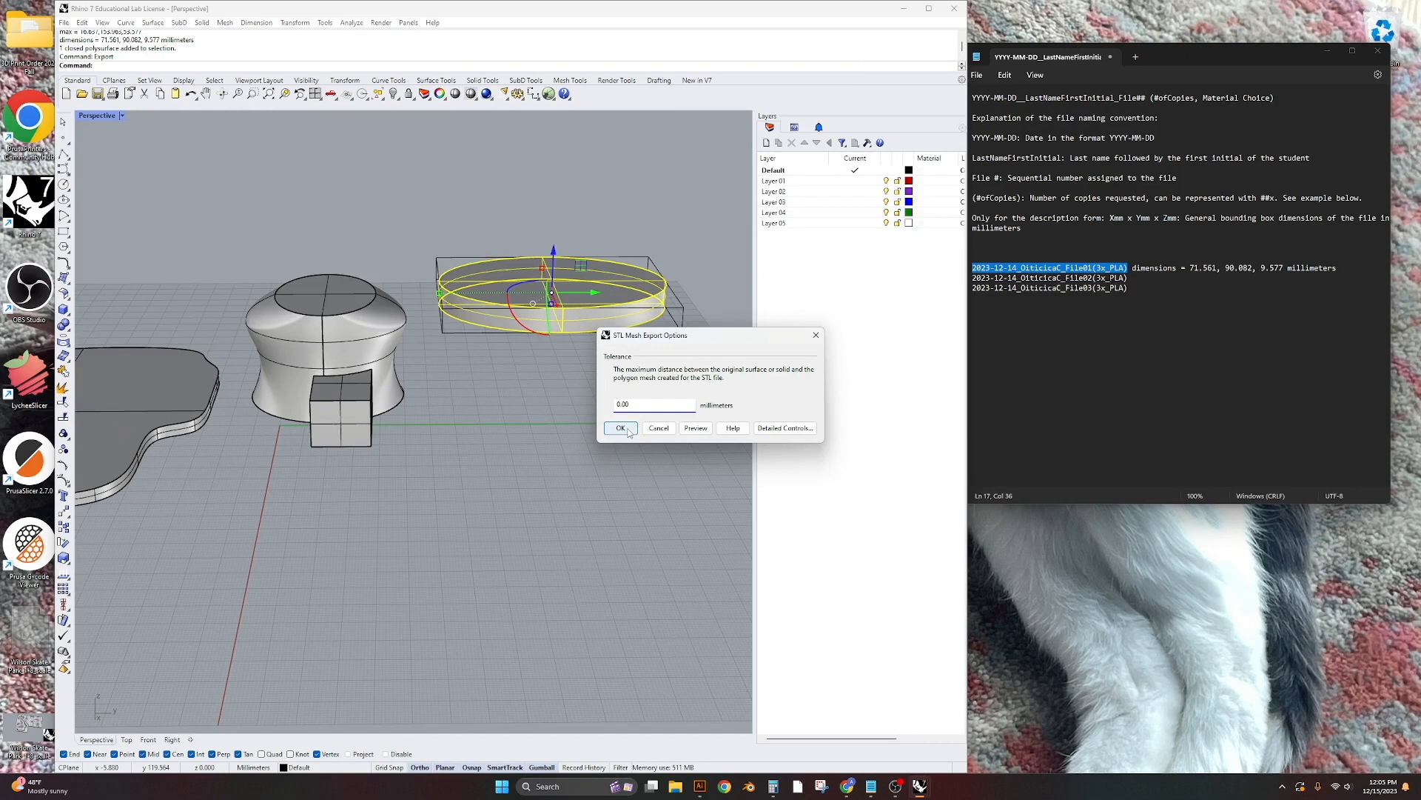
pyautogui.click(621, 427)
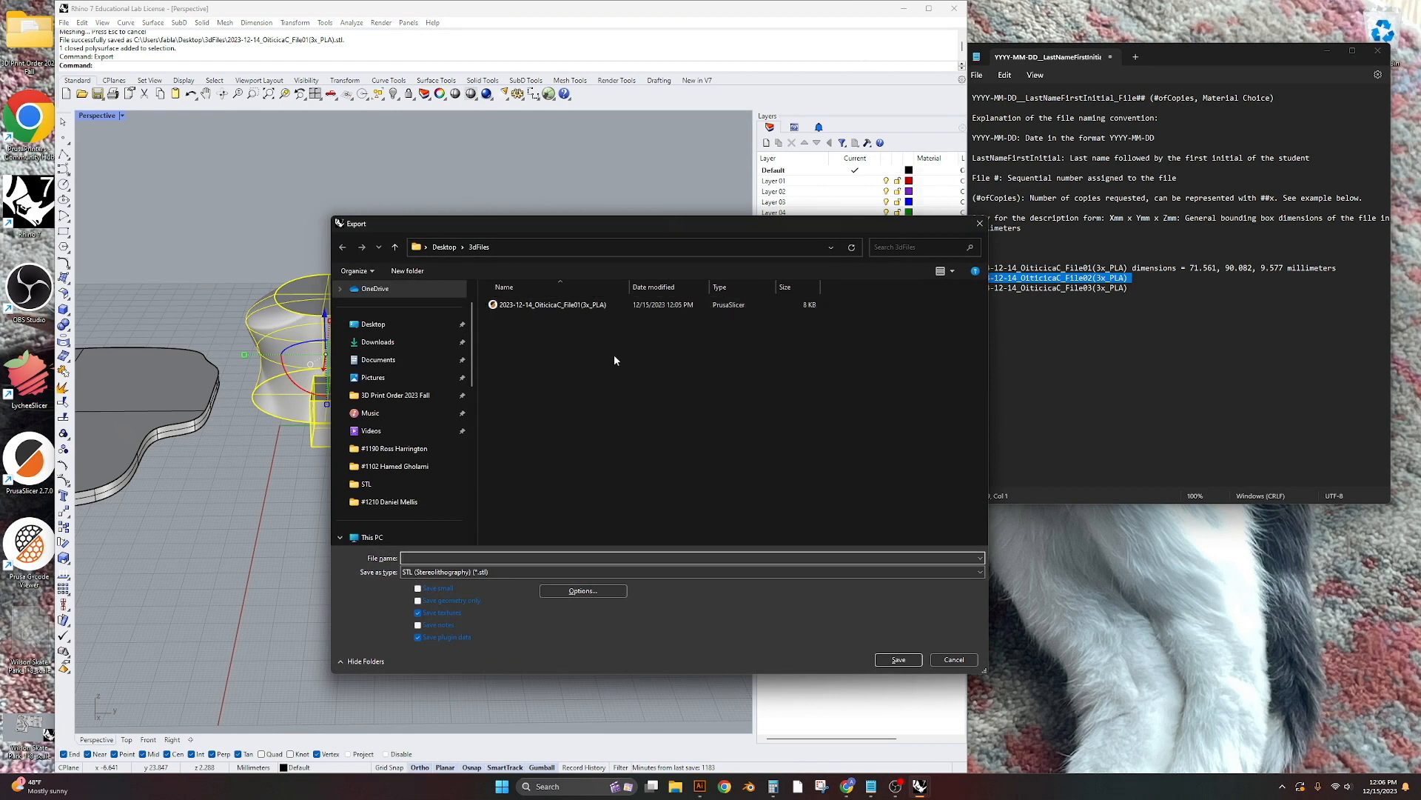
pyautogui.click(953, 659)
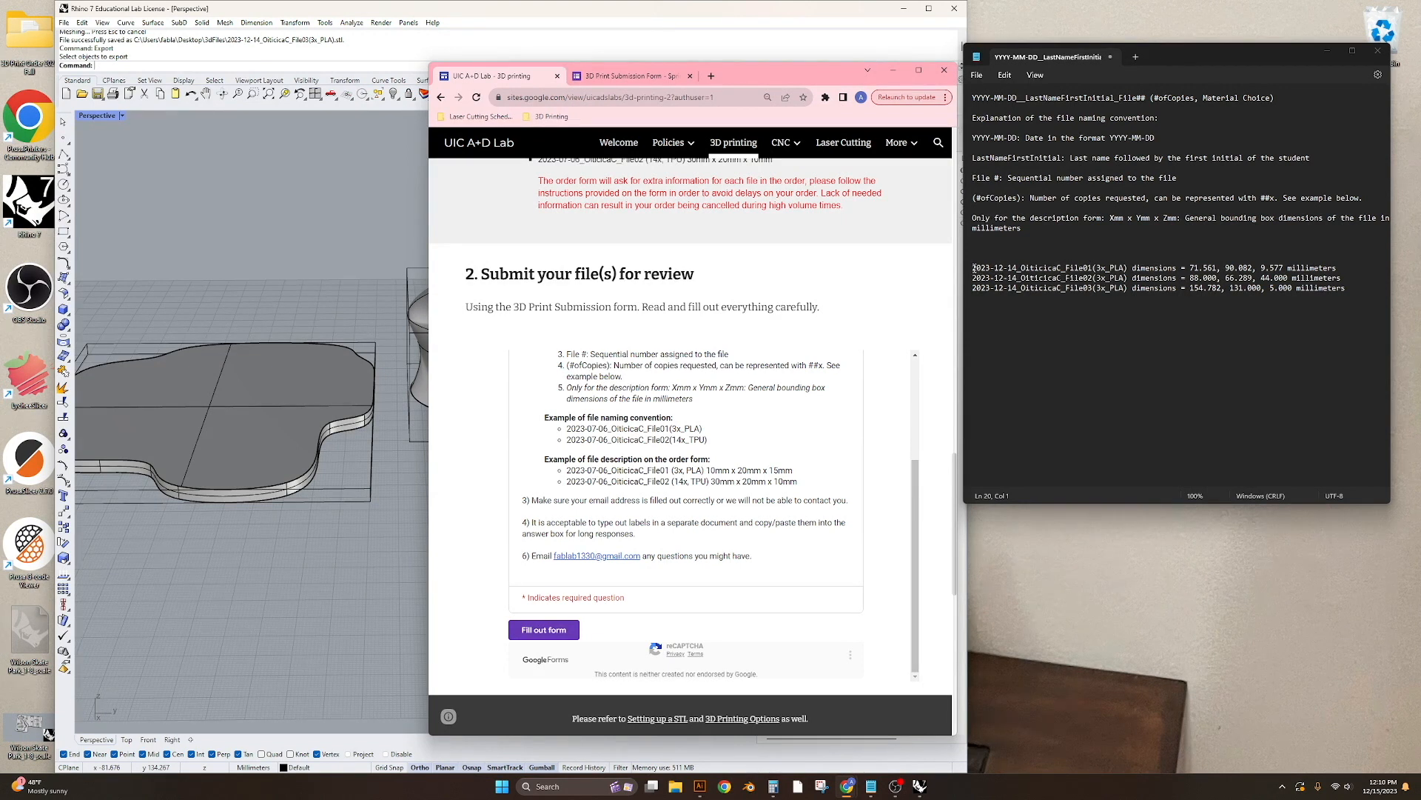
# Step: Copy all three file descriptions and scroll the lab page to the submission section
pyautogui.moveTo(973, 267); pyautogui.dragTo(1345, 288)
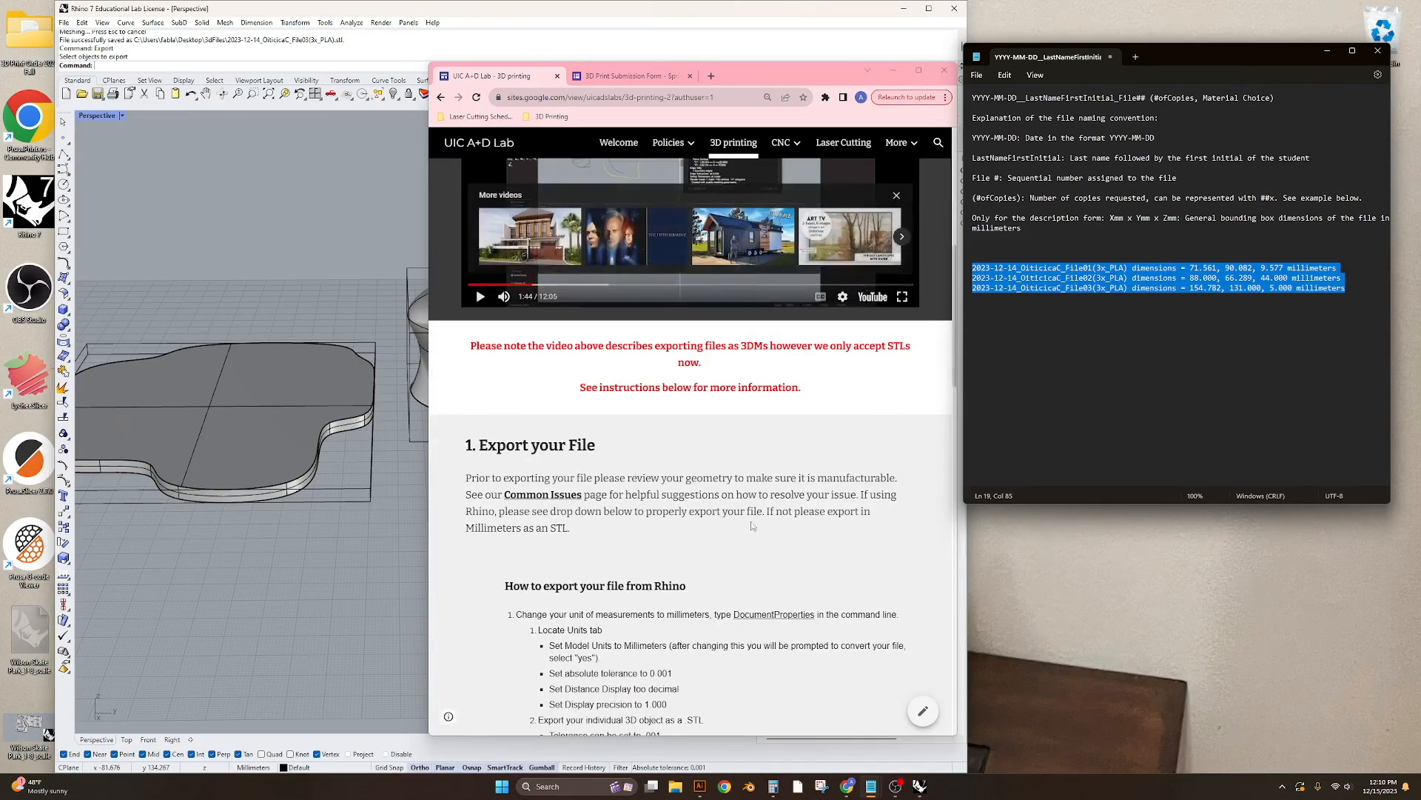
pyautogui.scroll(-3)
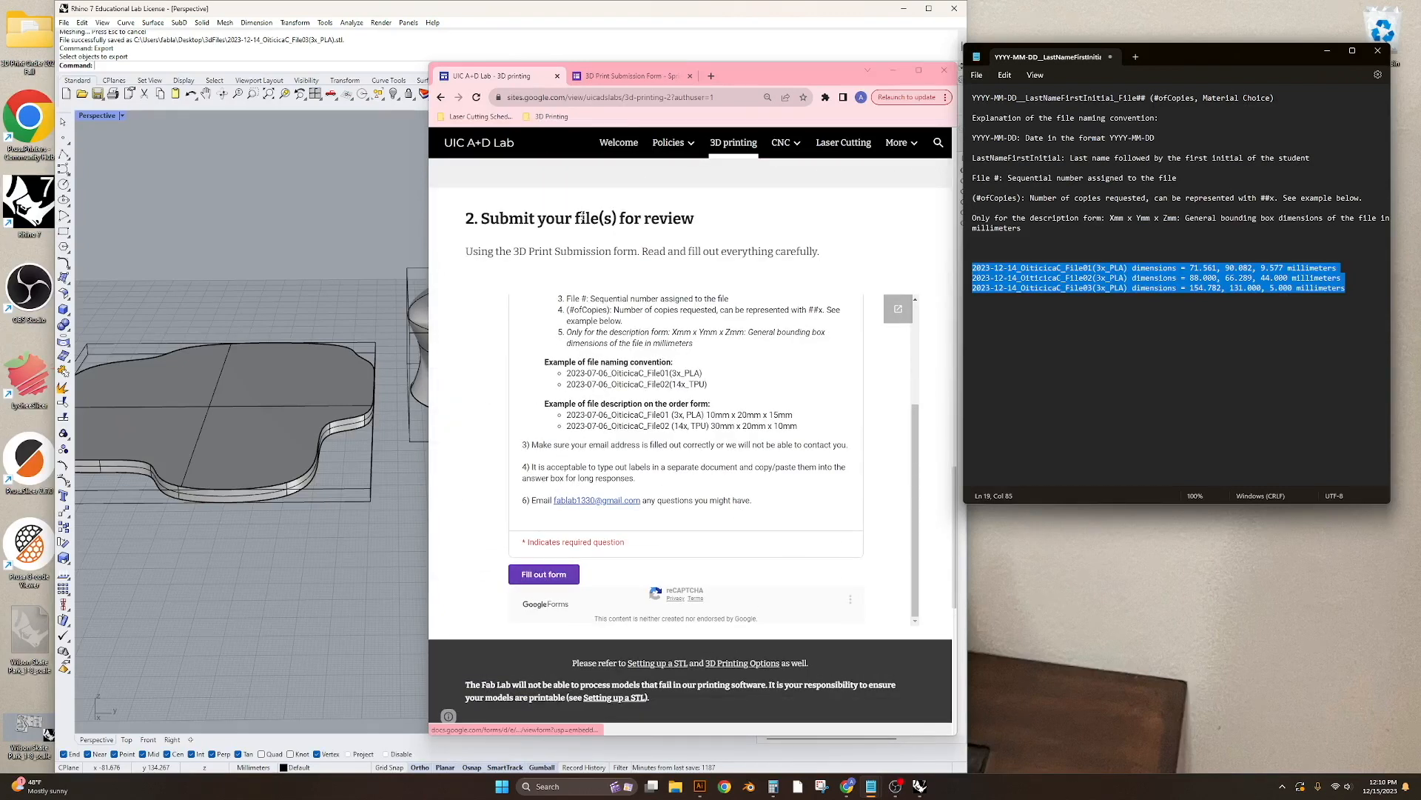
# Step: Open the 3D print order form and select PLA (Rigid, White) as the material
pyautogui.click(542, 574)
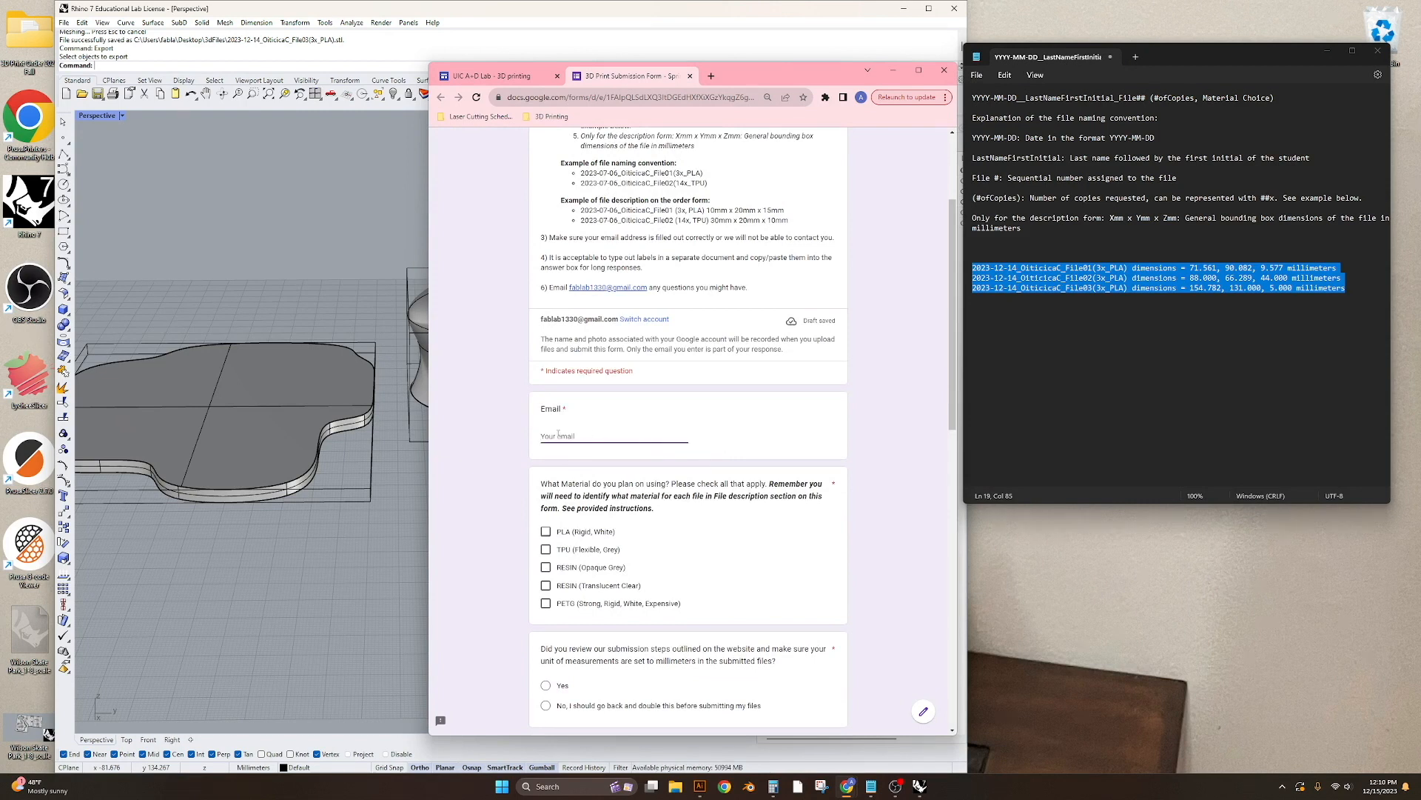
pyautogui.scroll(-3)
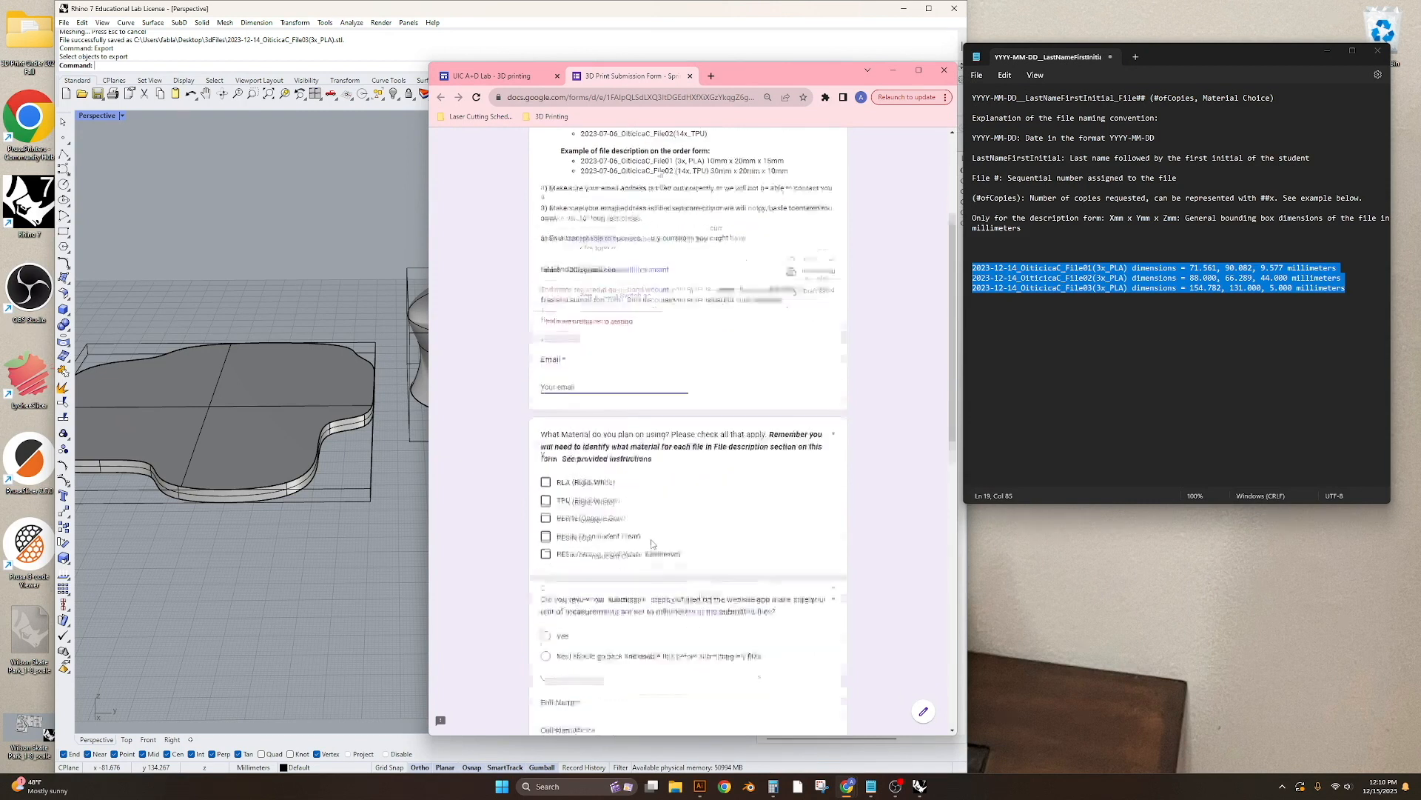
pyautogui.scroll(-3)
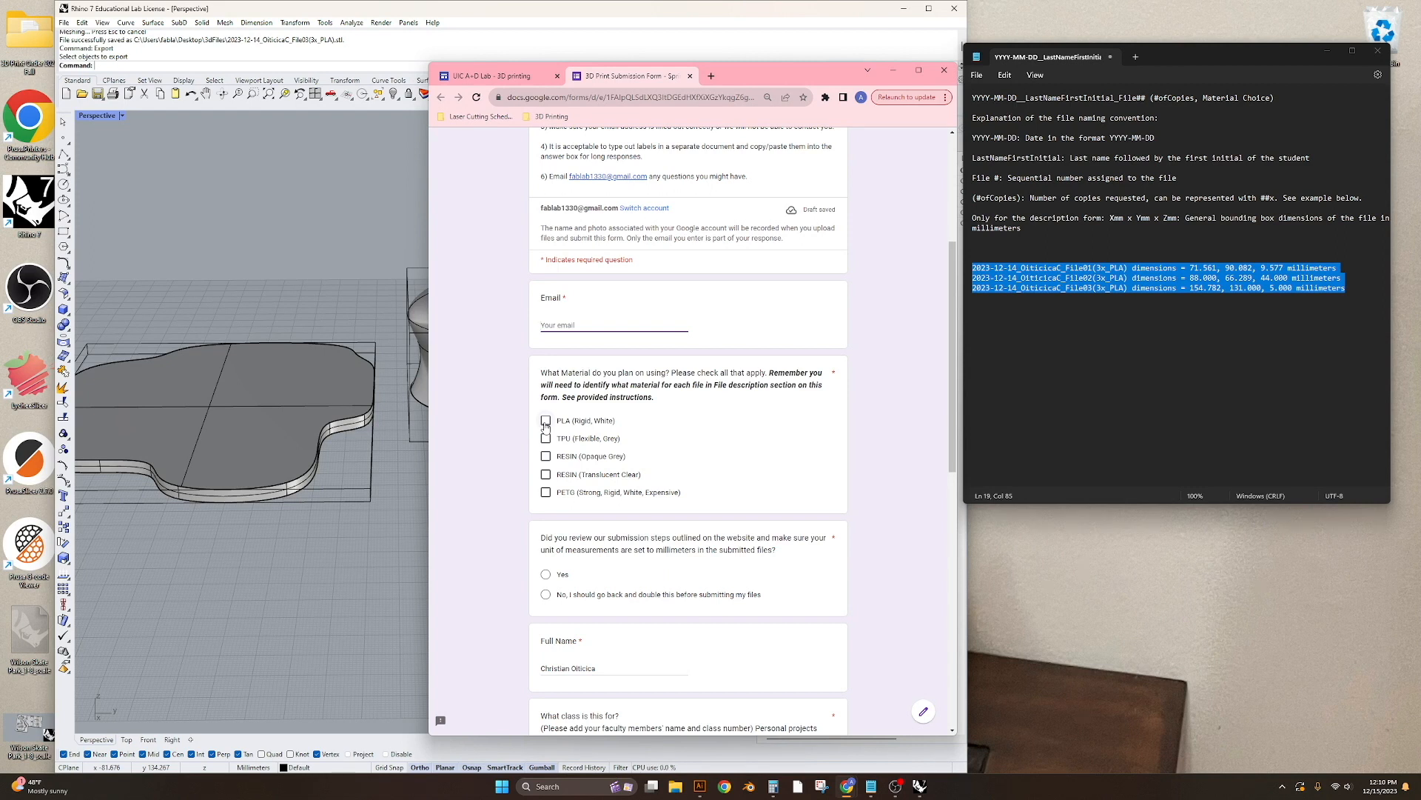
pyautogui.click(545, 420)
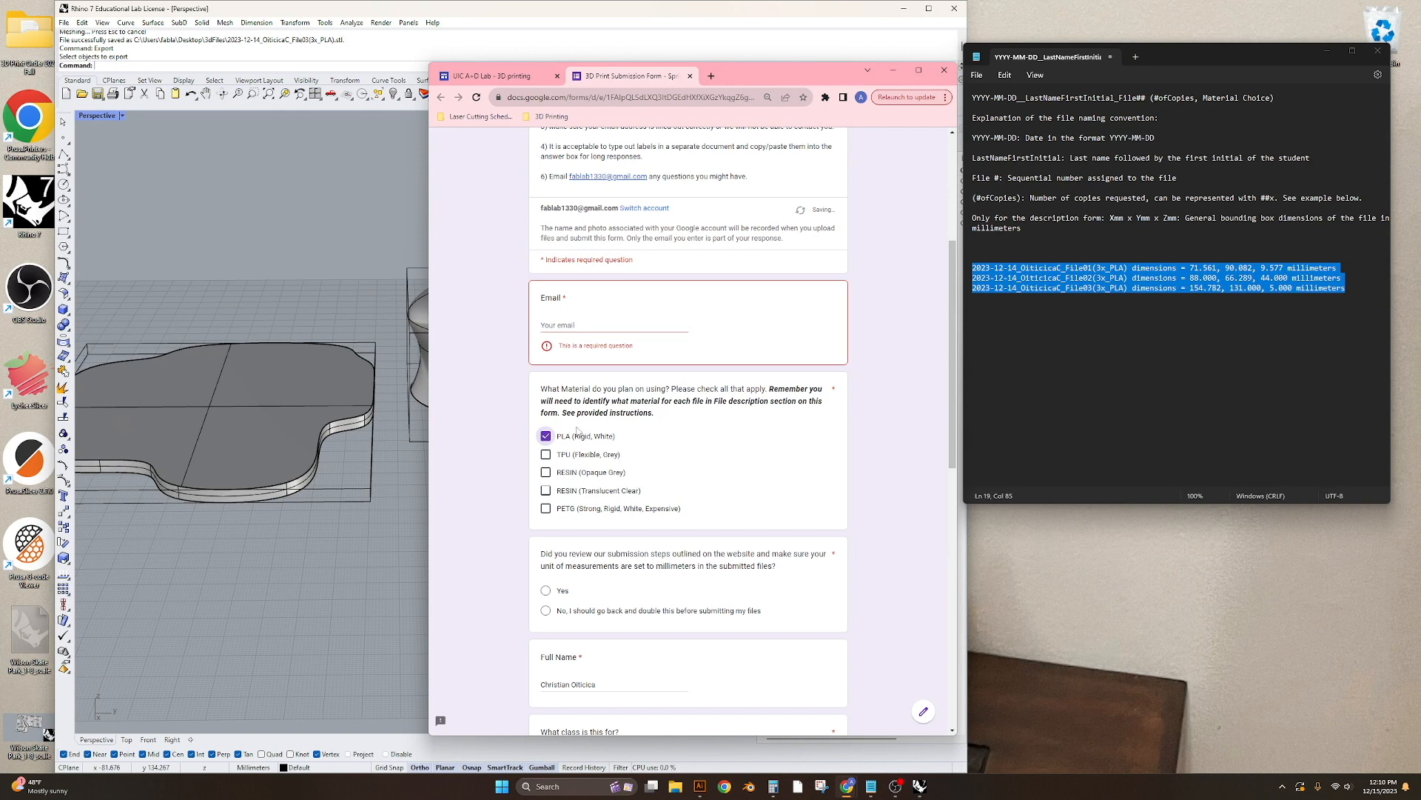
pyautogui.scroll(-3)
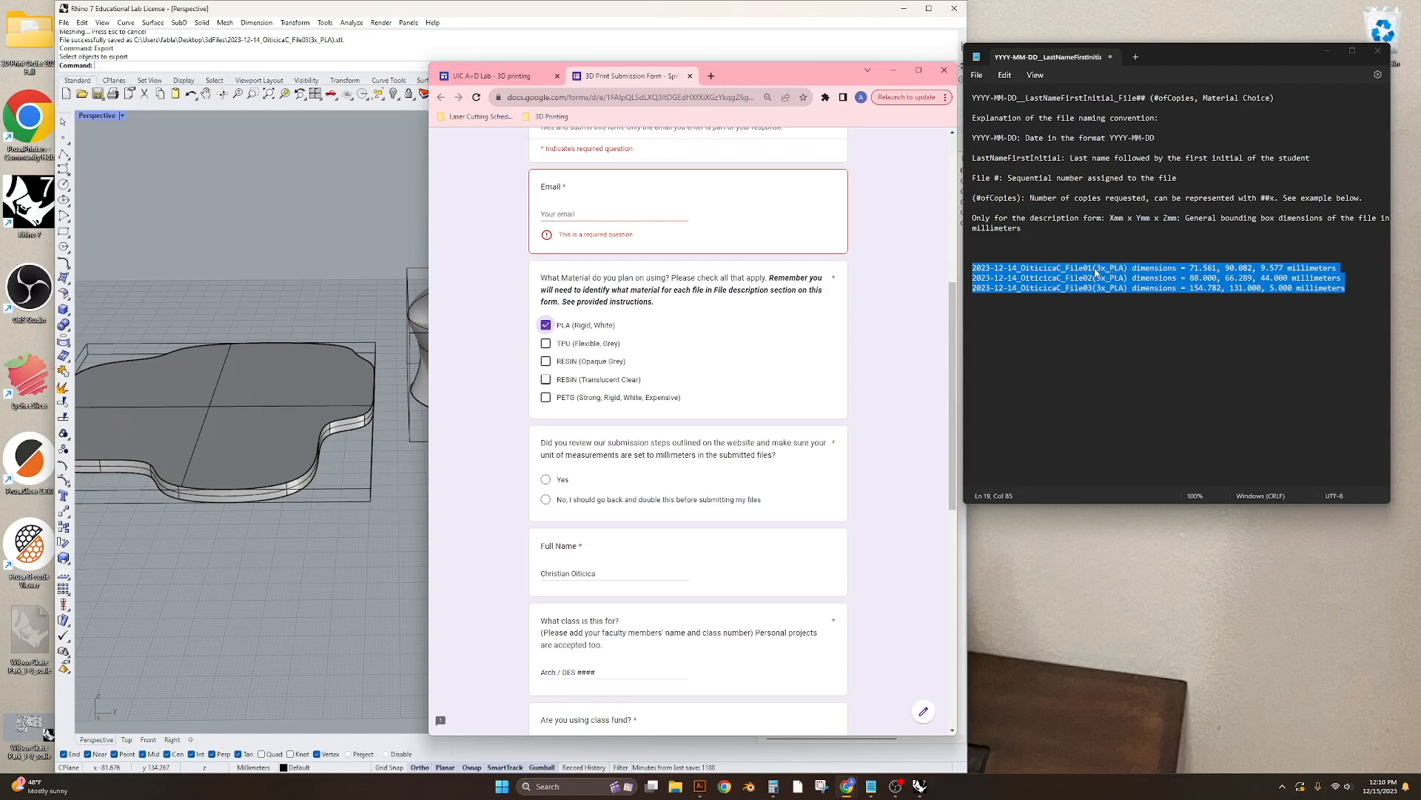
pyautogui.moveTo(631, 322)
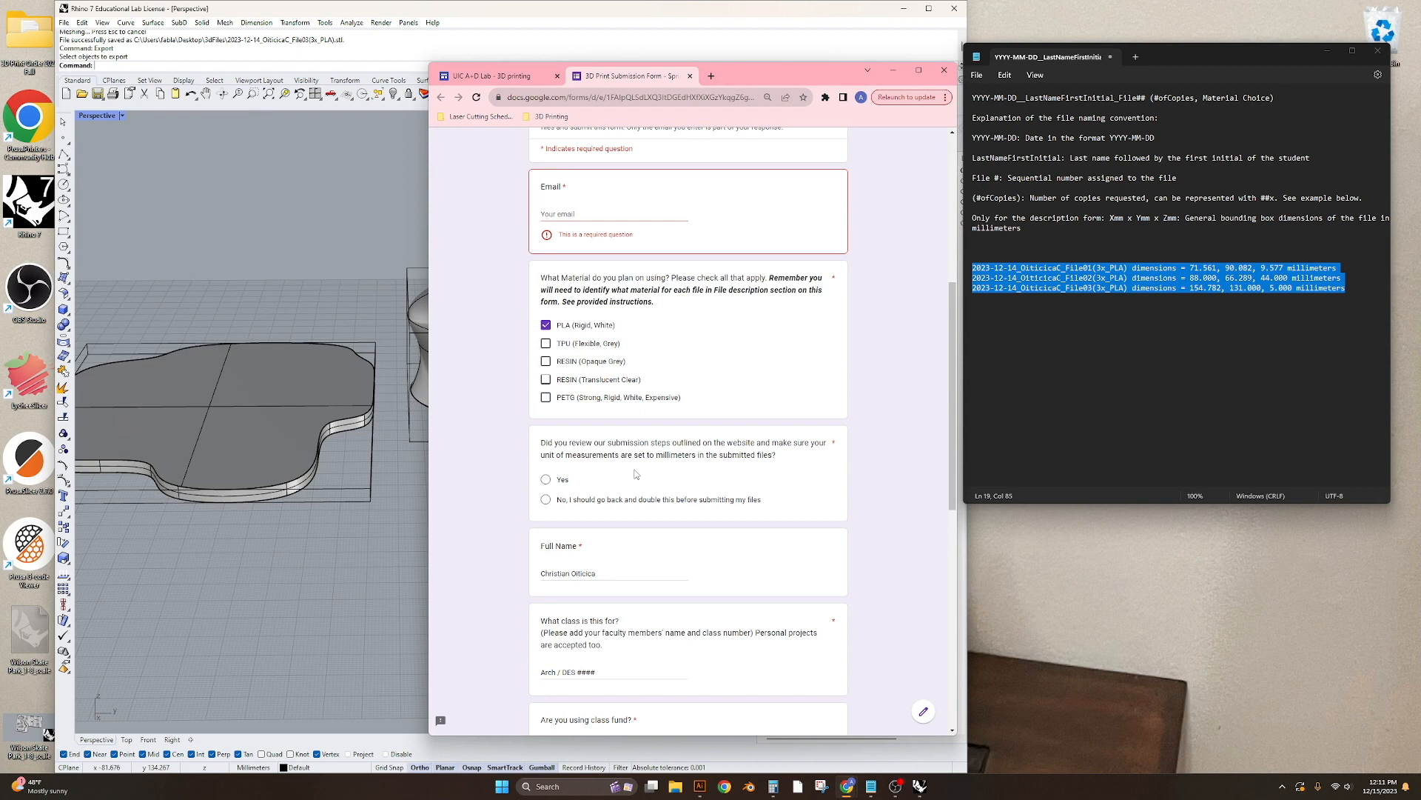
pyautogui.moveTo(553, 485)
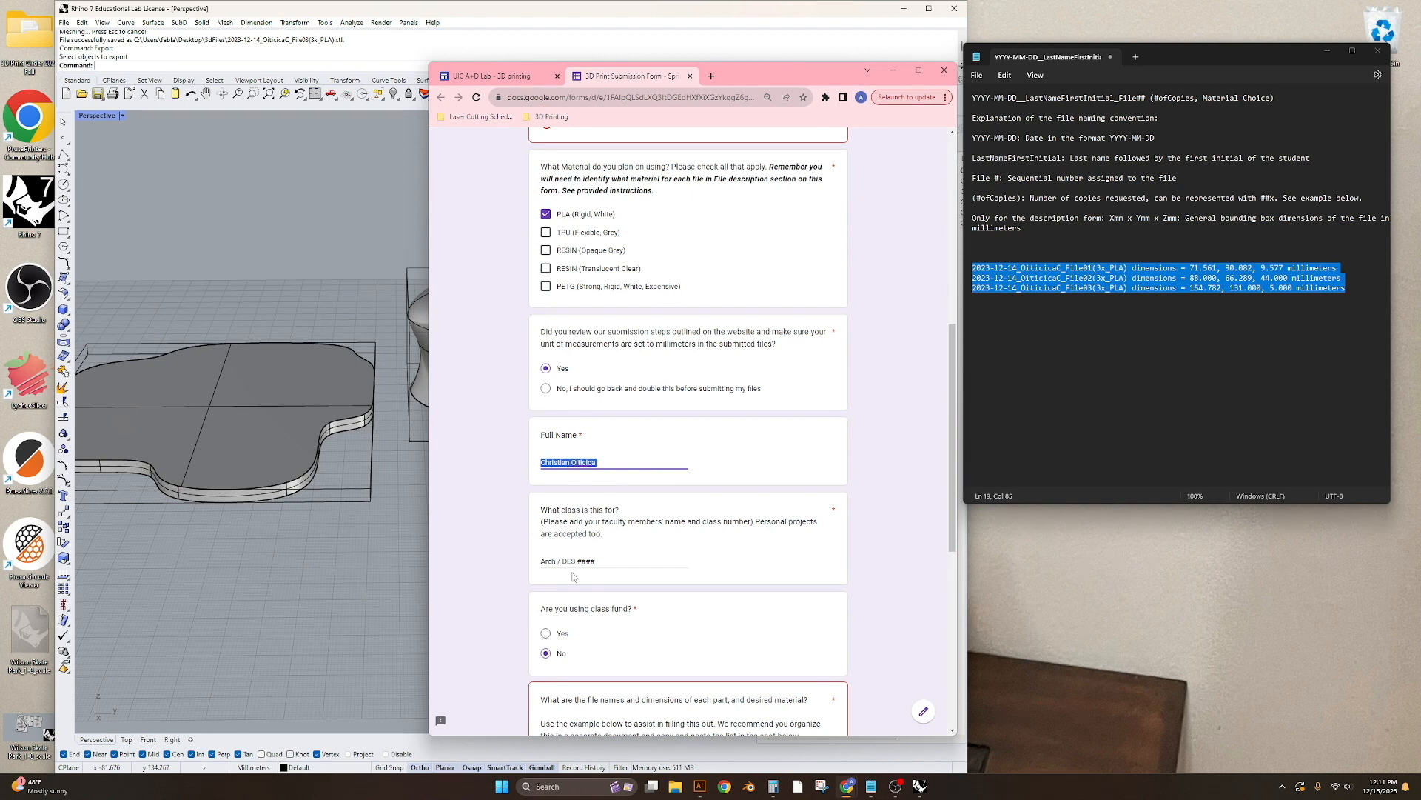
# Step: Confirm the millimeter-units review with Yes, answer No to class funding, and reach the file names question
pyautogui.click(612, 561)
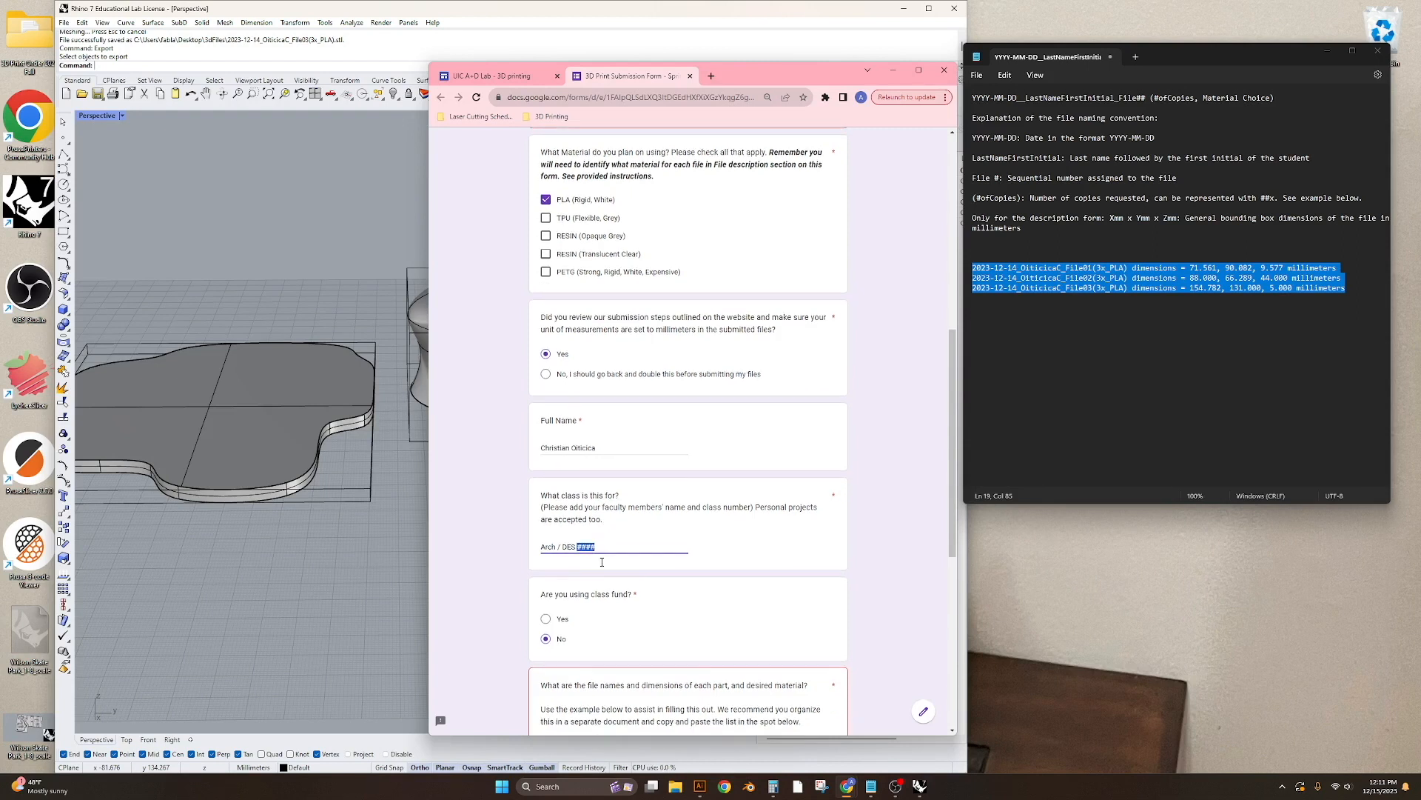
pyautogui.scroll(-3)
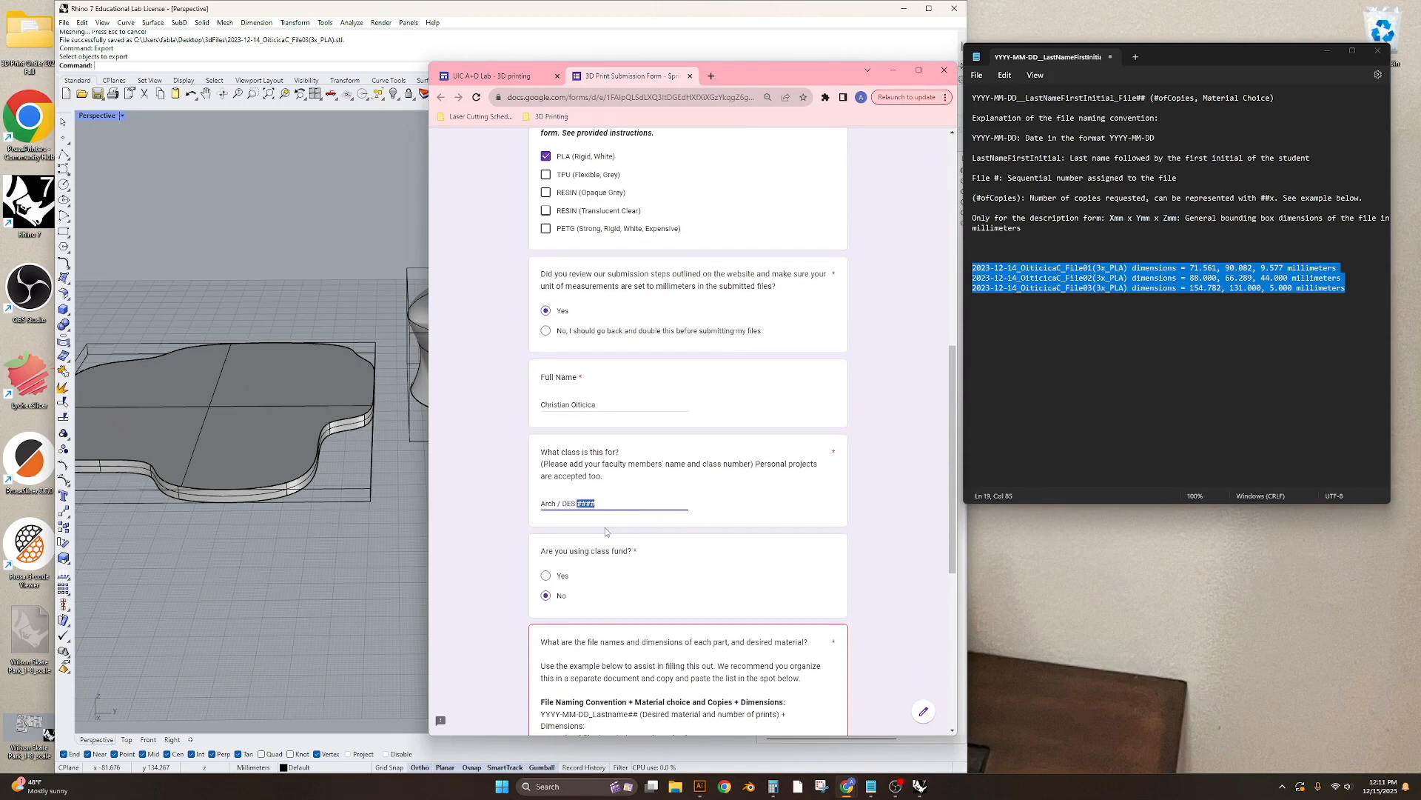
pyautogui.scroll(-3)
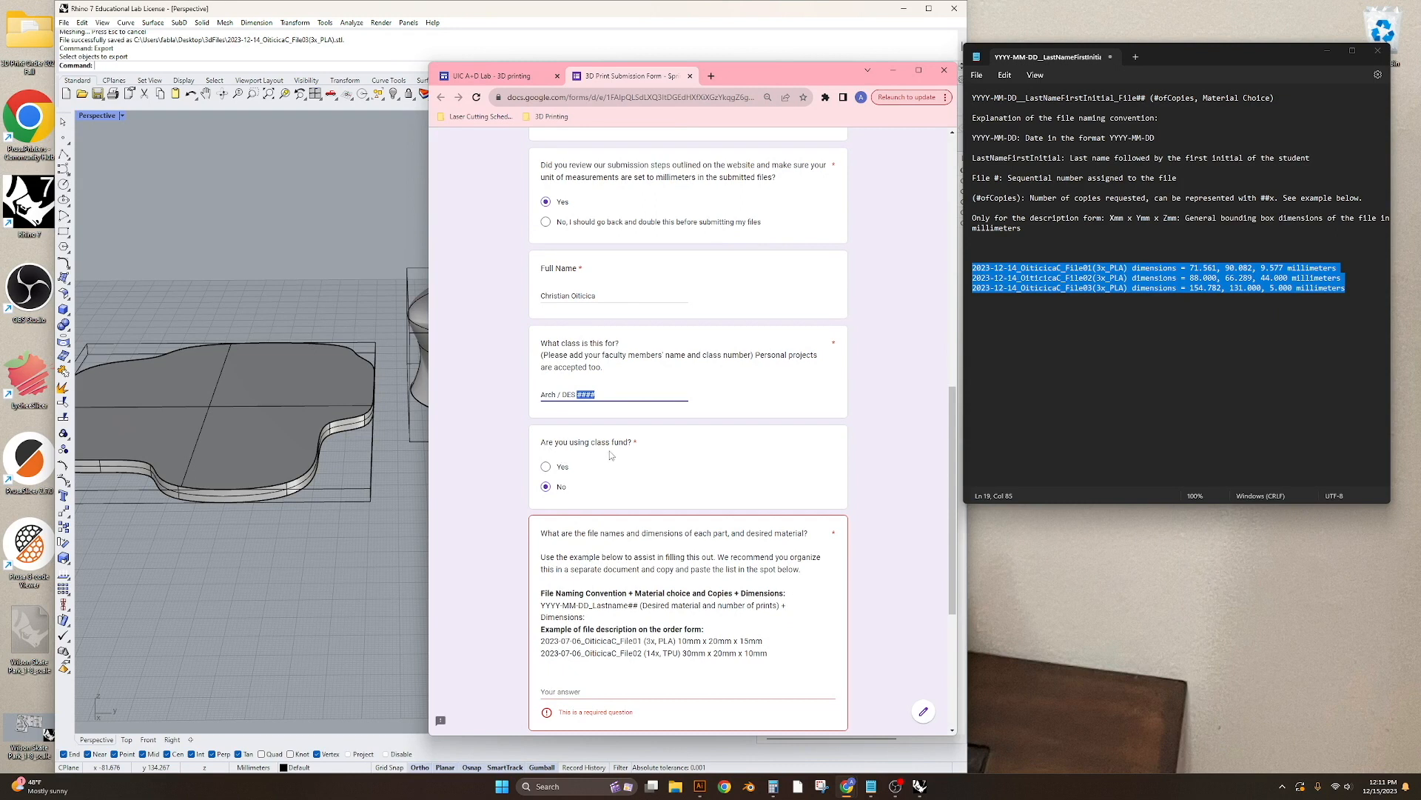
pyautogui.moveTo(597, 481)
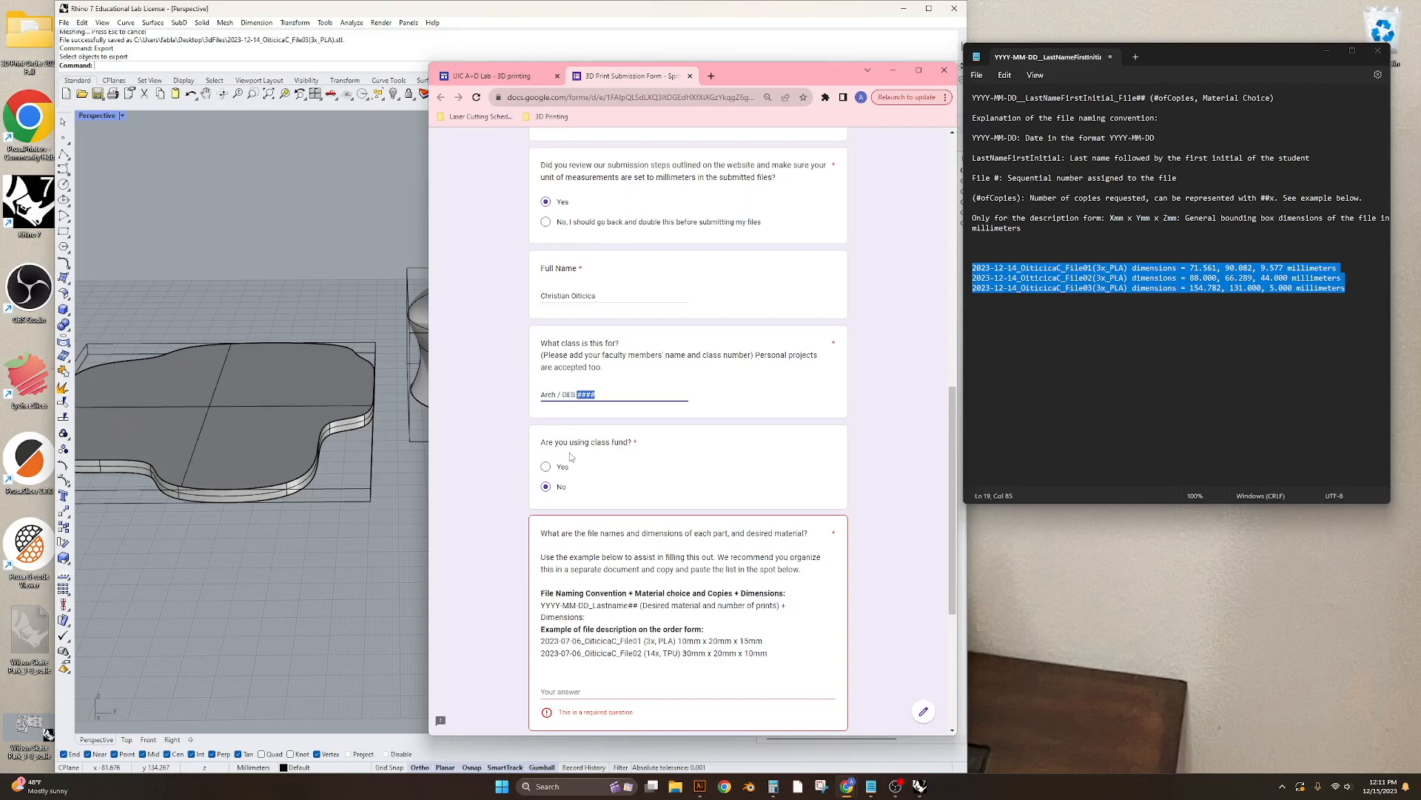
pyautogui.moveTo(592, 512)
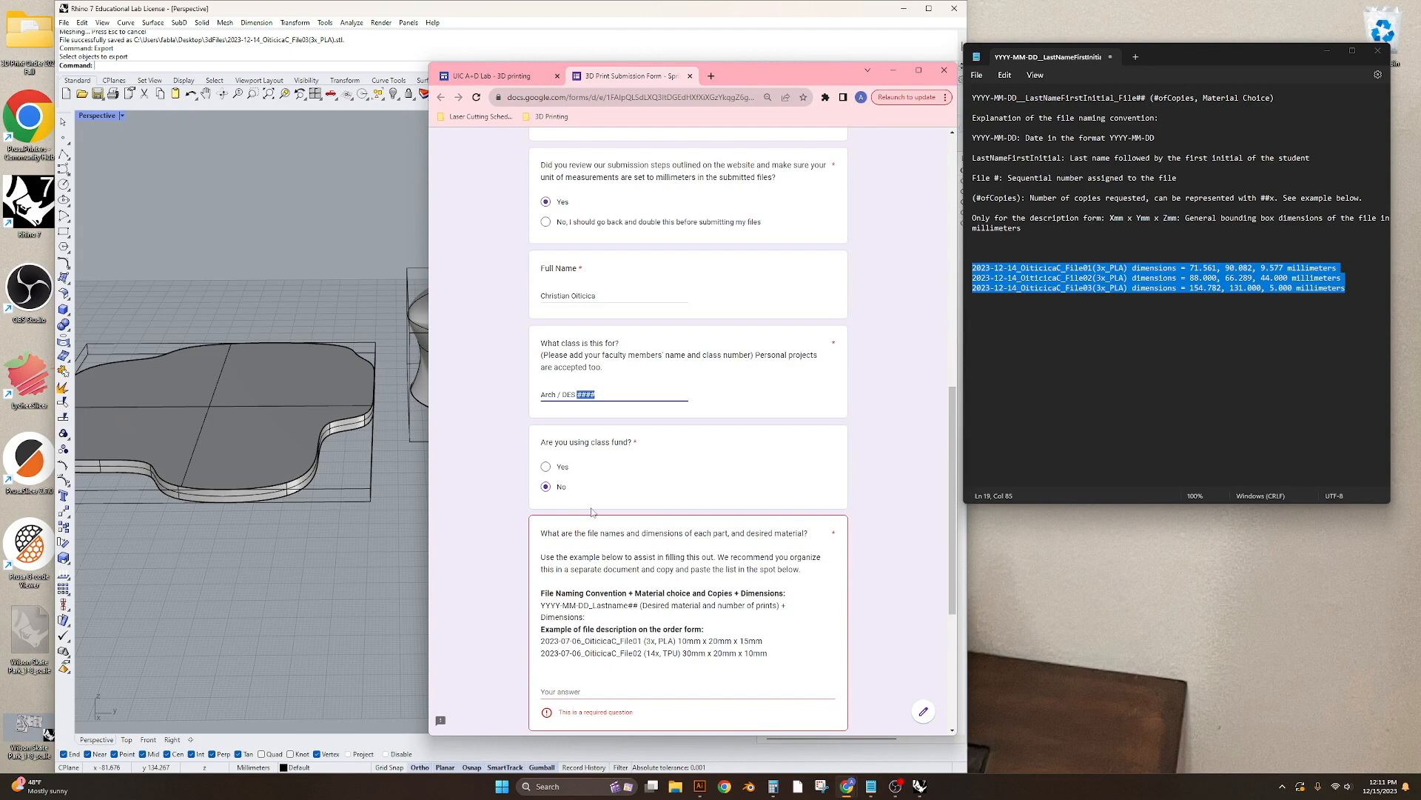
pyautogui.scroll(-3)
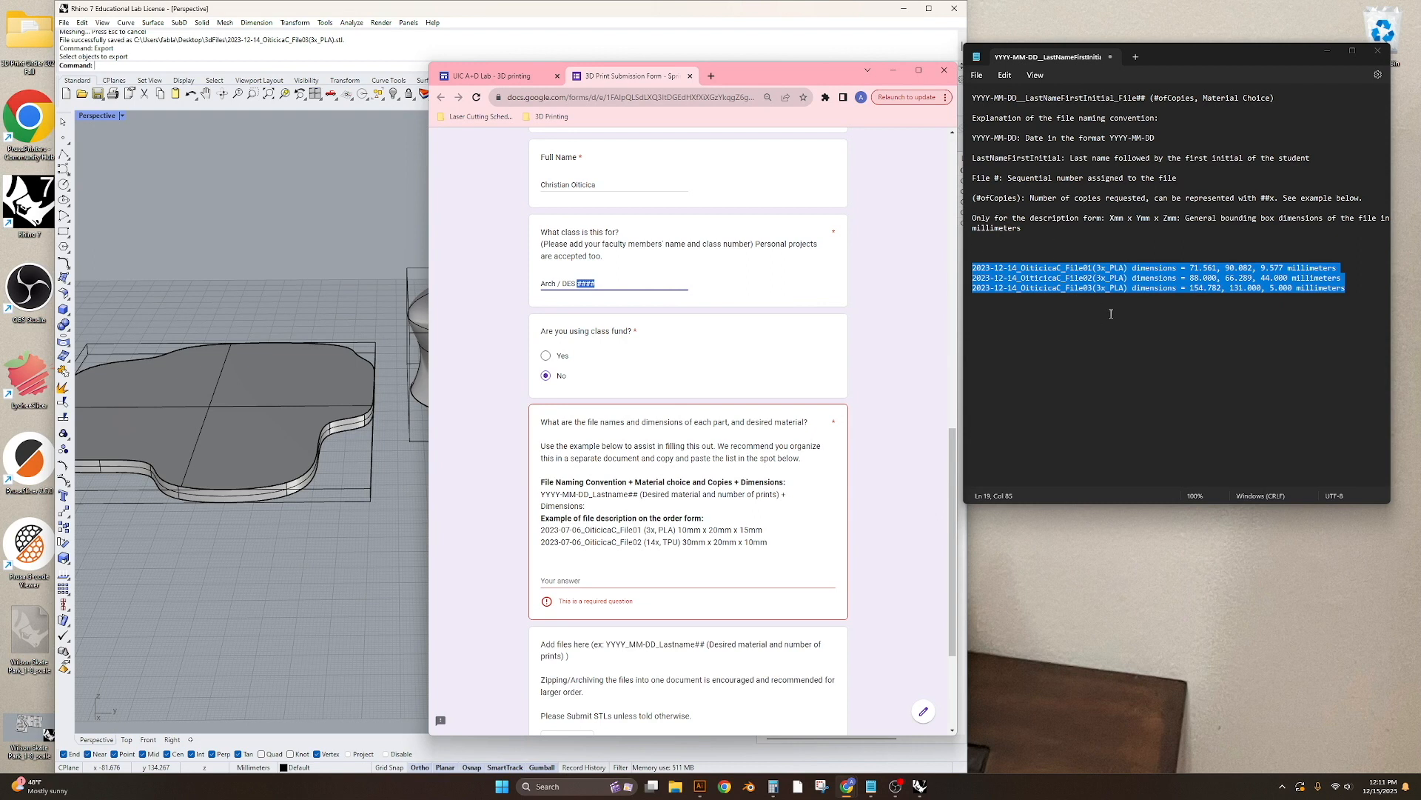
# Step: Paste the three file names with dimensions from Notepad, e.g. File01 at 71.561, 90.082, 9.577 mm
pyautogui.click(1110, 314)
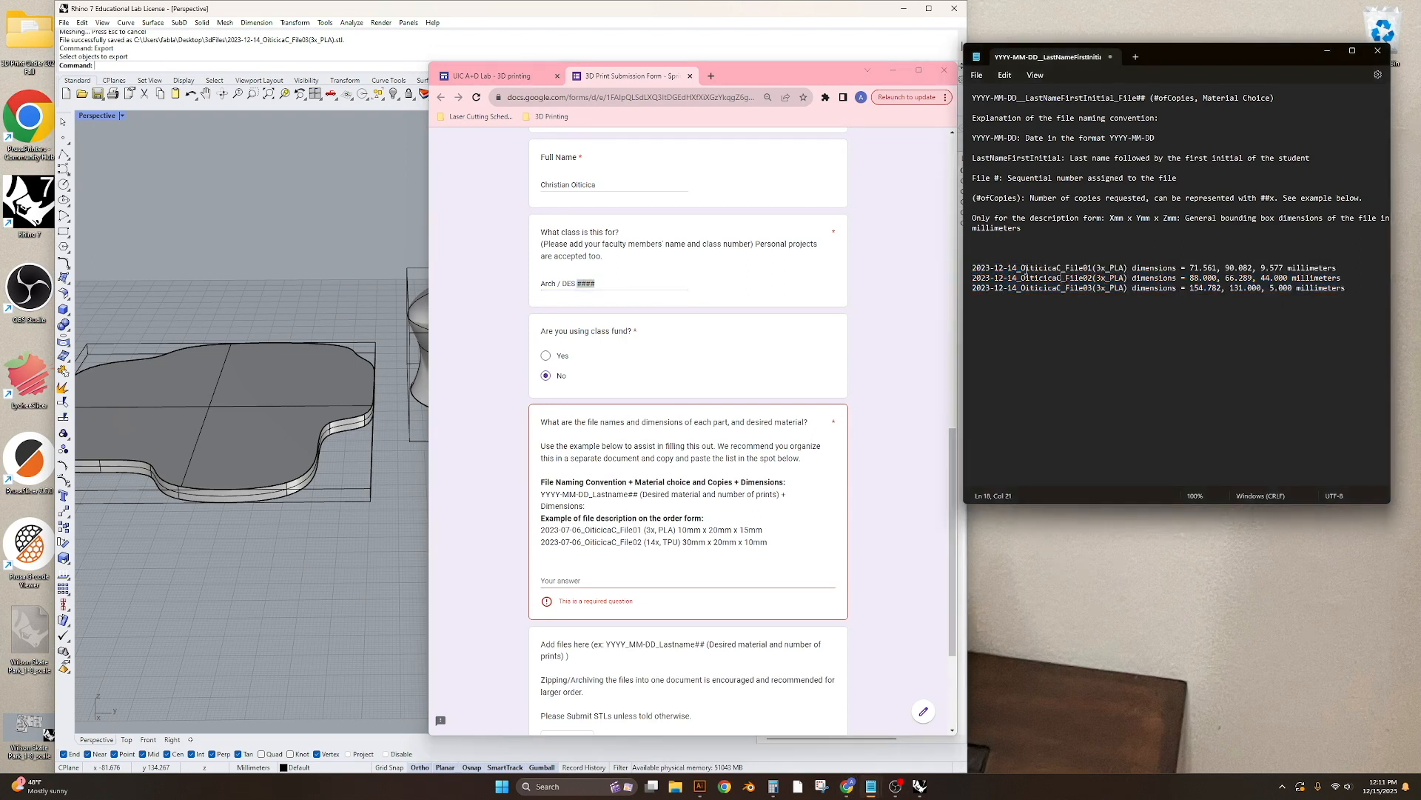
pyautogui.moveTo(972, 267); pyautogui.dragTo(1347, 287)
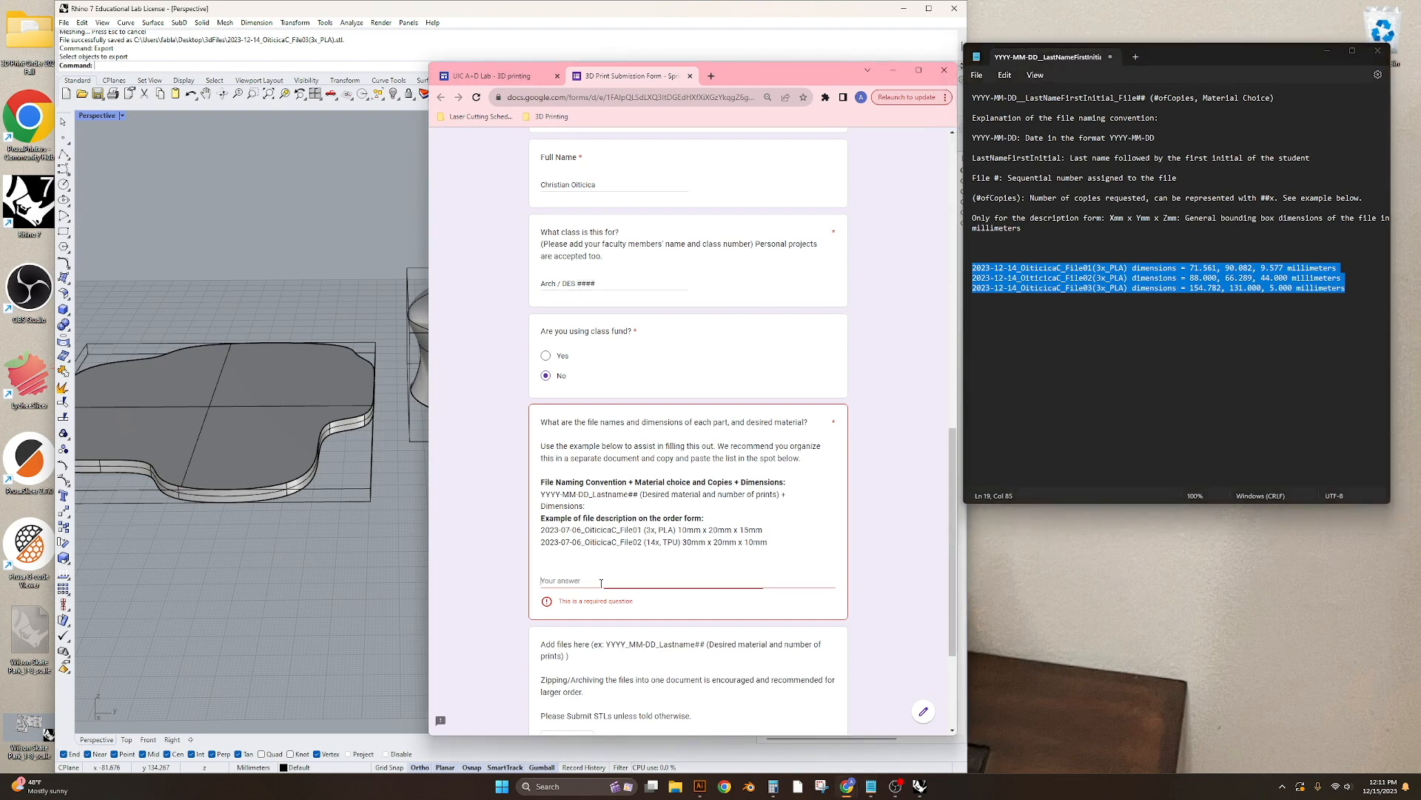
pyautogui.write('2023-12-14_OiticicaC_File01(3x_PLA) dimensions = 71.561, 90.082, 9.577 millimeters')
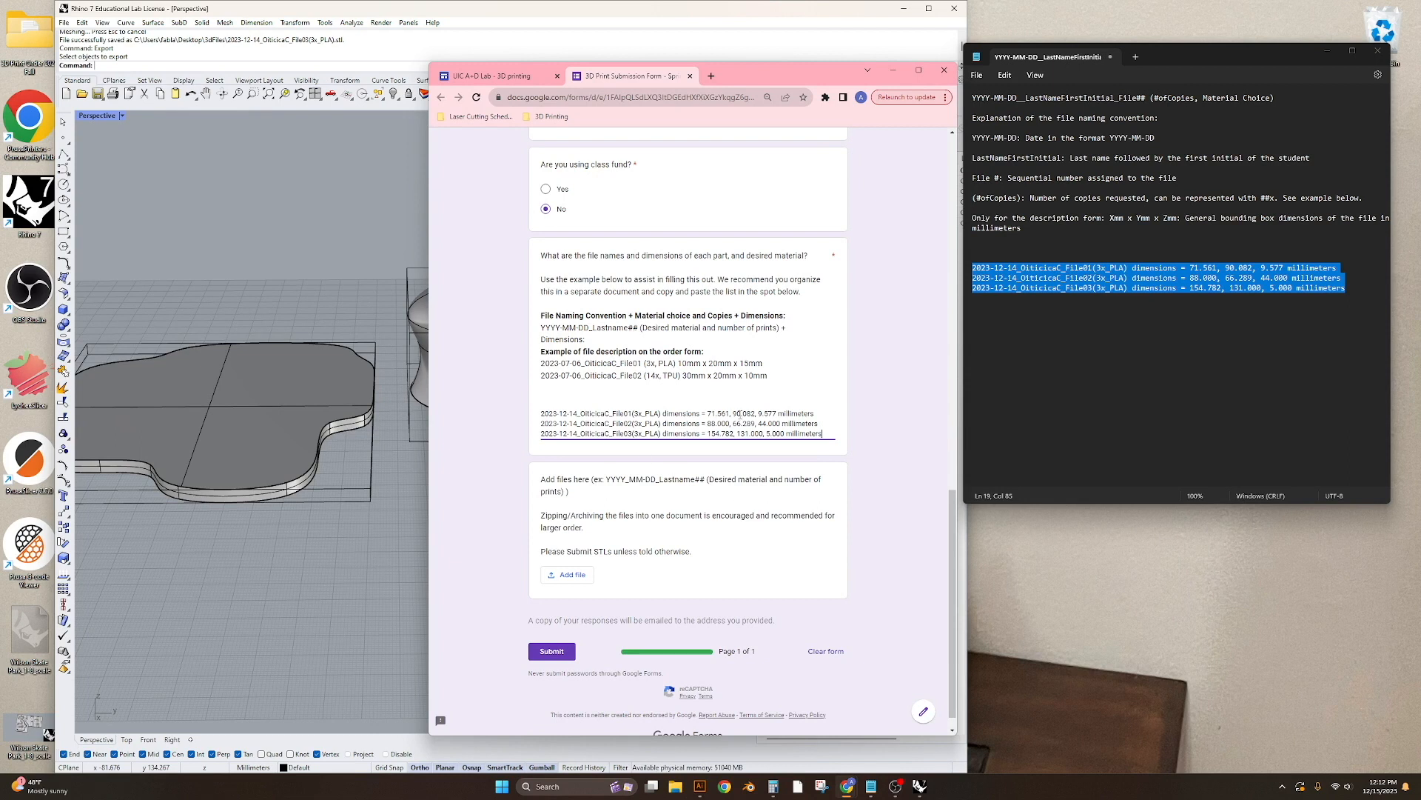
pyautogui.moveTo(597, 574)
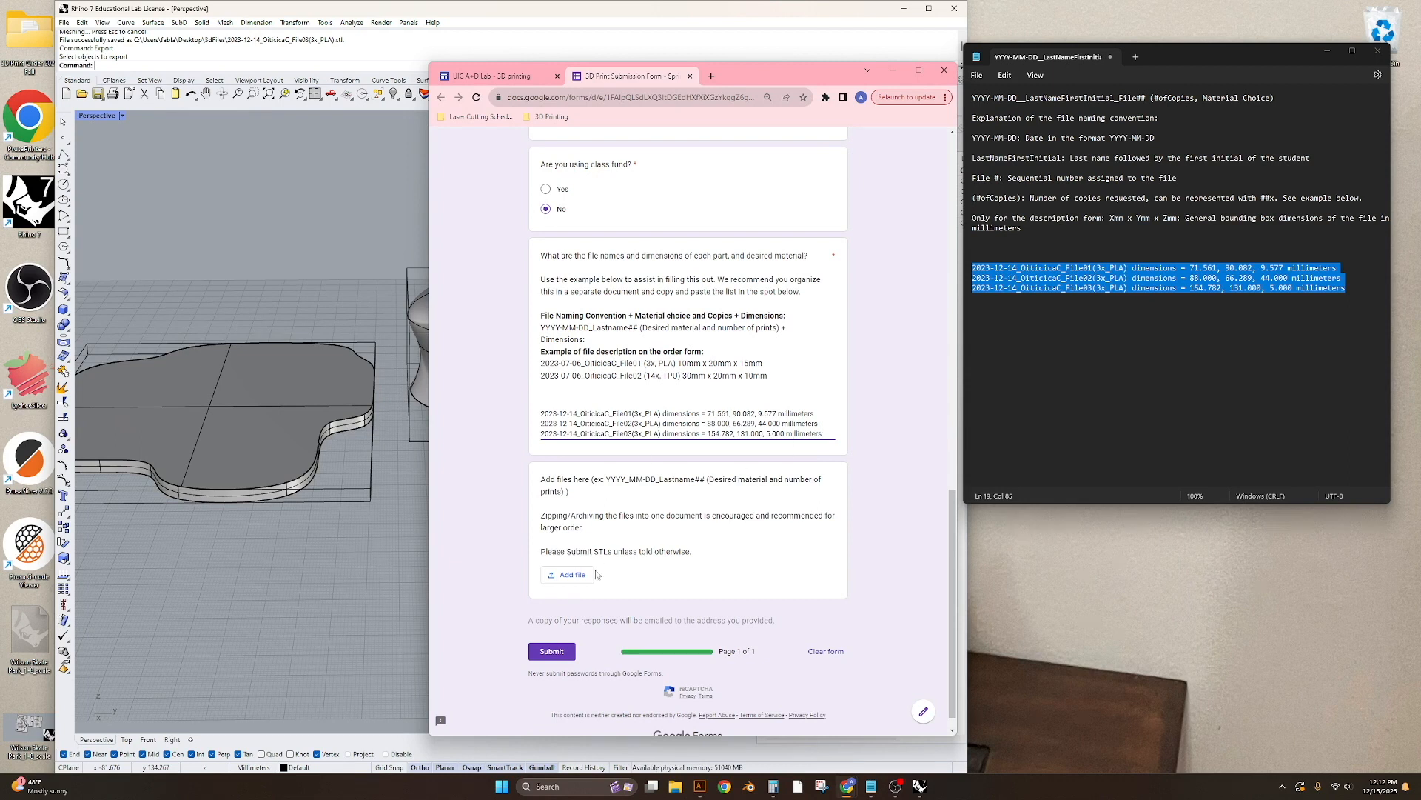
# Step: Upload the three STL part files from the Desktop 3dFiles folder to the form
pyautogui.click(568, 574)
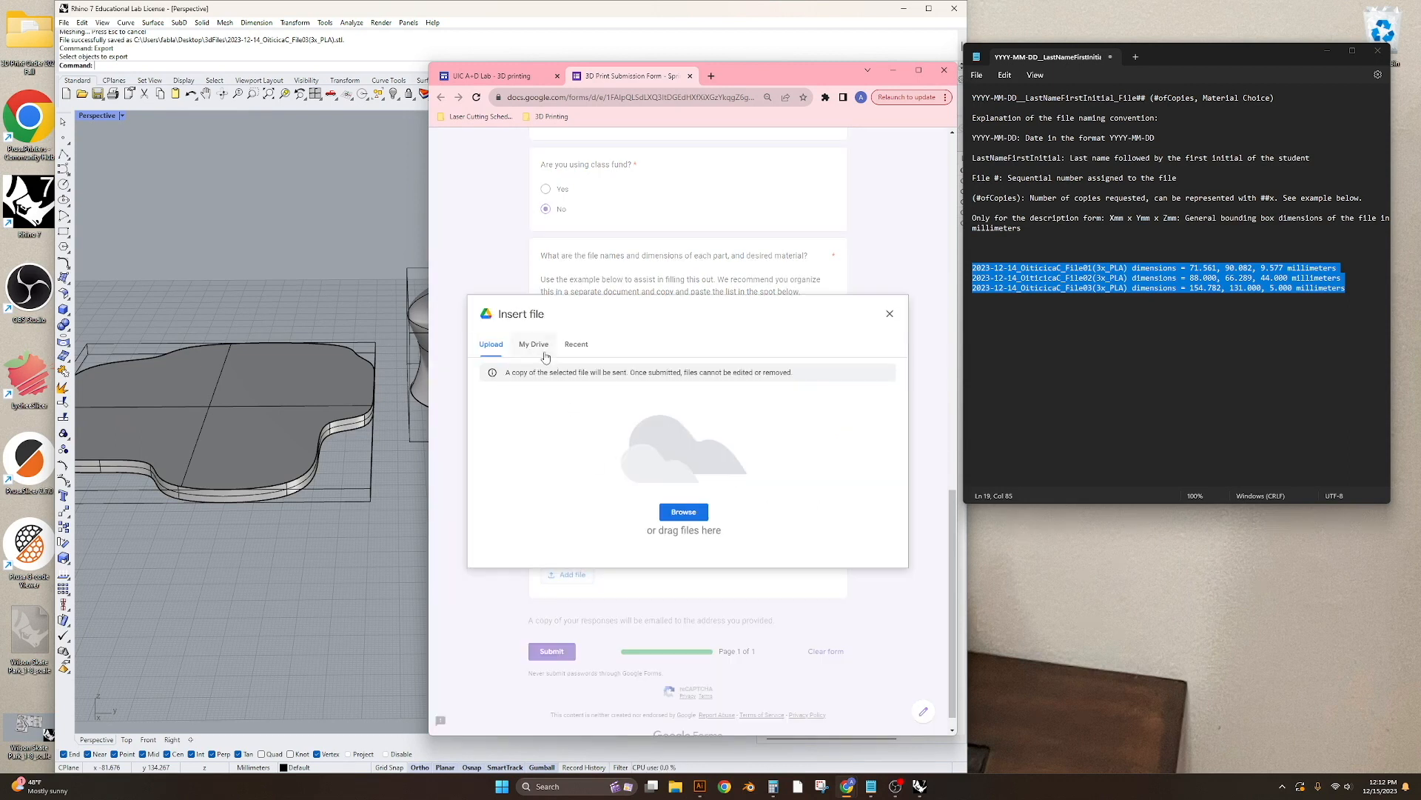
pyautogui.click(684, 512)
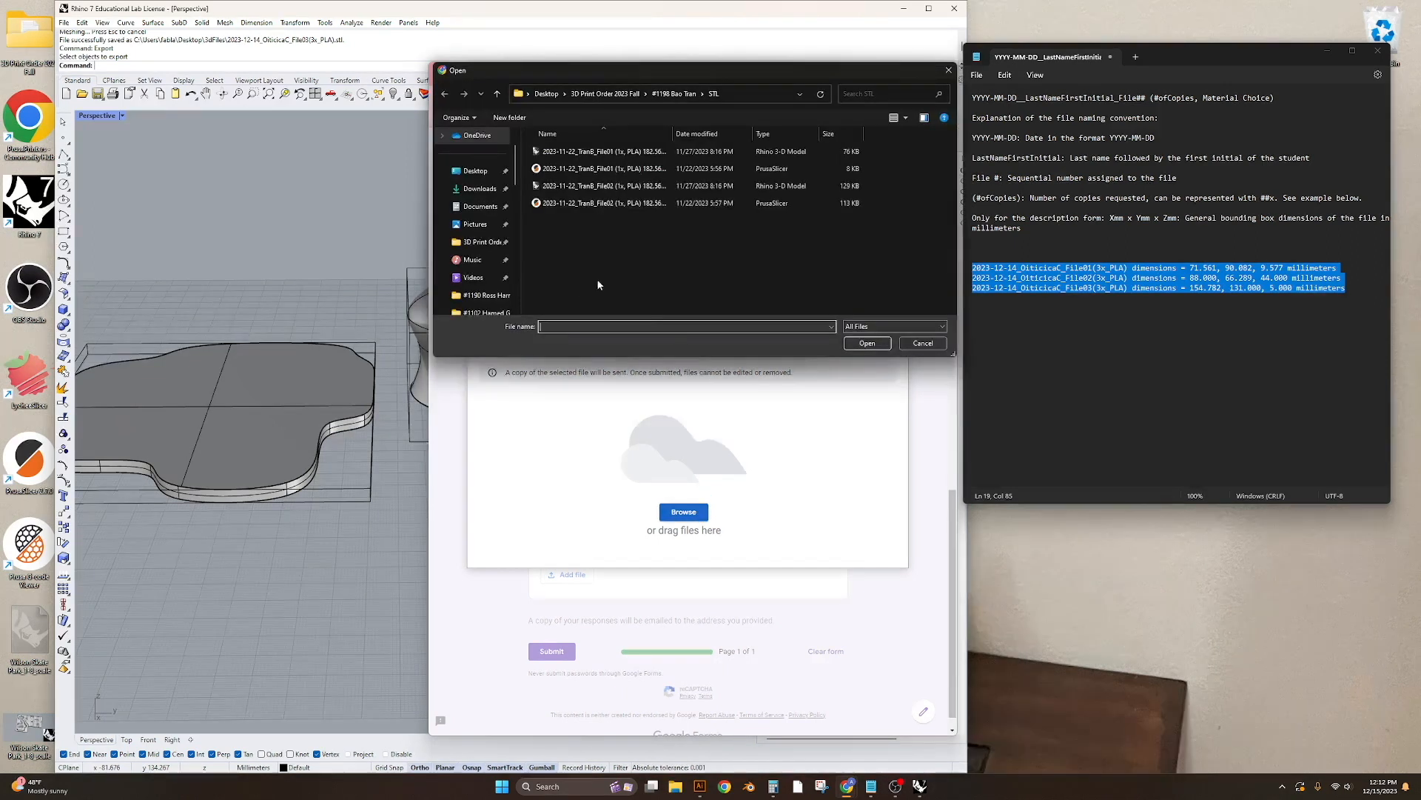
pyautogui.click(473, 170)
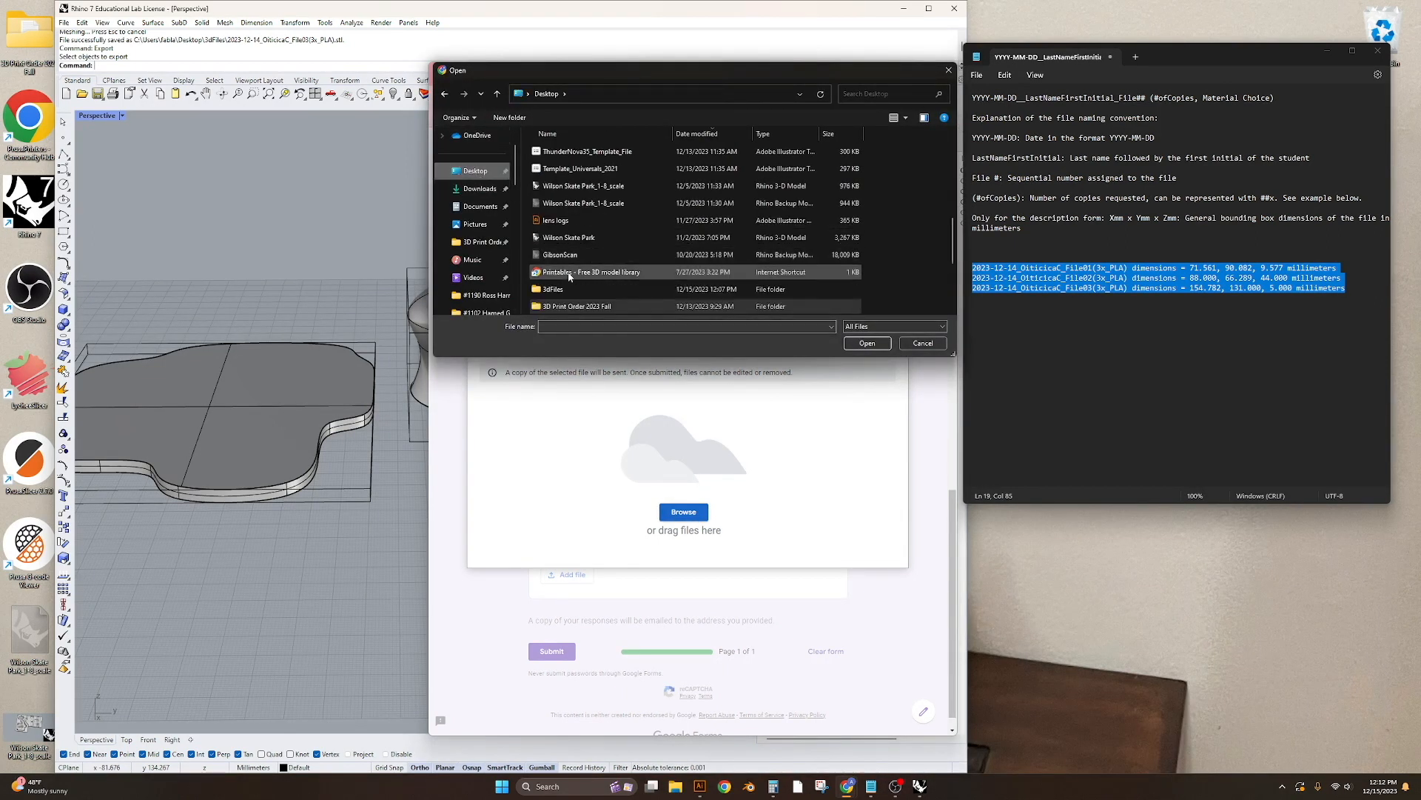
pyautogui.doubleClick(552, 288)
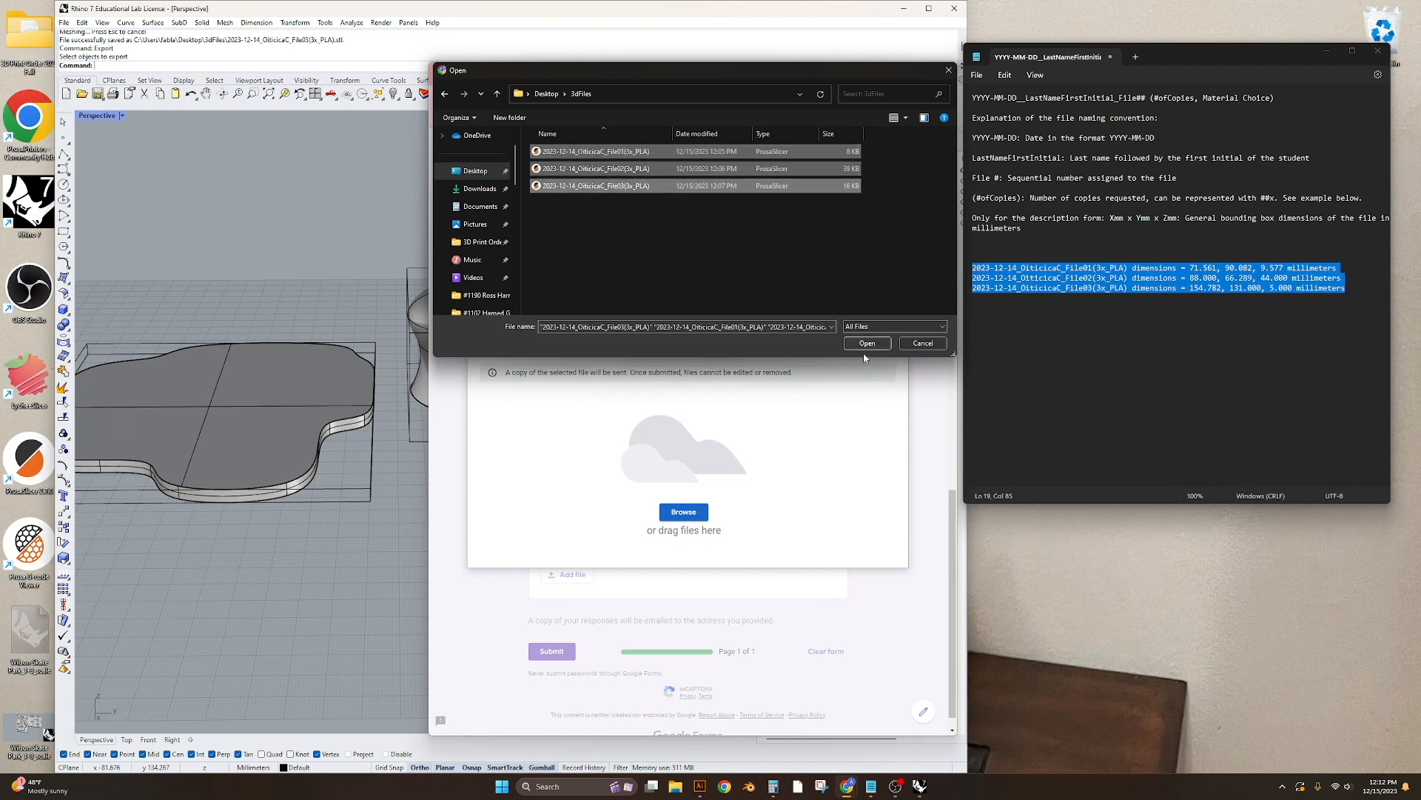
pyautogui.click(865, 342)
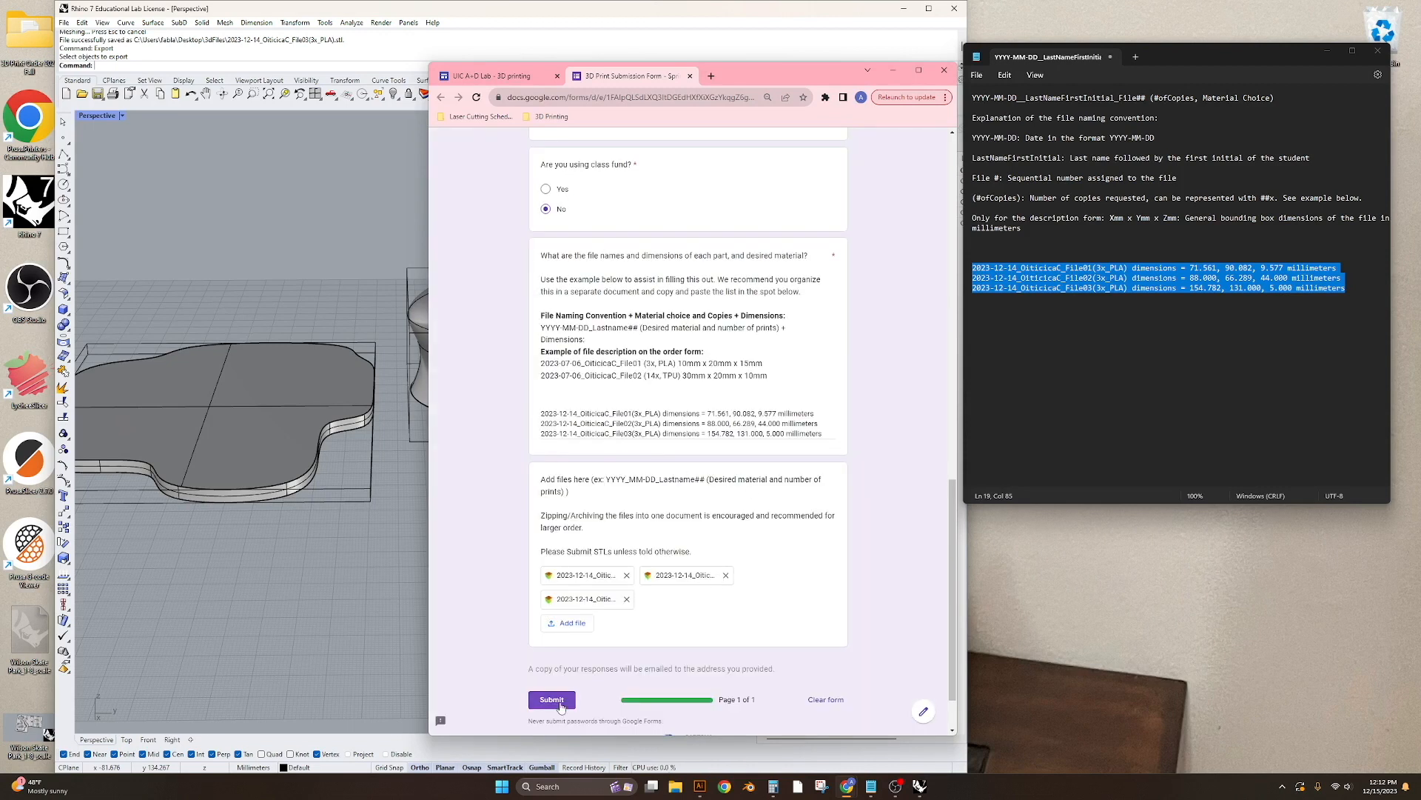
# Step: Fill in the required email address and submit the 3D print order form
pyautogui.click(550, 698)
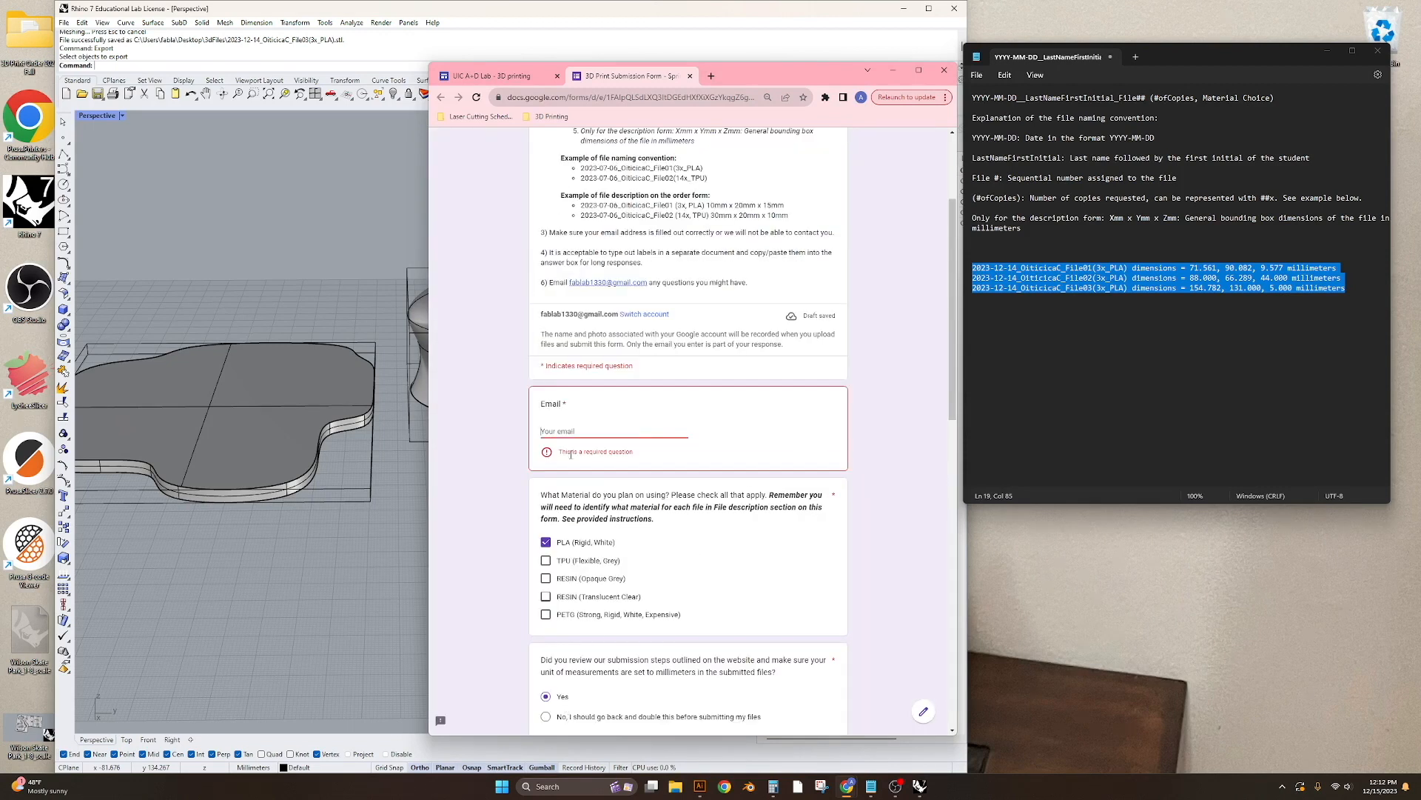
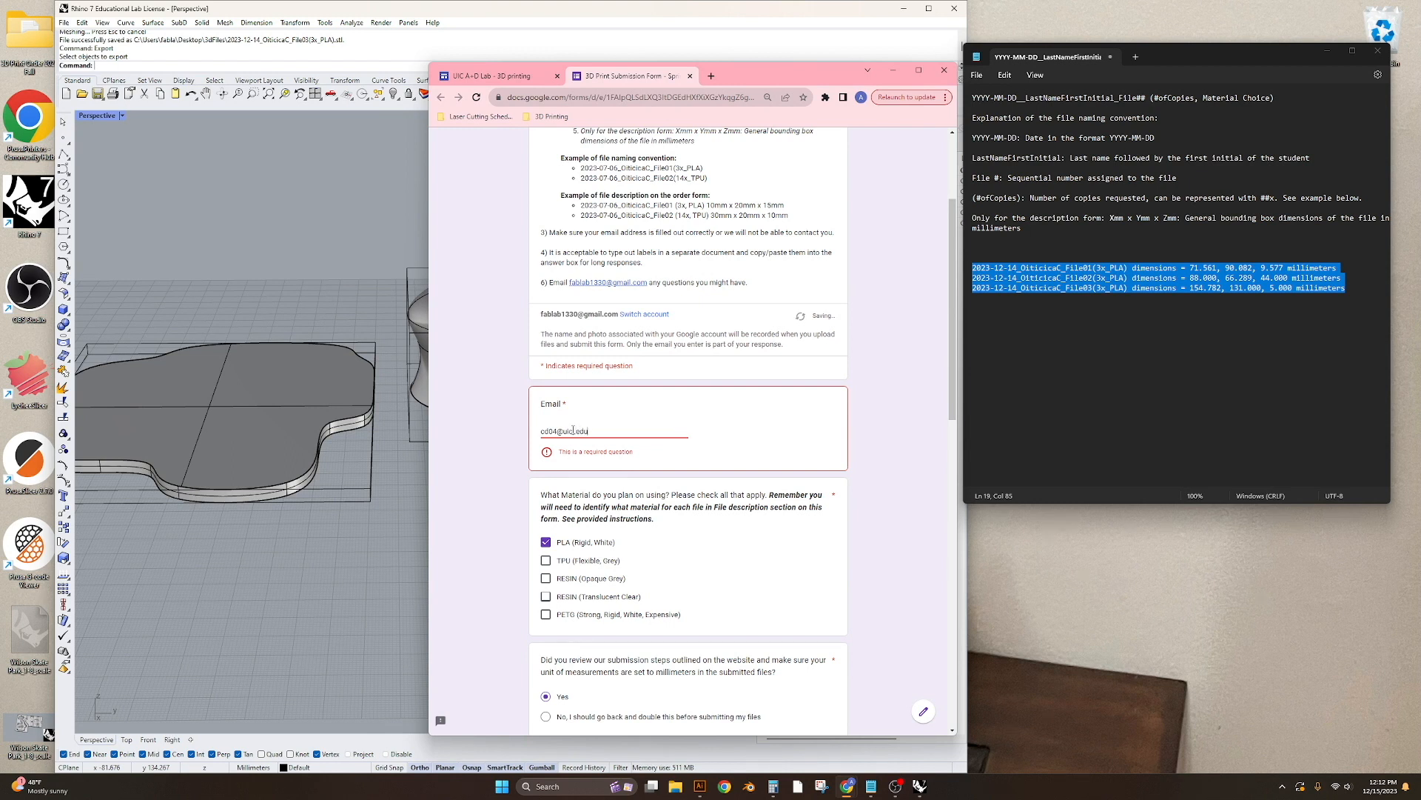
pyautogui.scroll(-3)
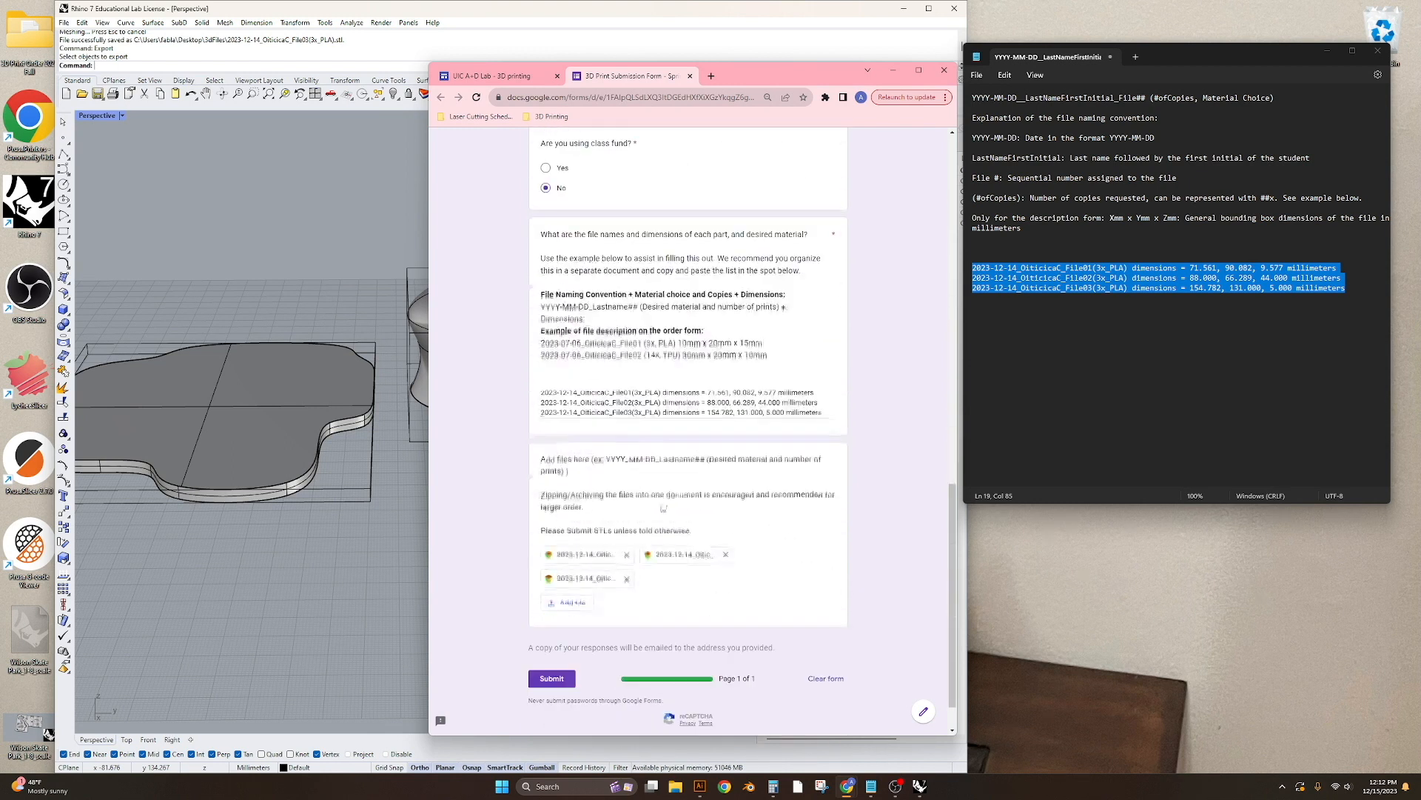
pyautogui.click(551, 679)
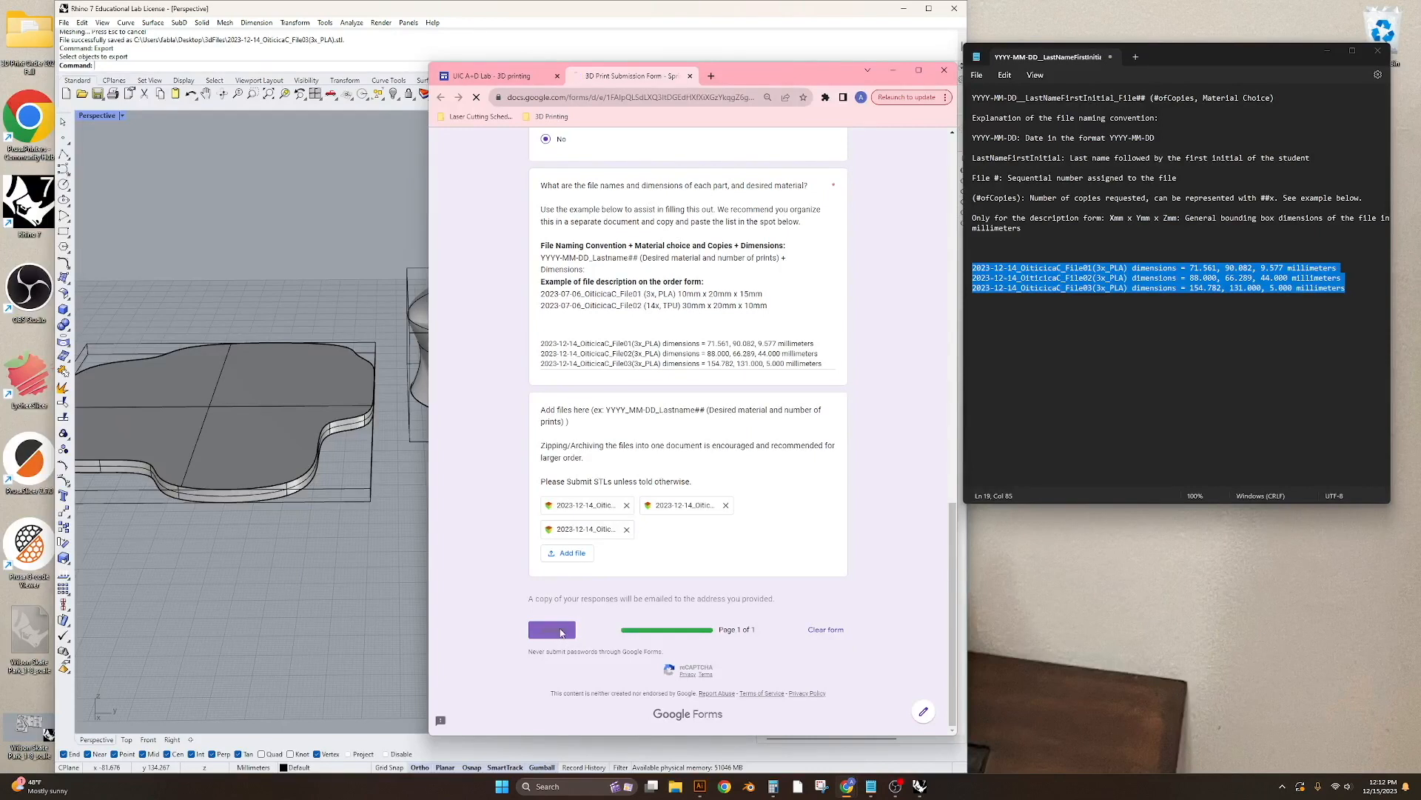
pyautogui.click(551, 630)
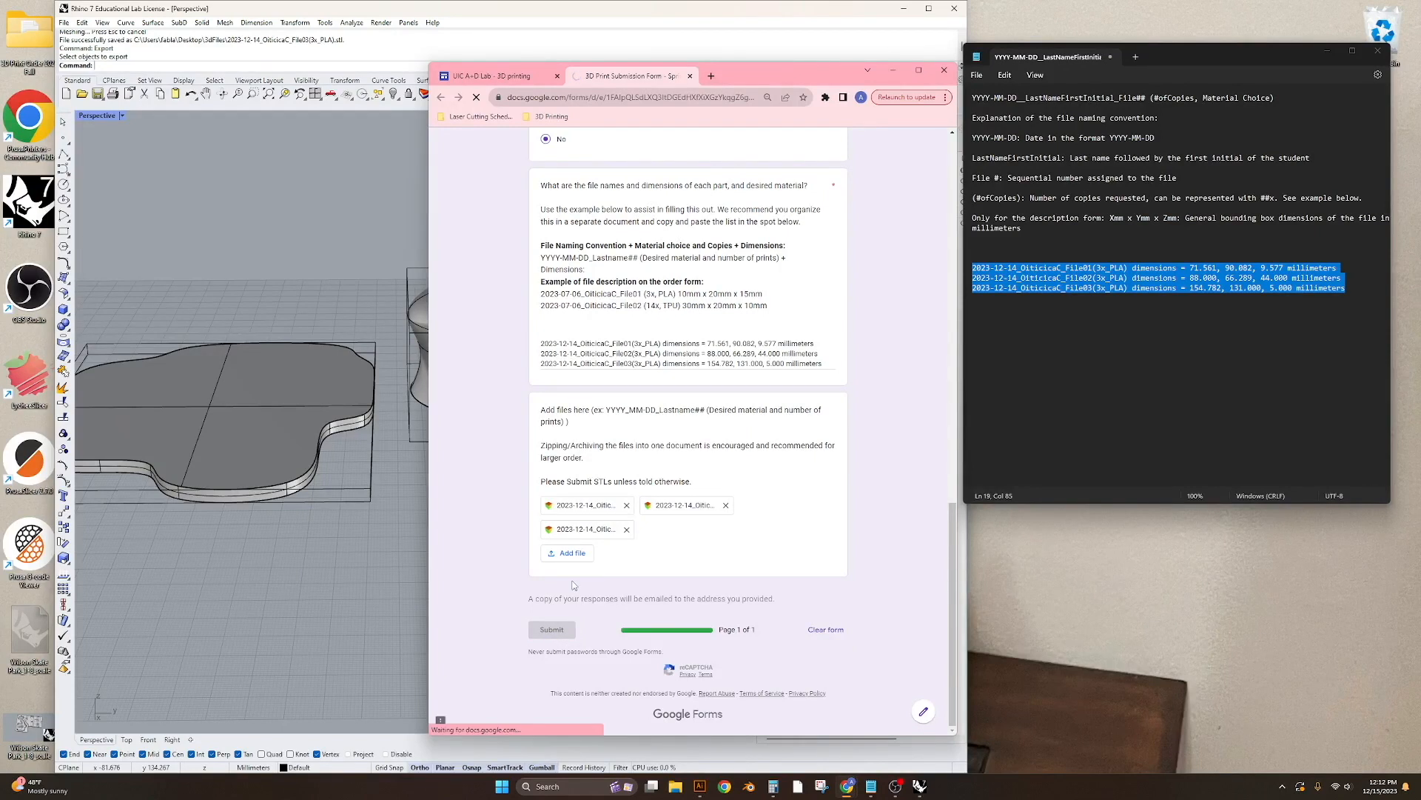
pyautogui.click(551, 629)
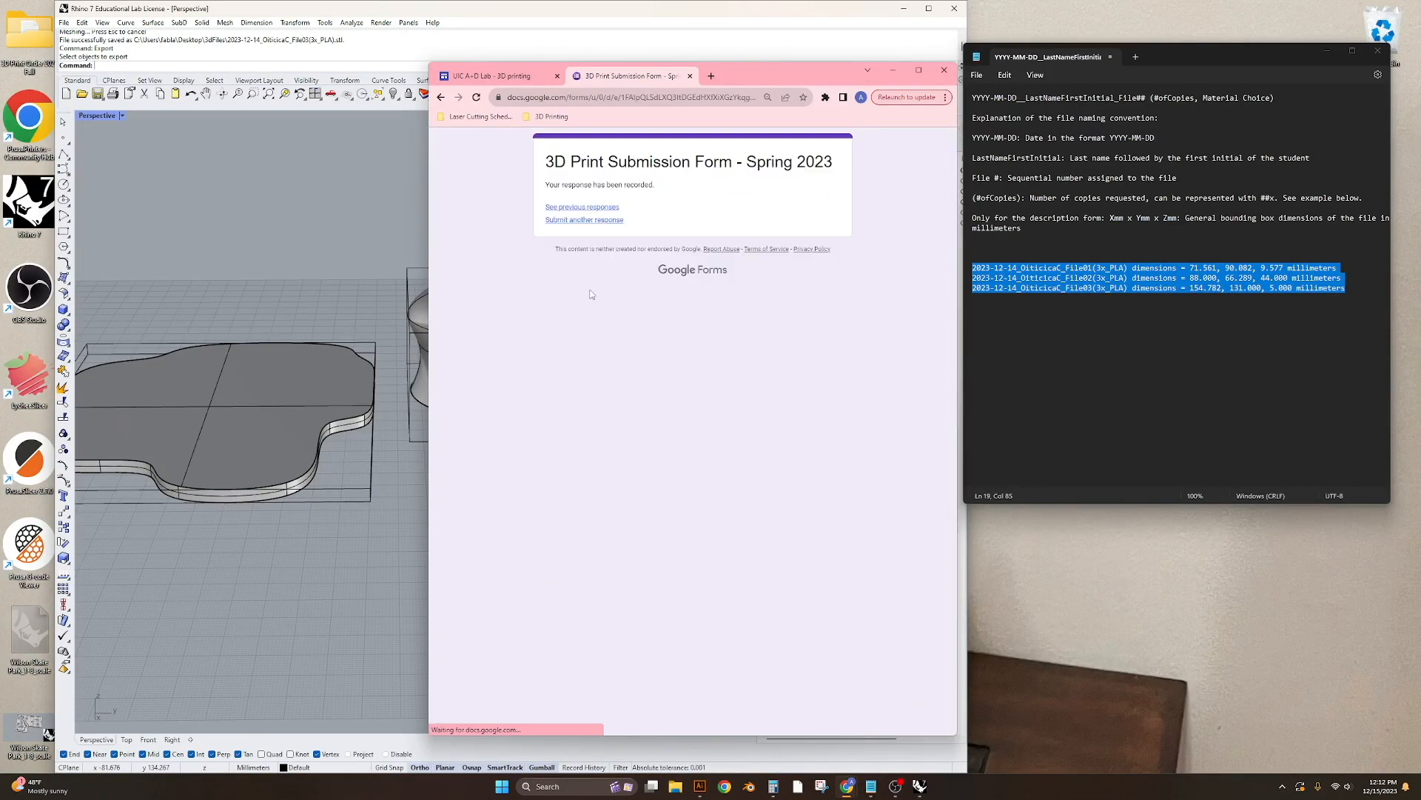